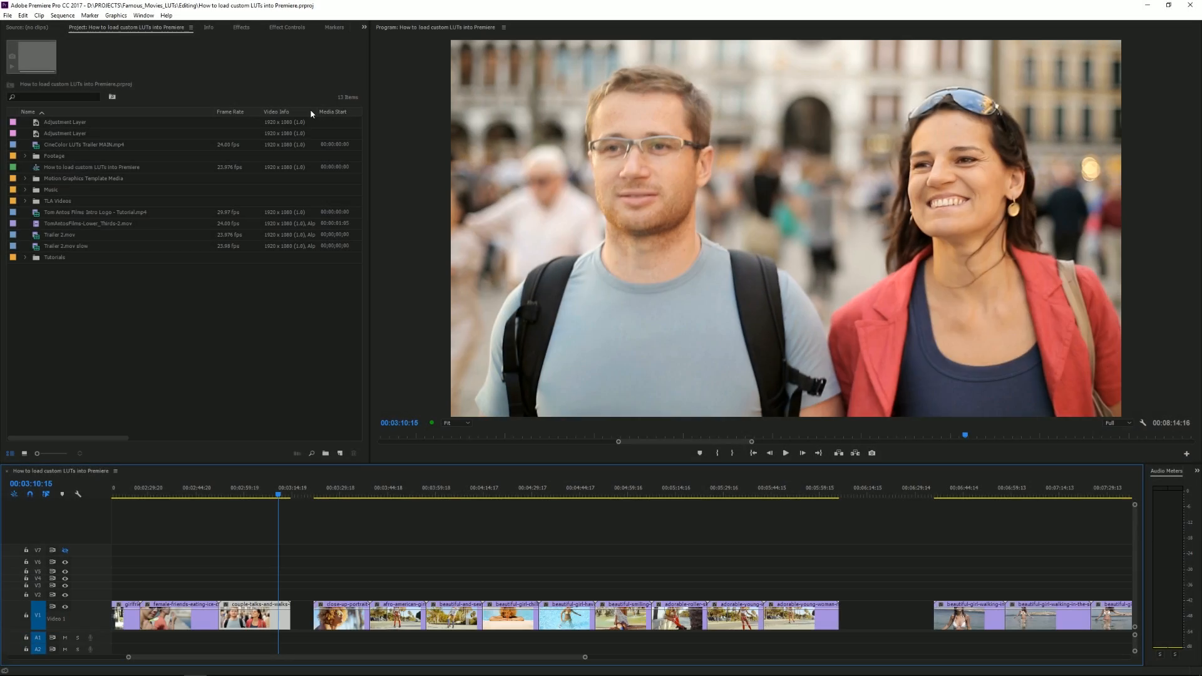
# Step: Apply the City_of_God Creative look to the couple clip in the Color workspace
pyautogui.click(143, 14)
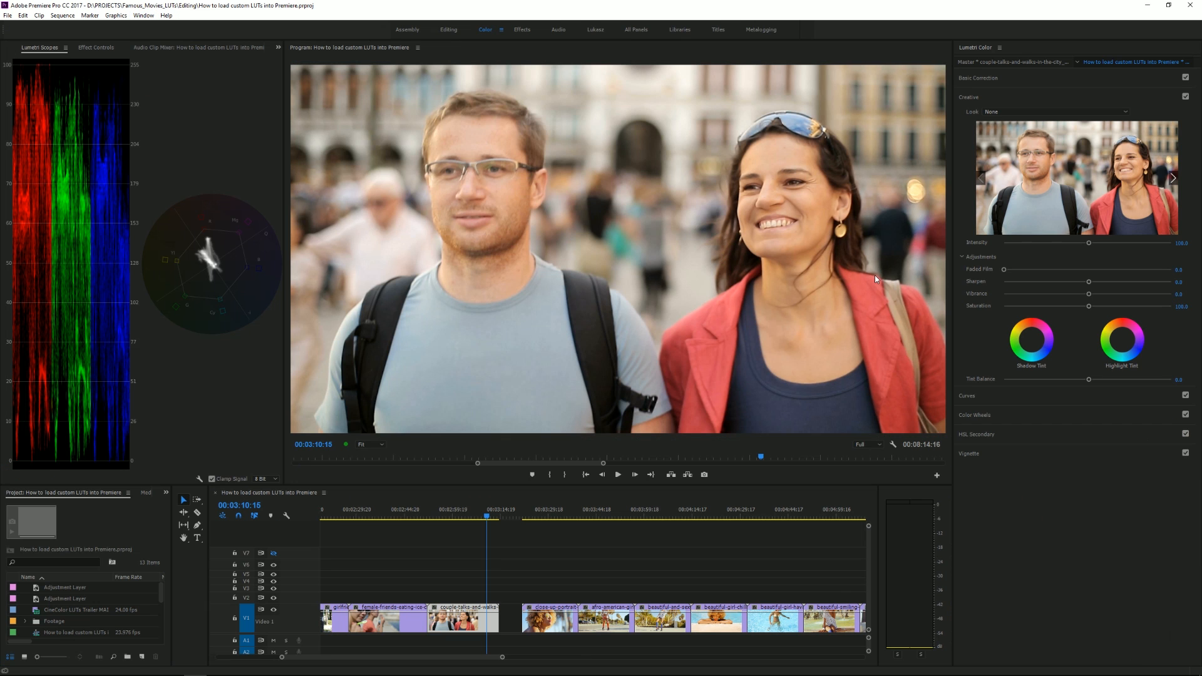
pyautogui.moveTo(970, 102)
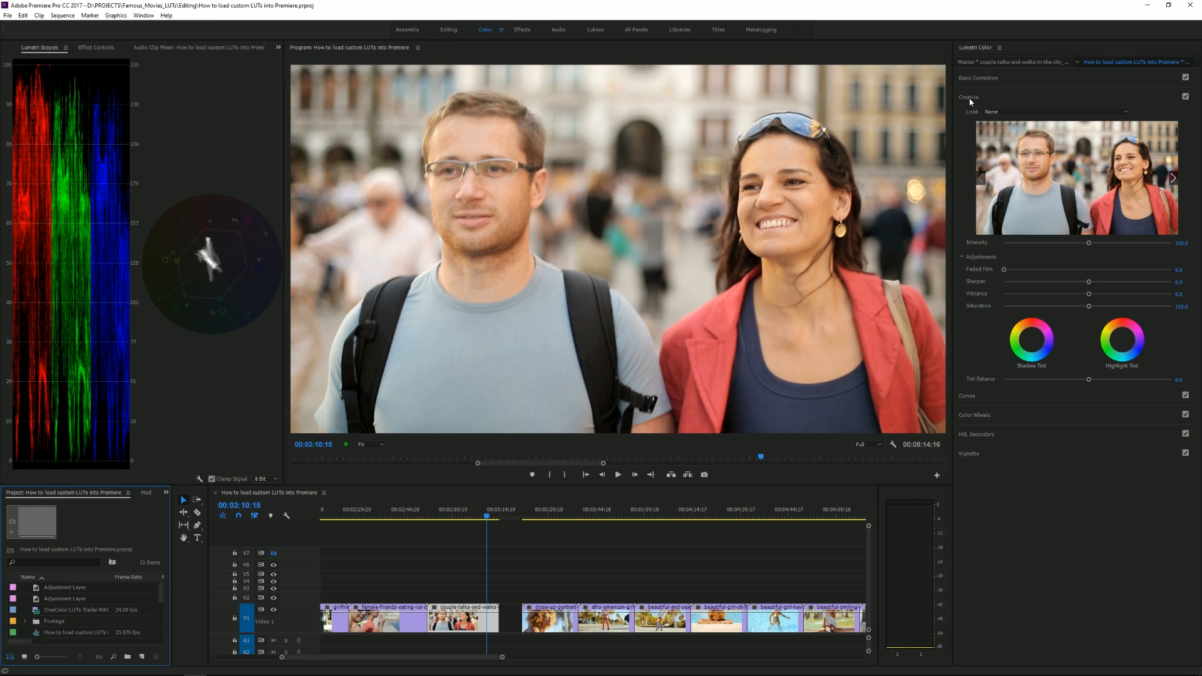
pyautogui.click(979, 77)
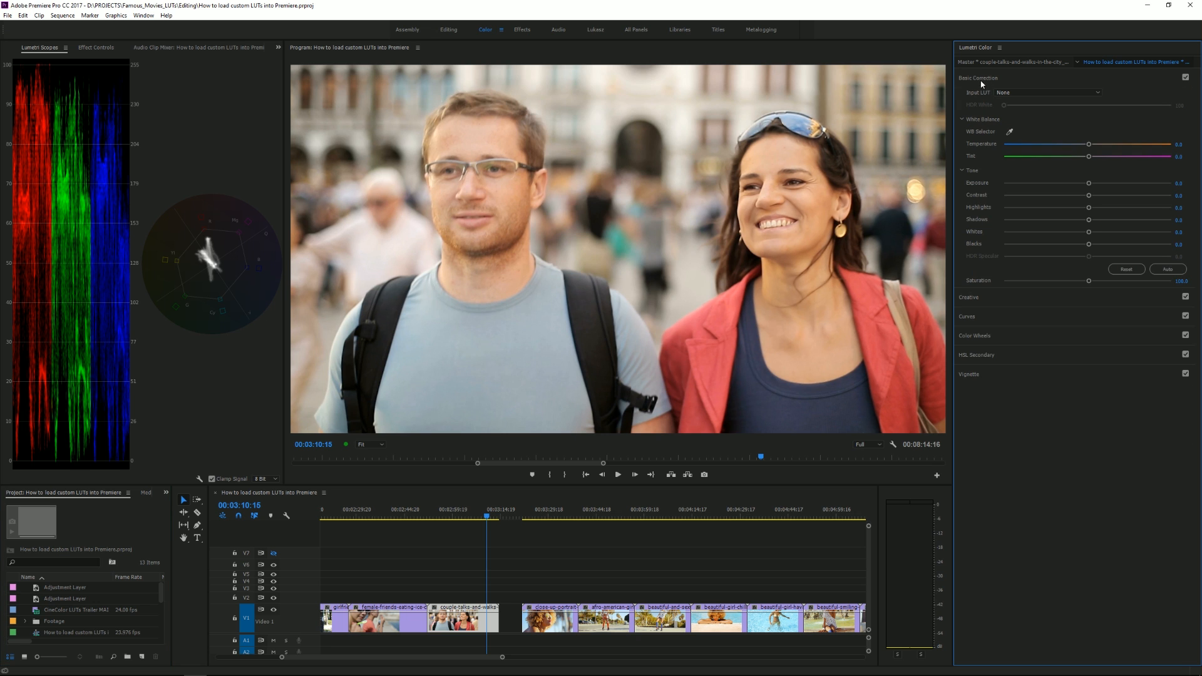
pyautogui.click(978, 77)
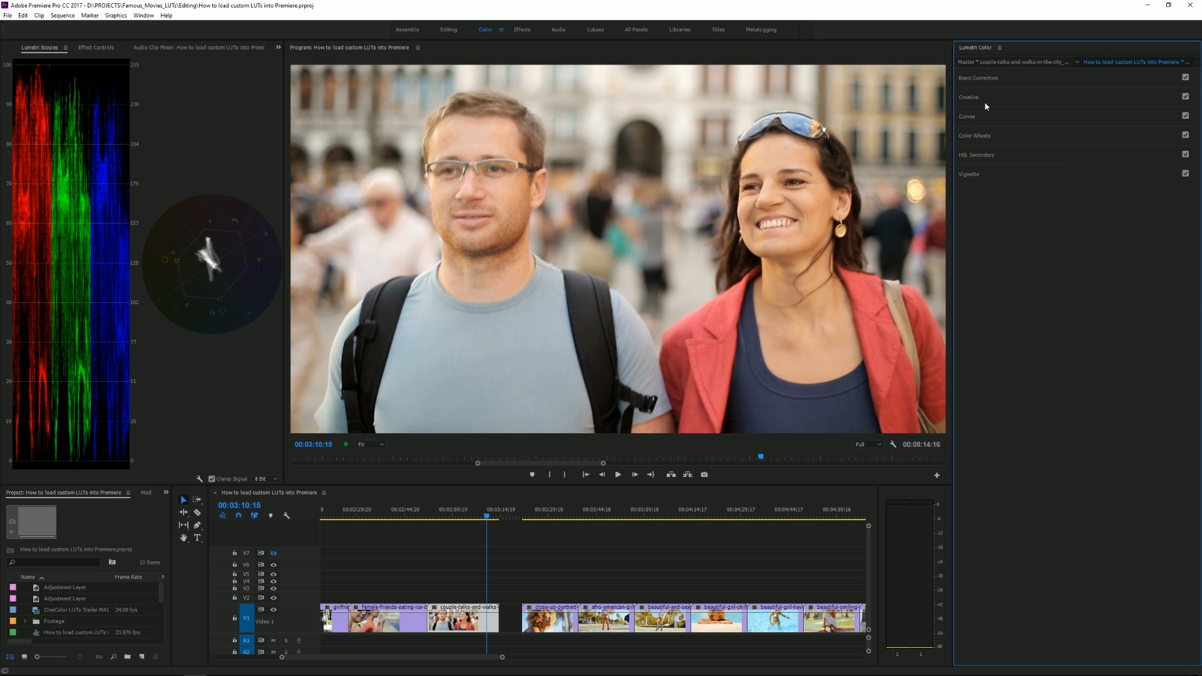
pyautogui.click(994, 112)
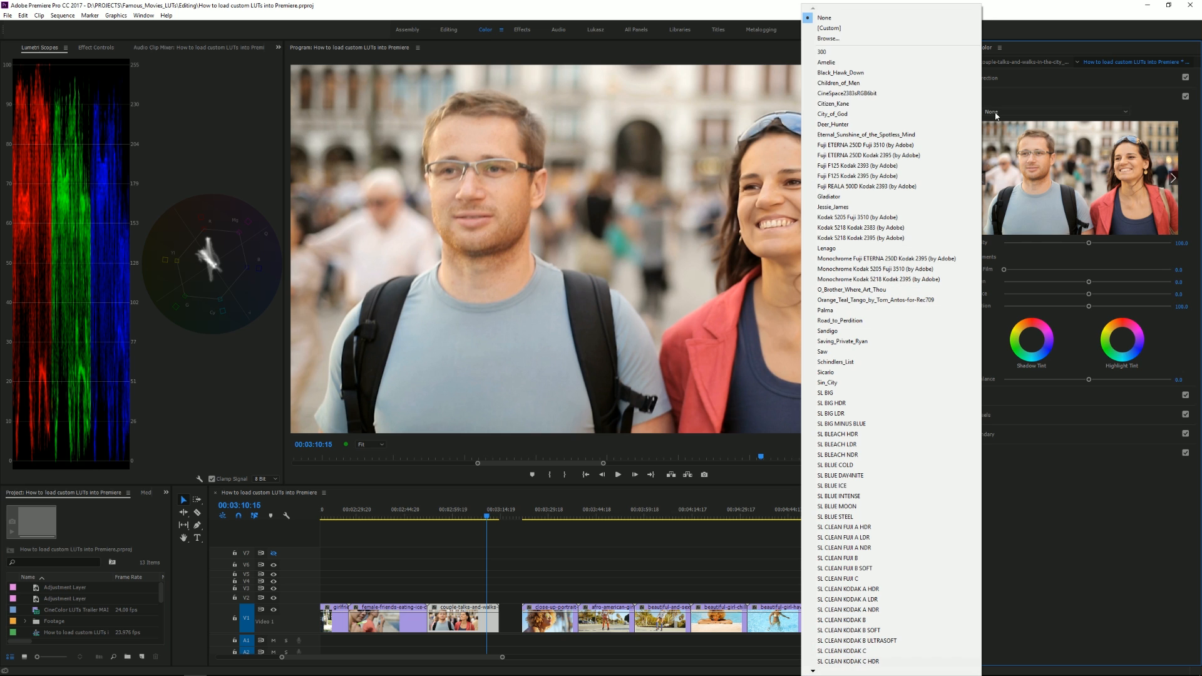
pyautogui.moveTo(826, 62)
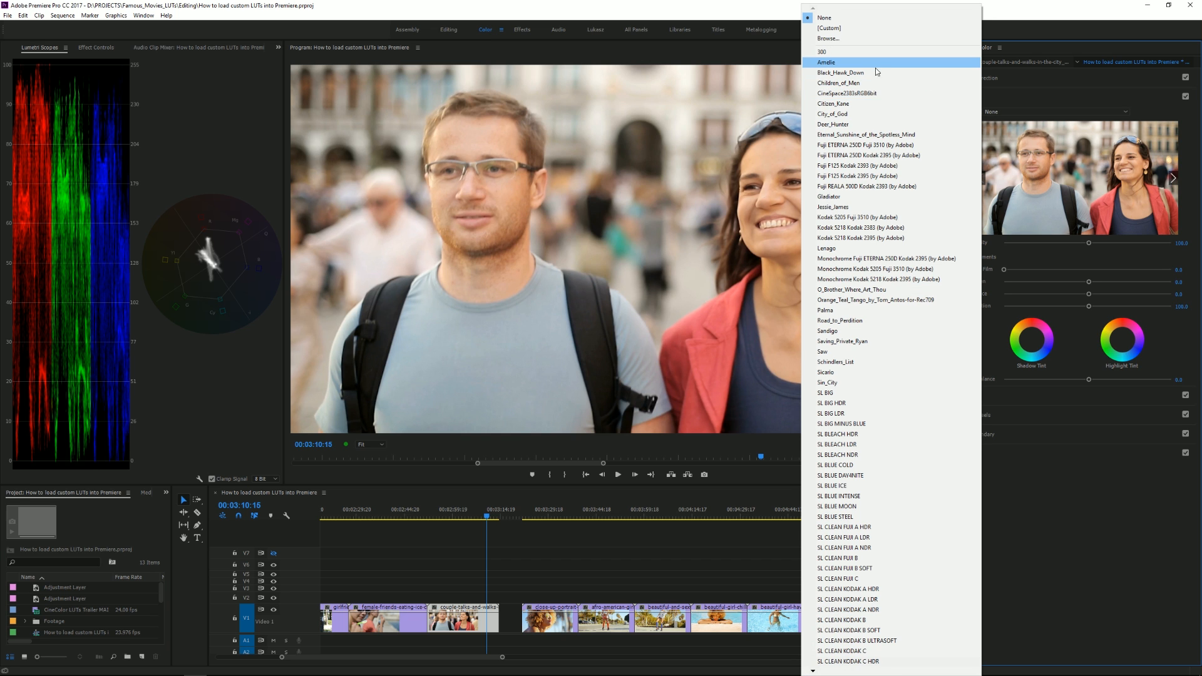
pyautogui.moveTo(832, 207)
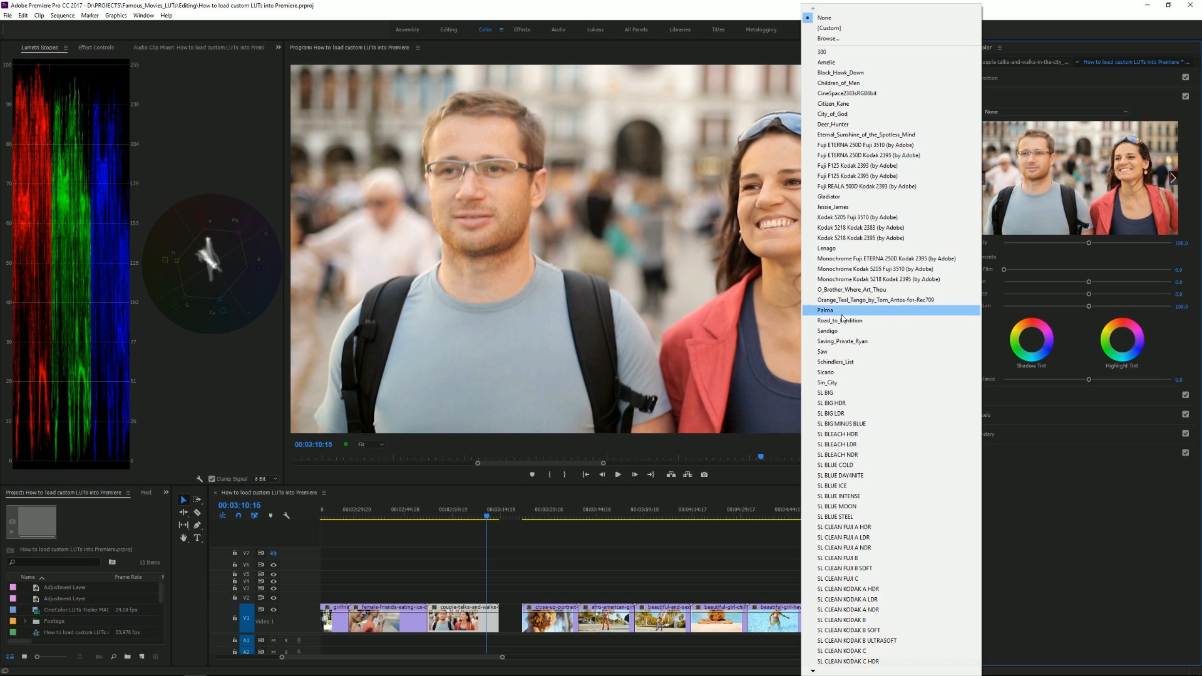
pyautogui.moveTo(847, 506)
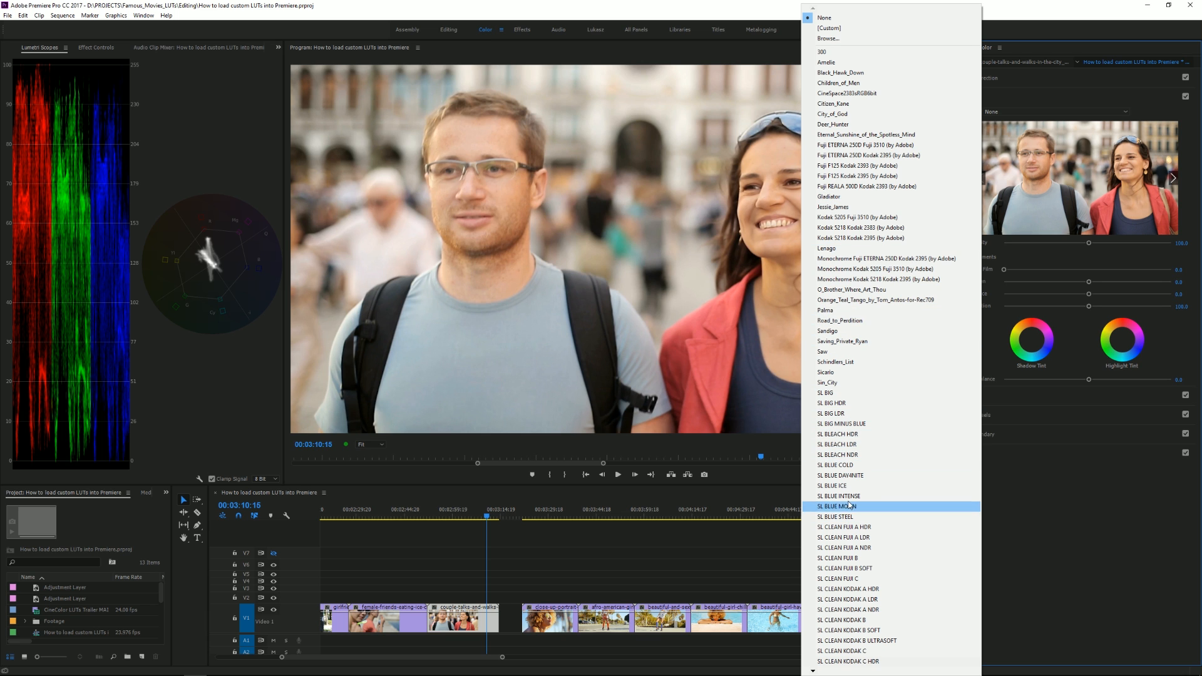
pyautogui.moveTo(834, 413)
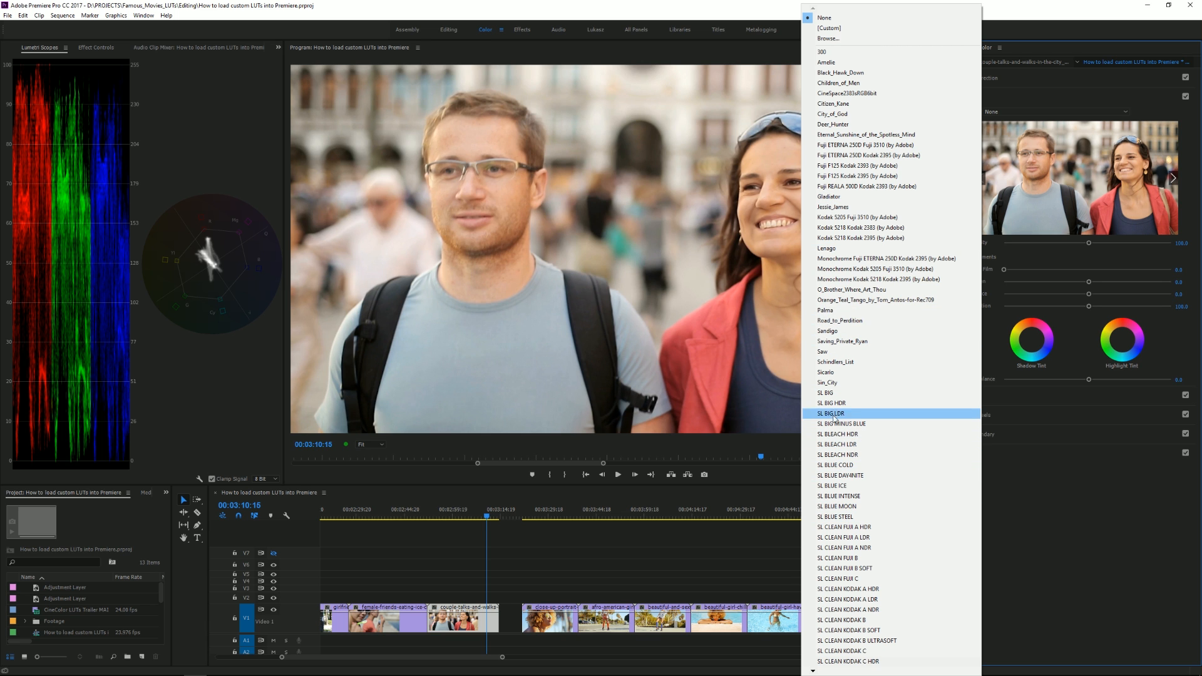
pyautogui.moveTo(852, 51)
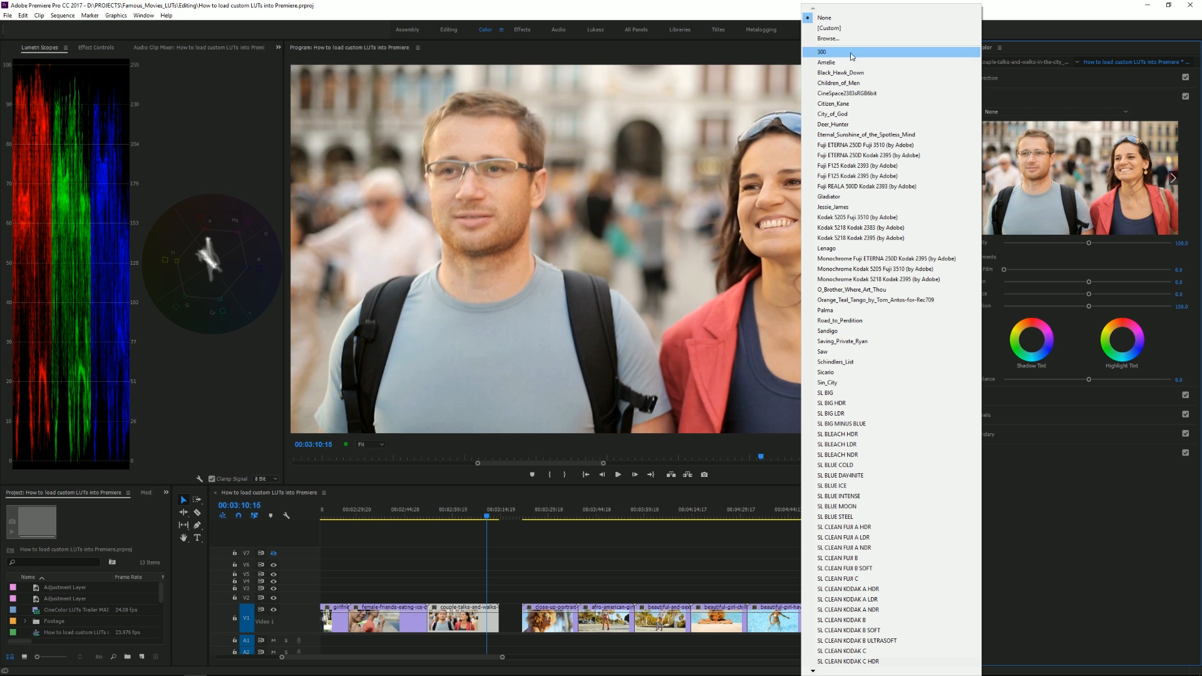
pyautogui.moveTo(848, 113)
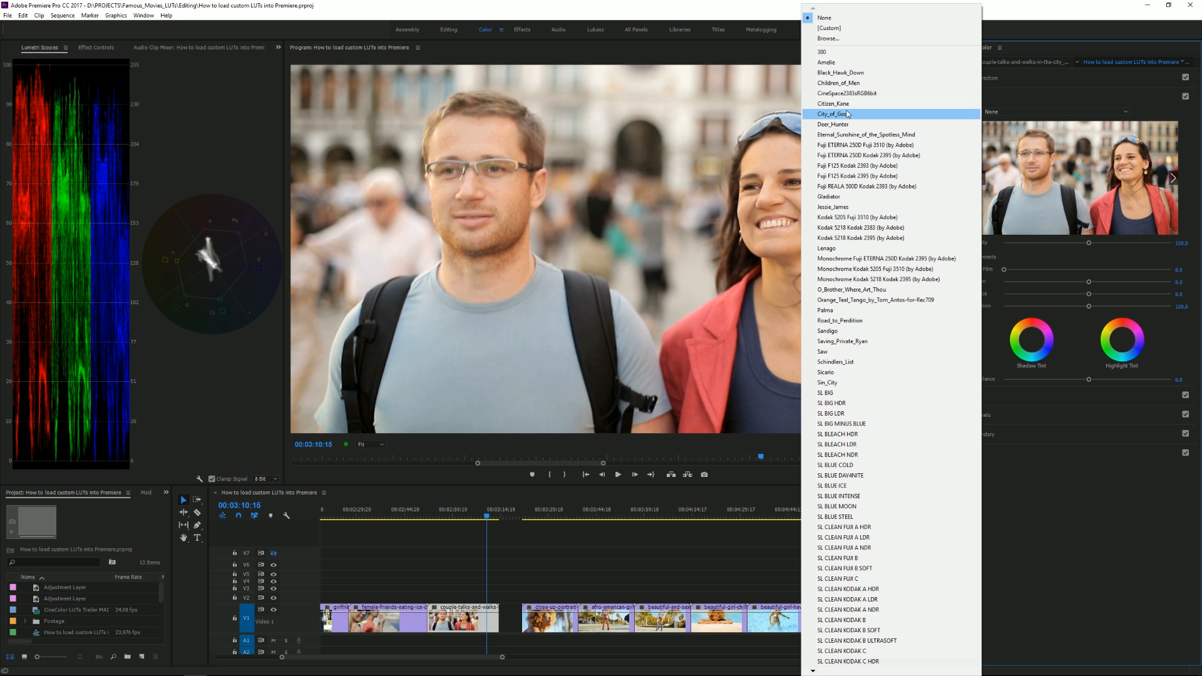
pyautogui.click(834, 114)
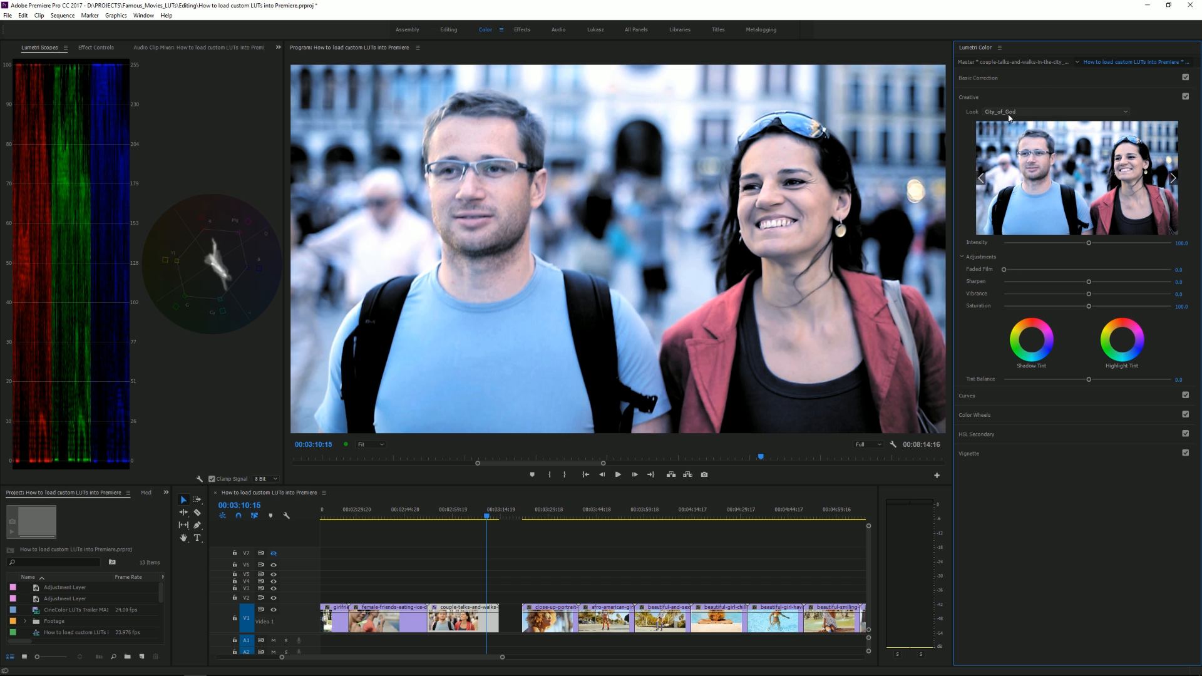
pyautogui.moveTo(1009, 117)
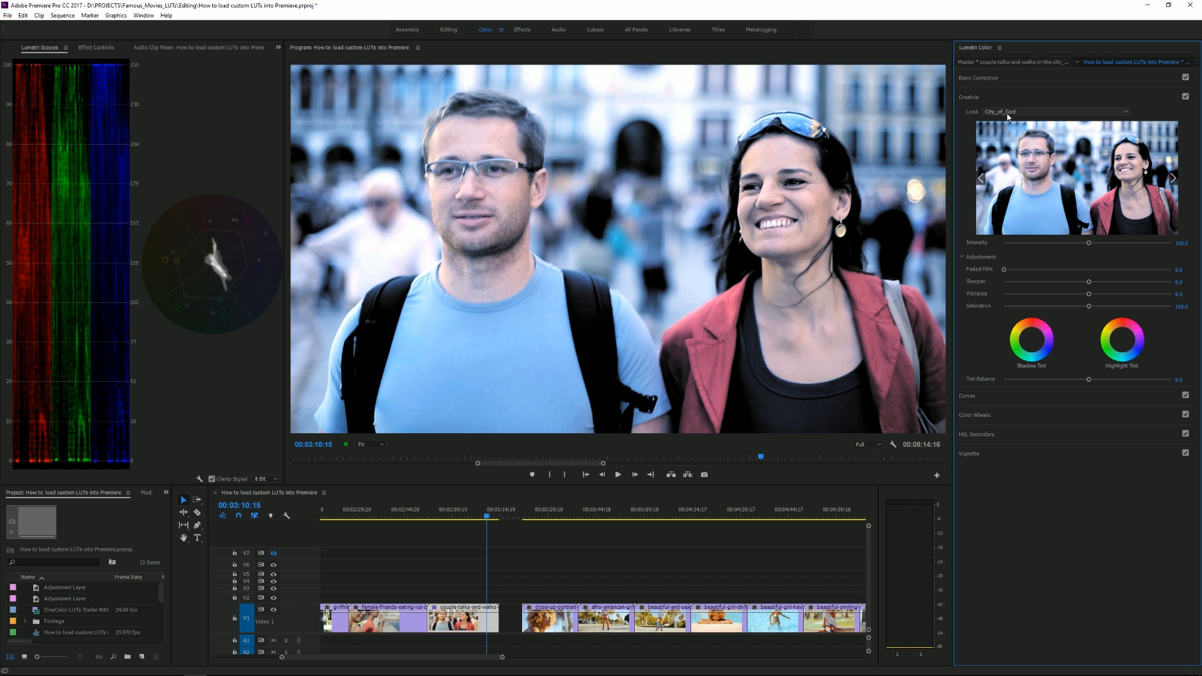
pyautogui.moveTo(1009, 119)
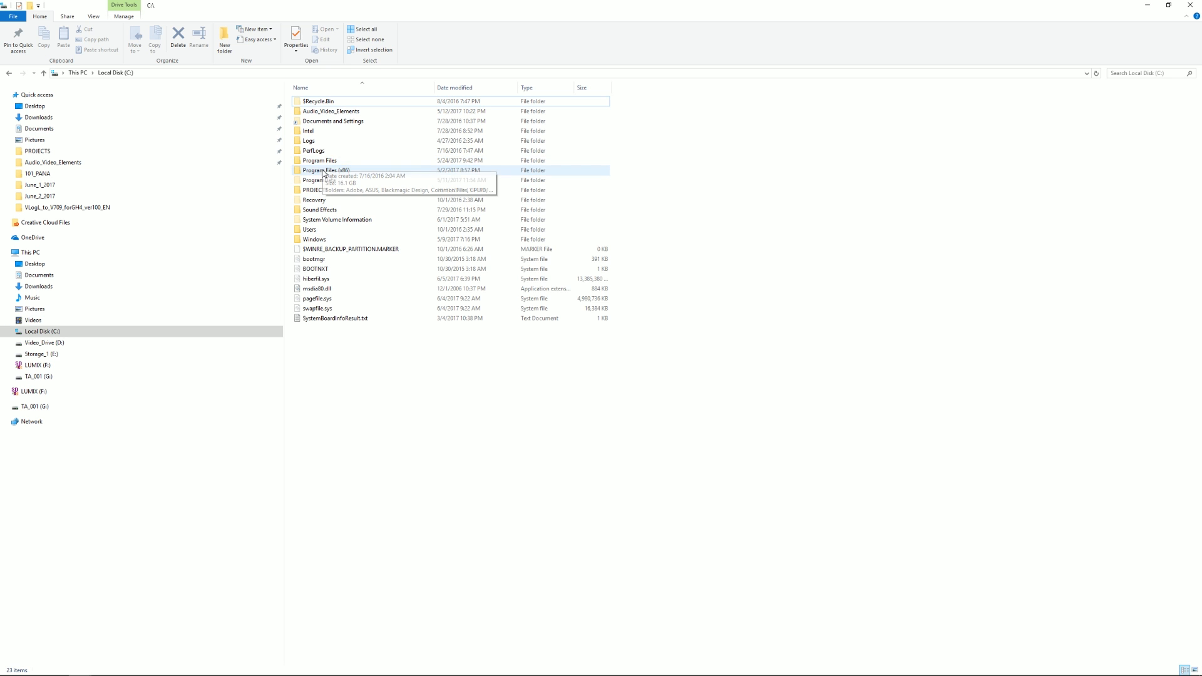
pyautogui.moveTo(319, 161)
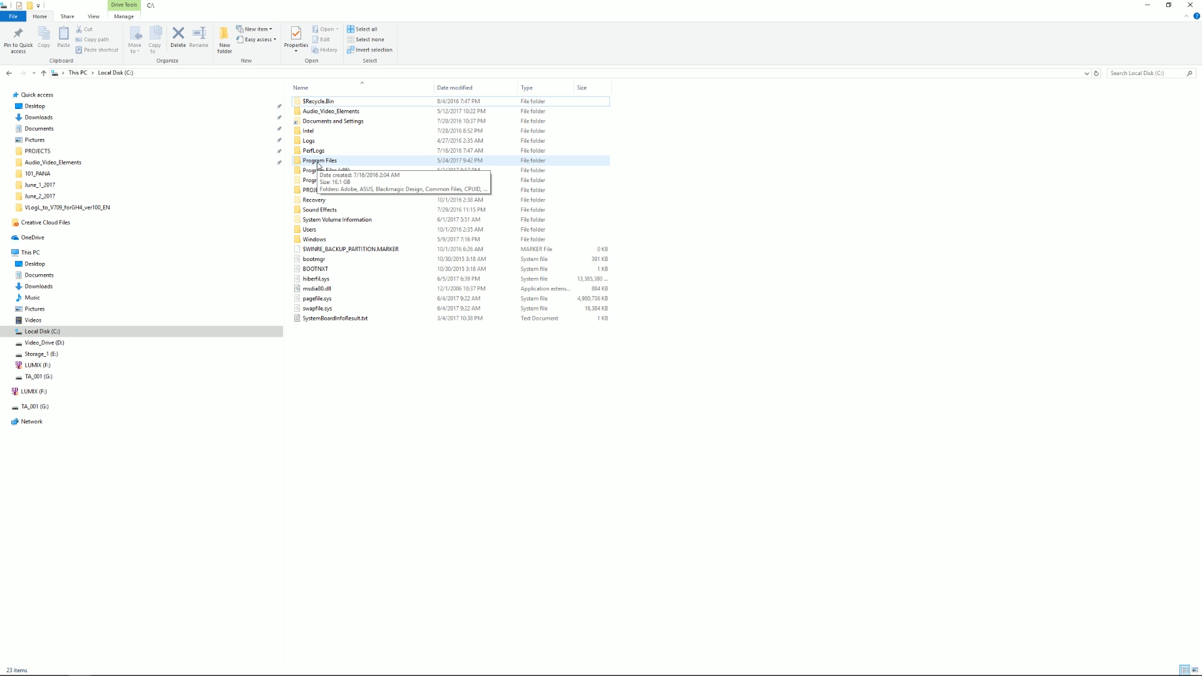
# Step: Browse to C:\Program Files\Adobe\Adobe Premiere Pro CC 2017\Lumetri\LUTs\Creative
pyautogui.doubleClick(319, 160)
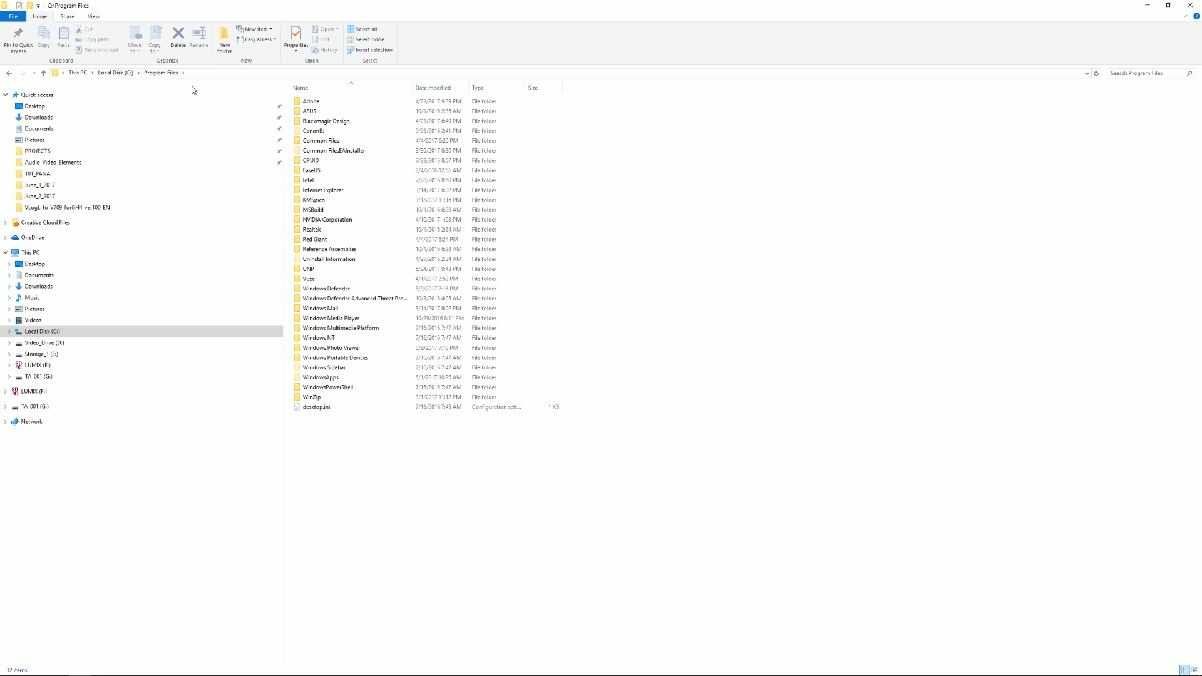
pyautogui.doubleClick(311, 100)
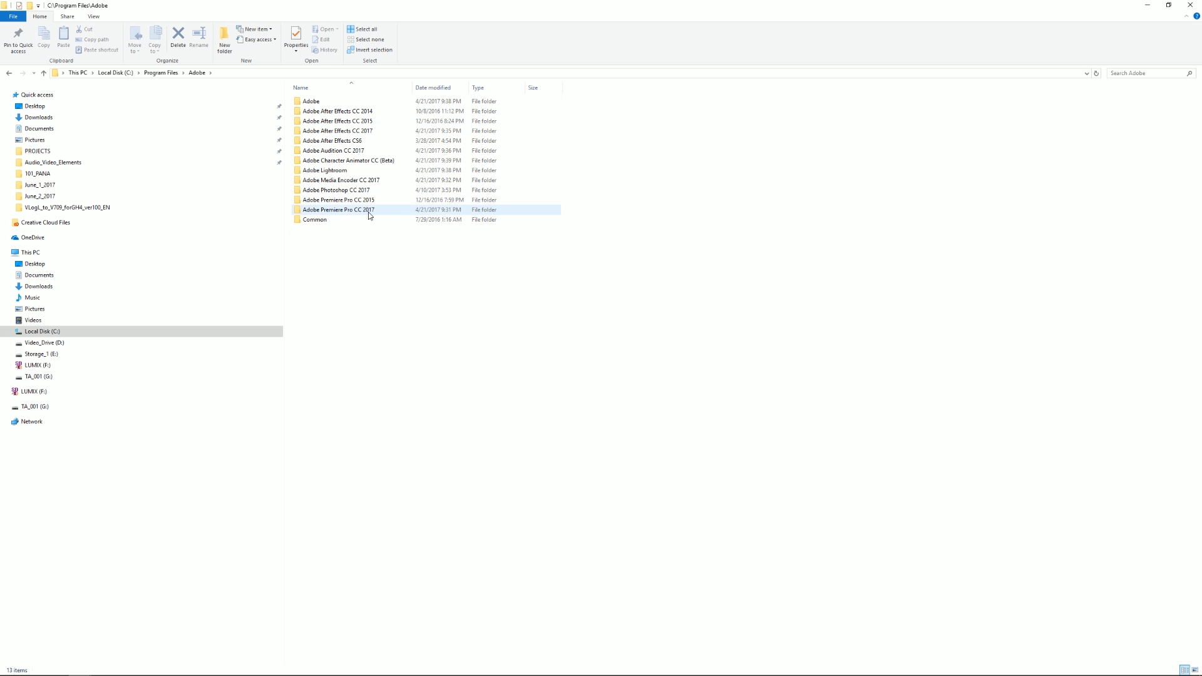
pyautogui.doubleClick(338, 209)
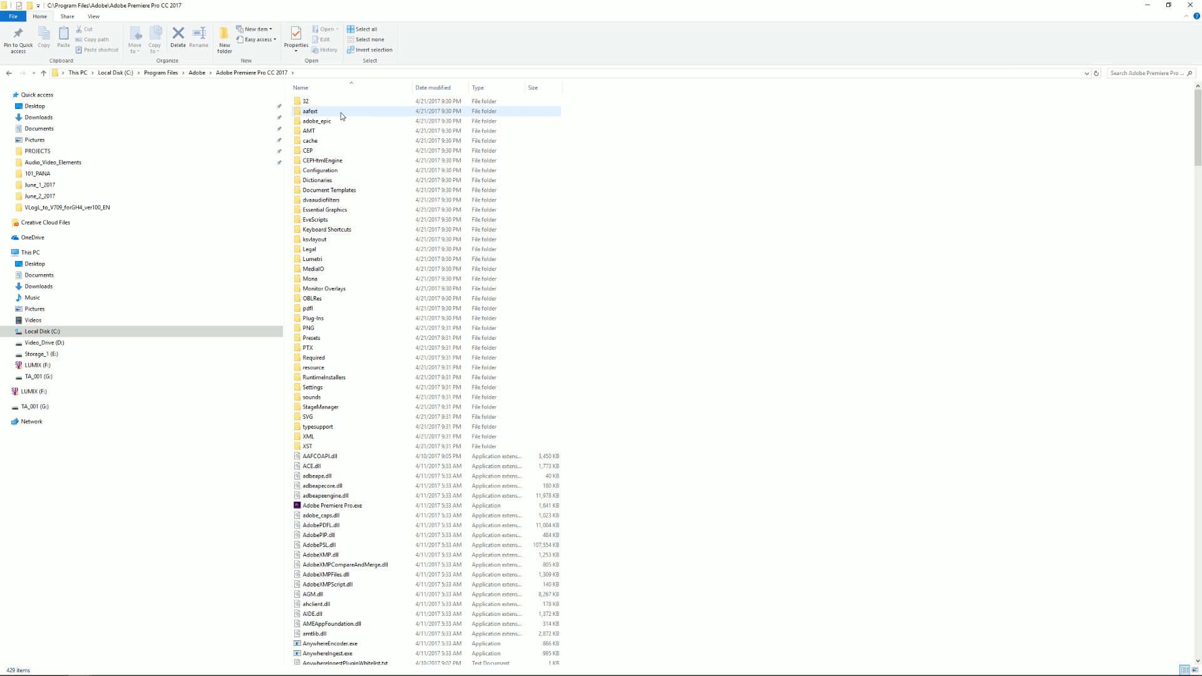
pyautogui.click(310, 279)
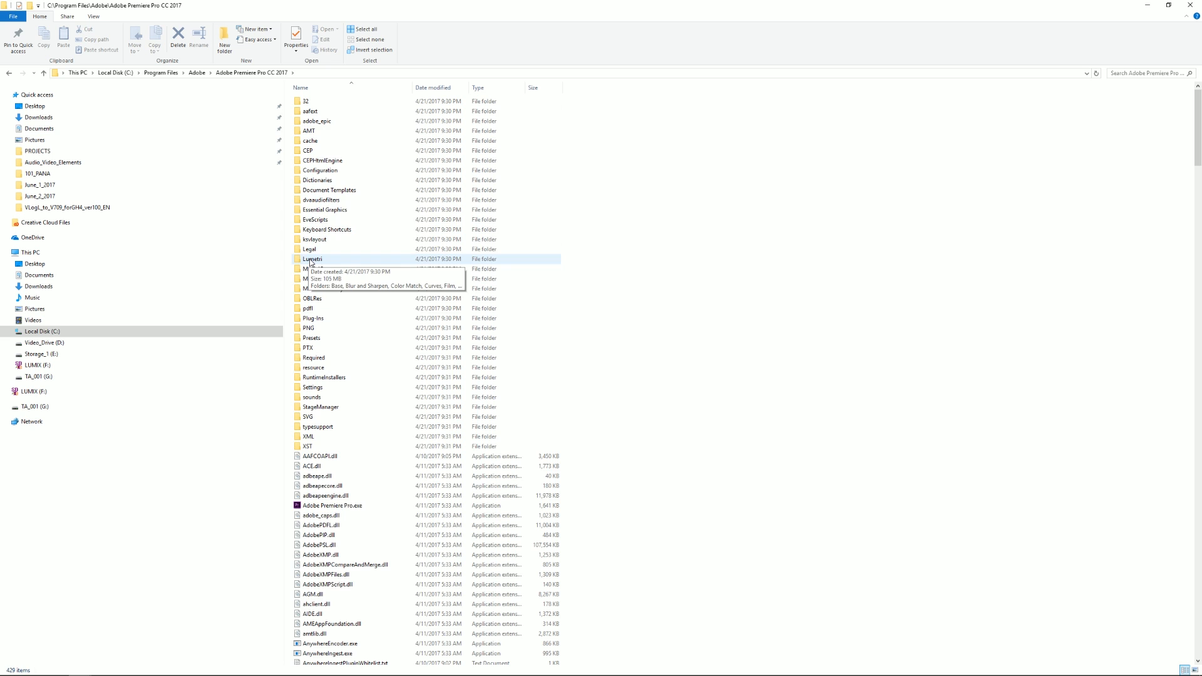
pyautogui.doubleClick(313, 259)
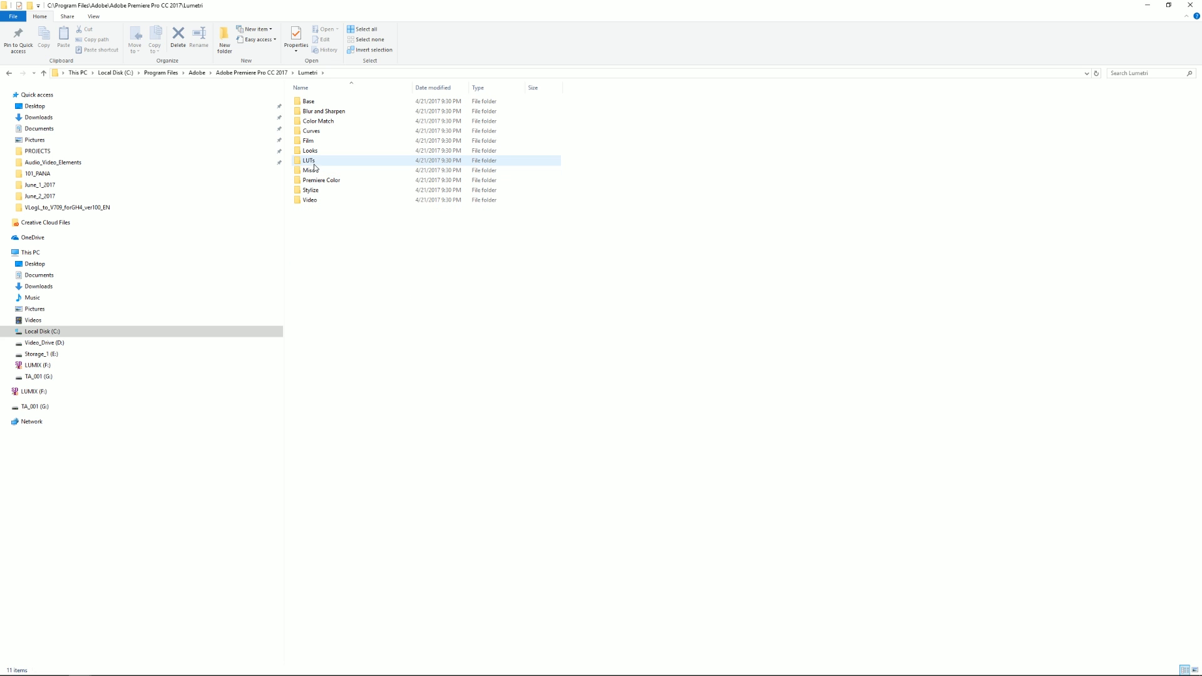
pyautogui.moveTo(309, 160)
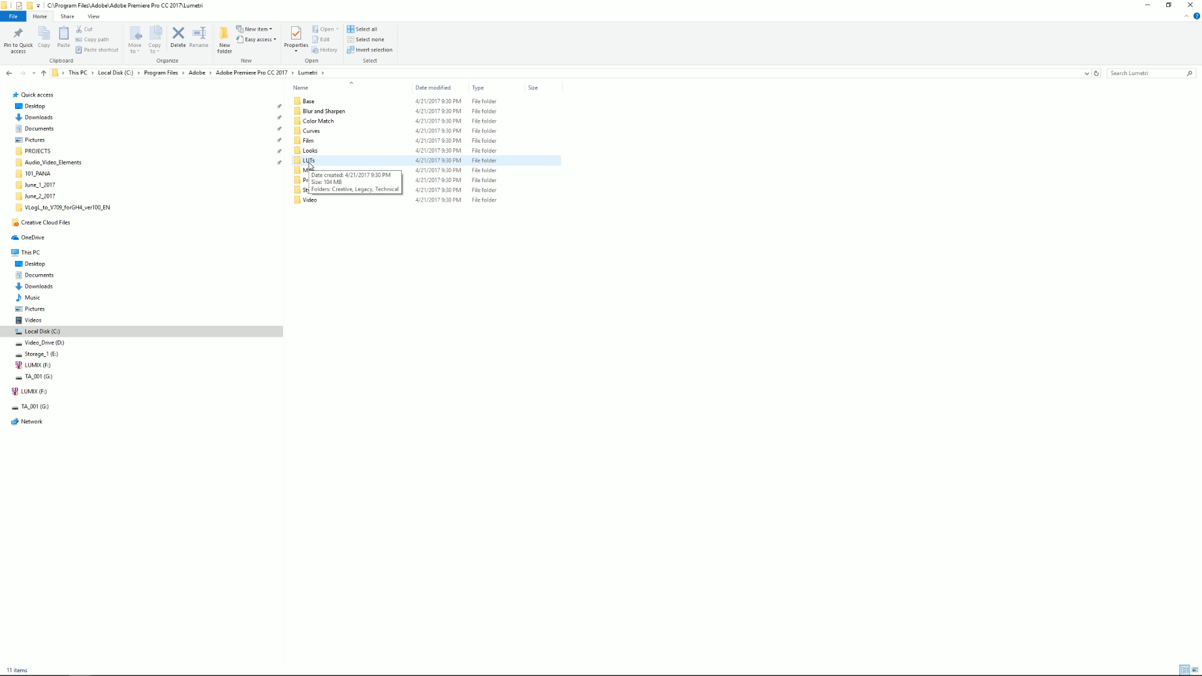
pyautogui.doubleClick(308, 160)
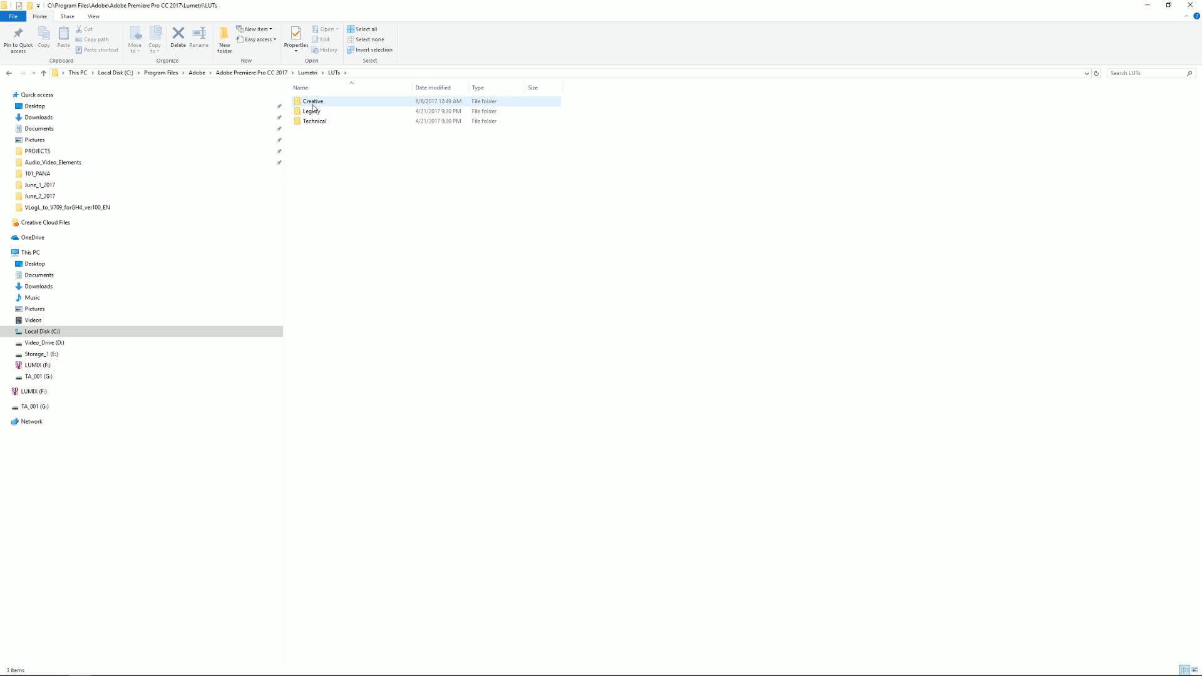
pyautogui.doubleClick(313, 100)
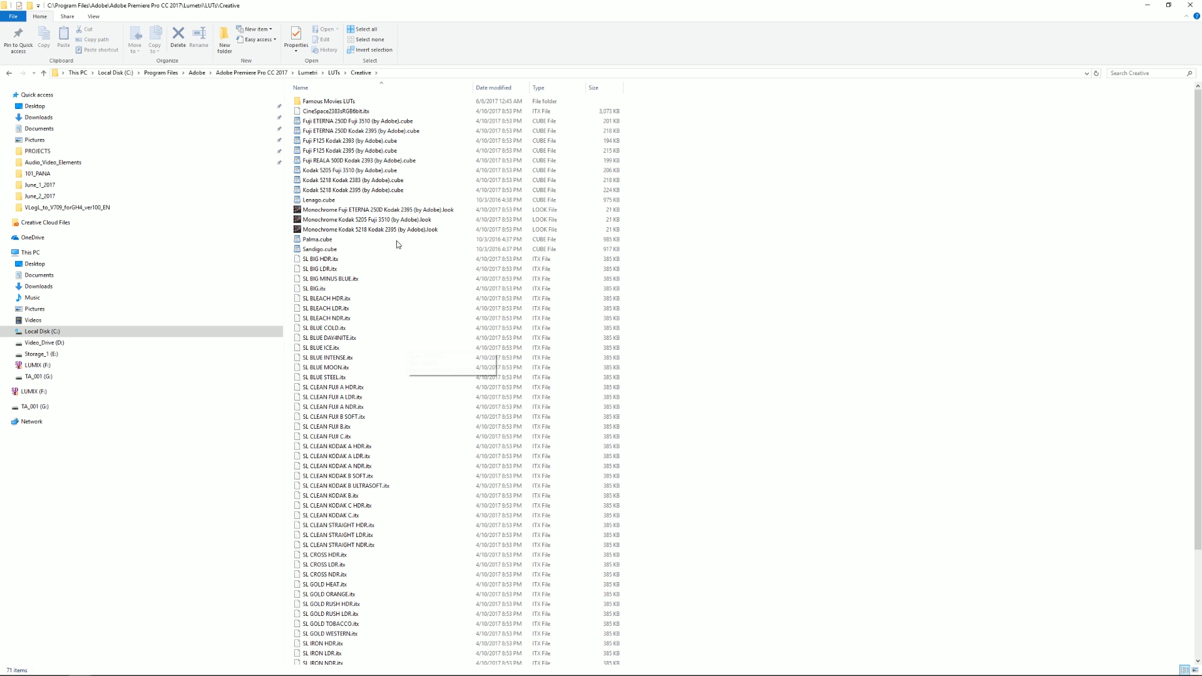
pyautogui.click(349, 171)
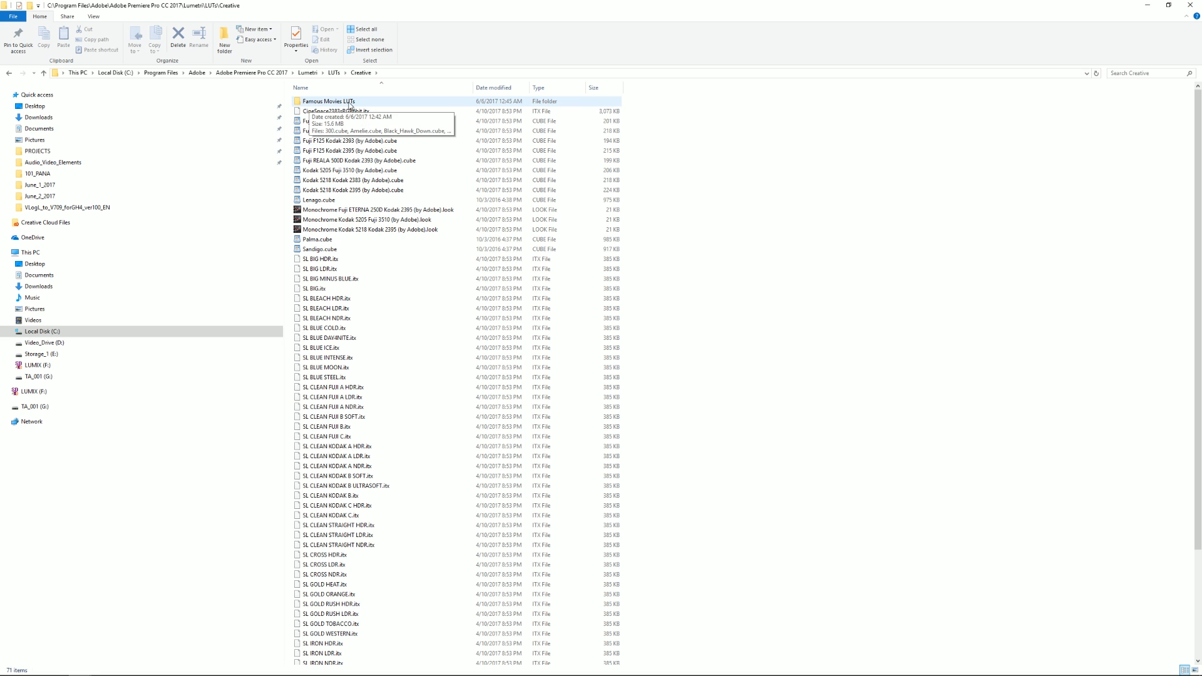
pyautogui.moveTo(349, 105)
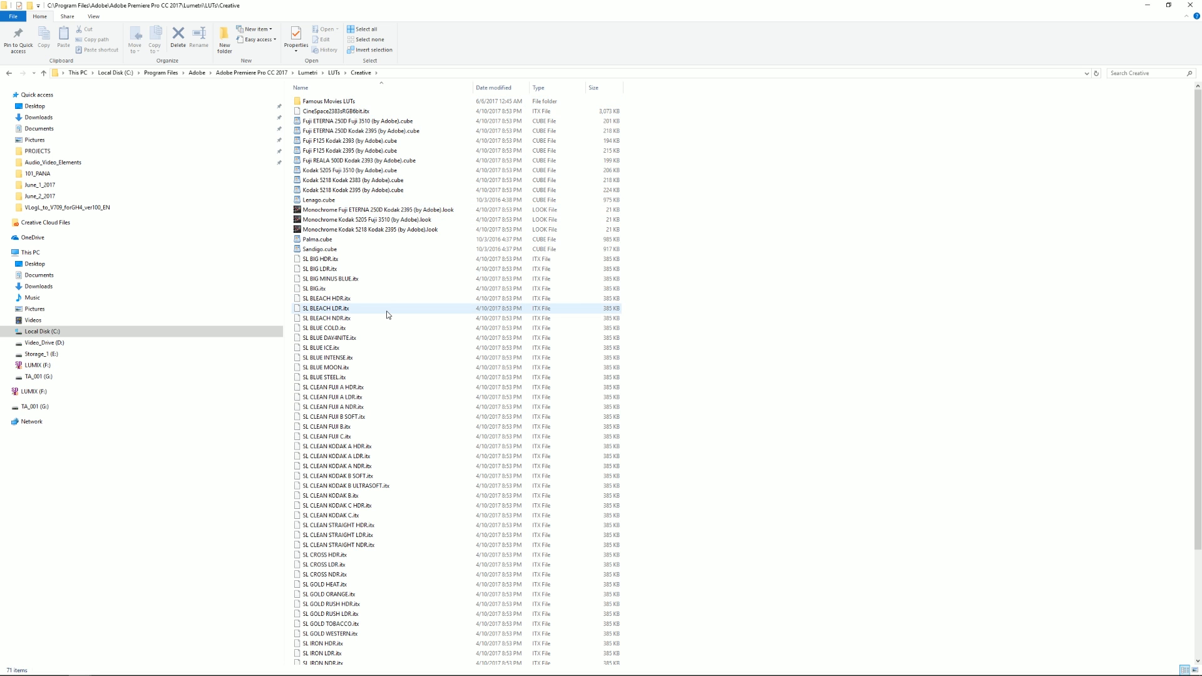
pyautogui.moveTo(368, 288)
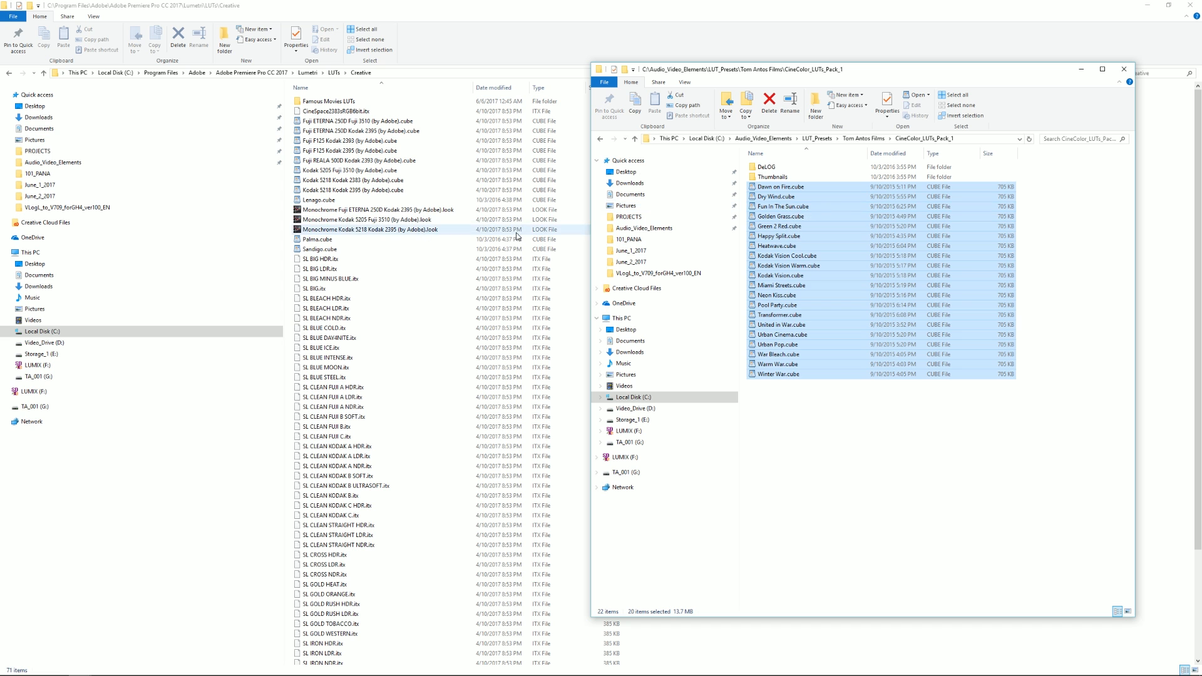
# Step: Copy the CineColor LUT Pack .cube files into the Creative LUTs folder
pyautogui.rightClick(779, 215)
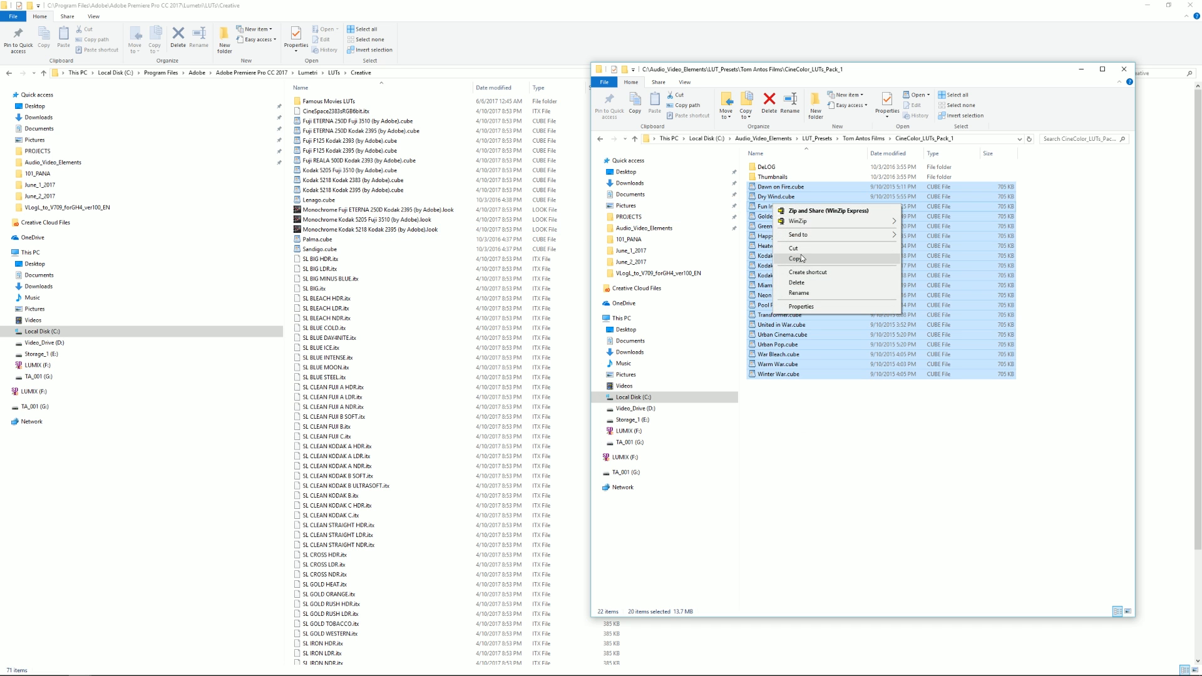
pyautogui.click(798, 259)
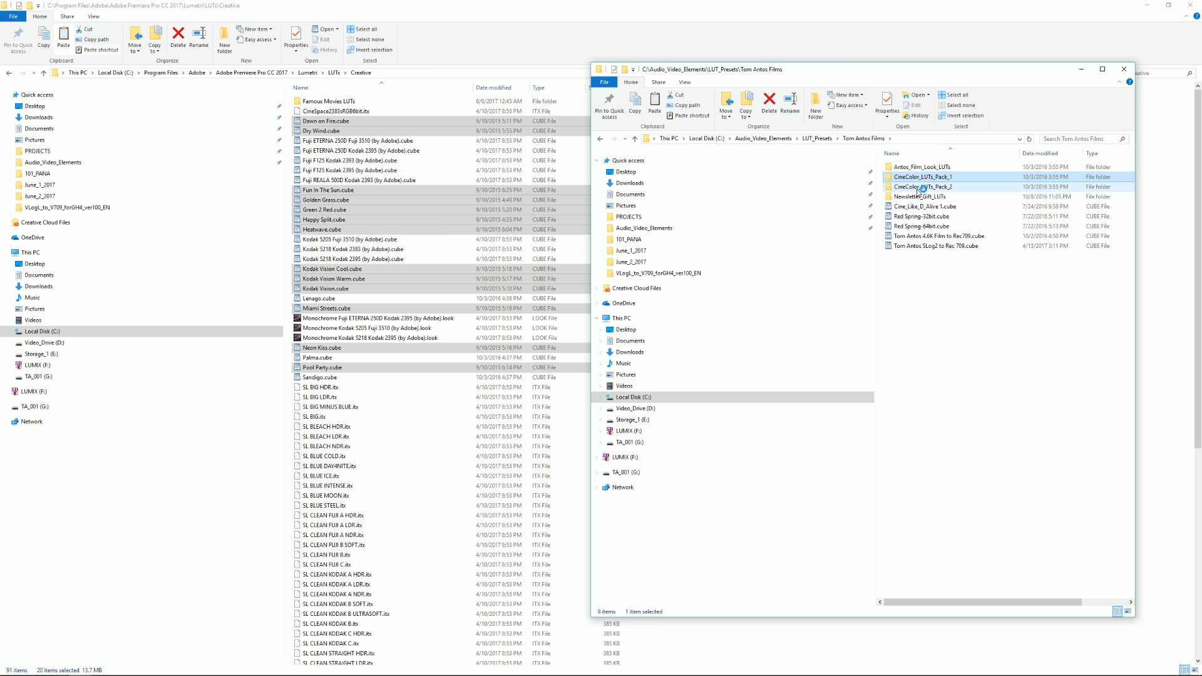
pyautogui.doubleClick(923, 187)
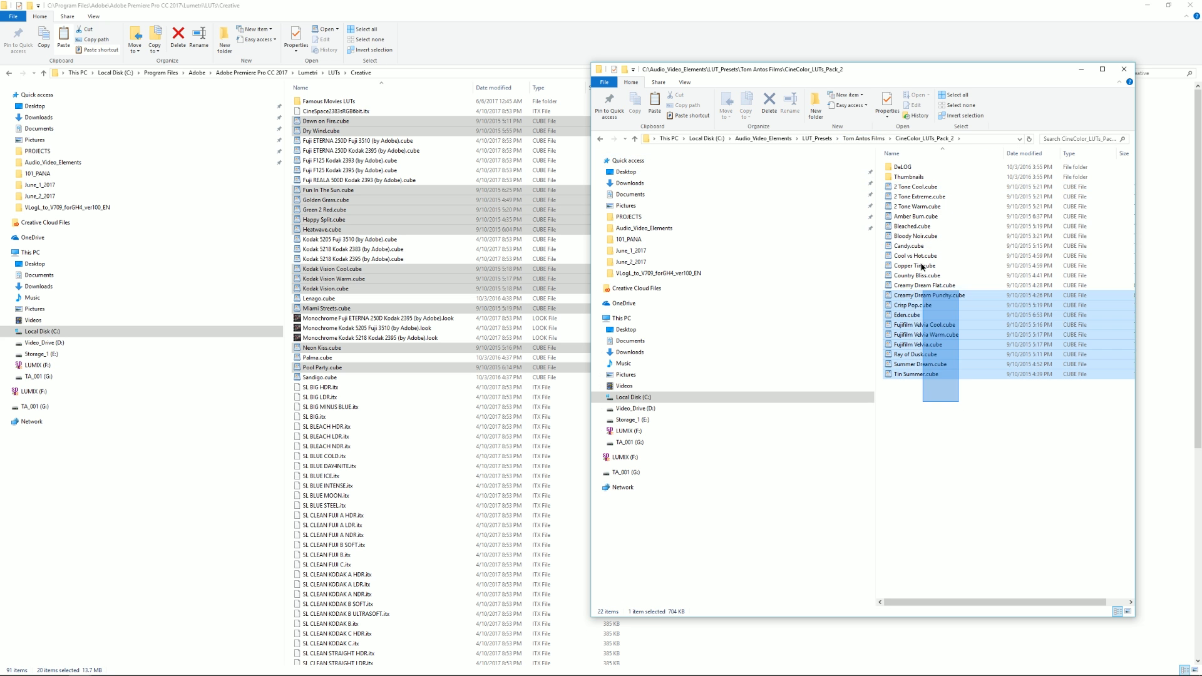
pyautogui.rightClick(920, 195)
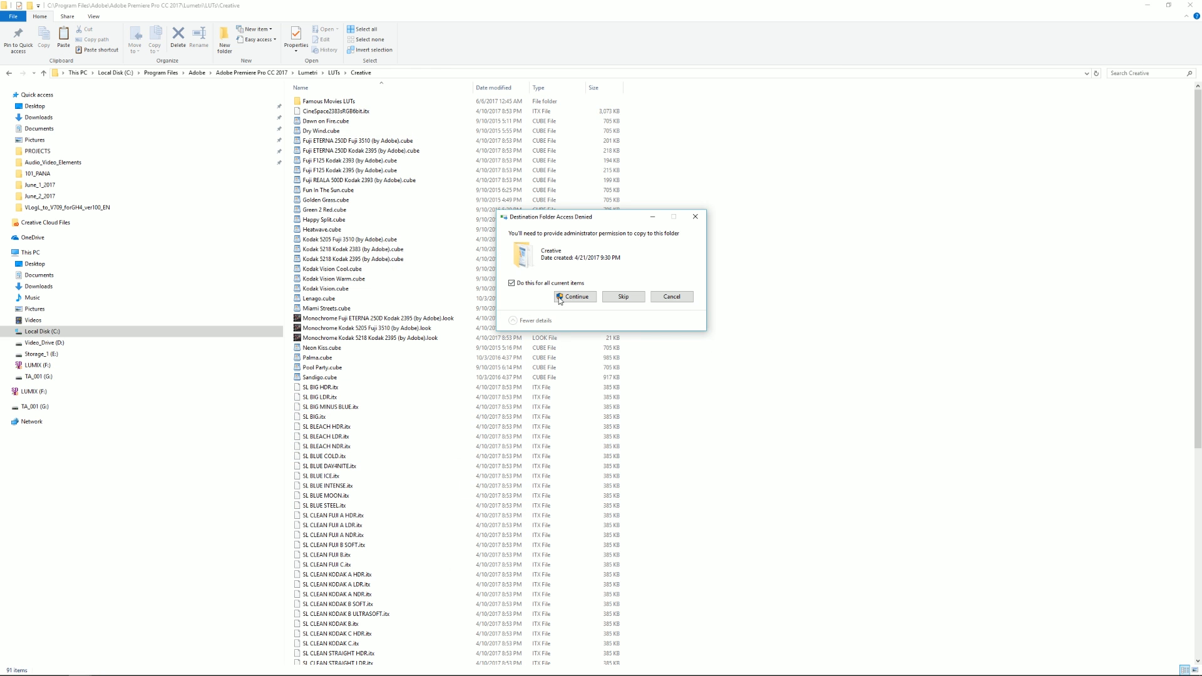
pyautogui.click(575, 297)
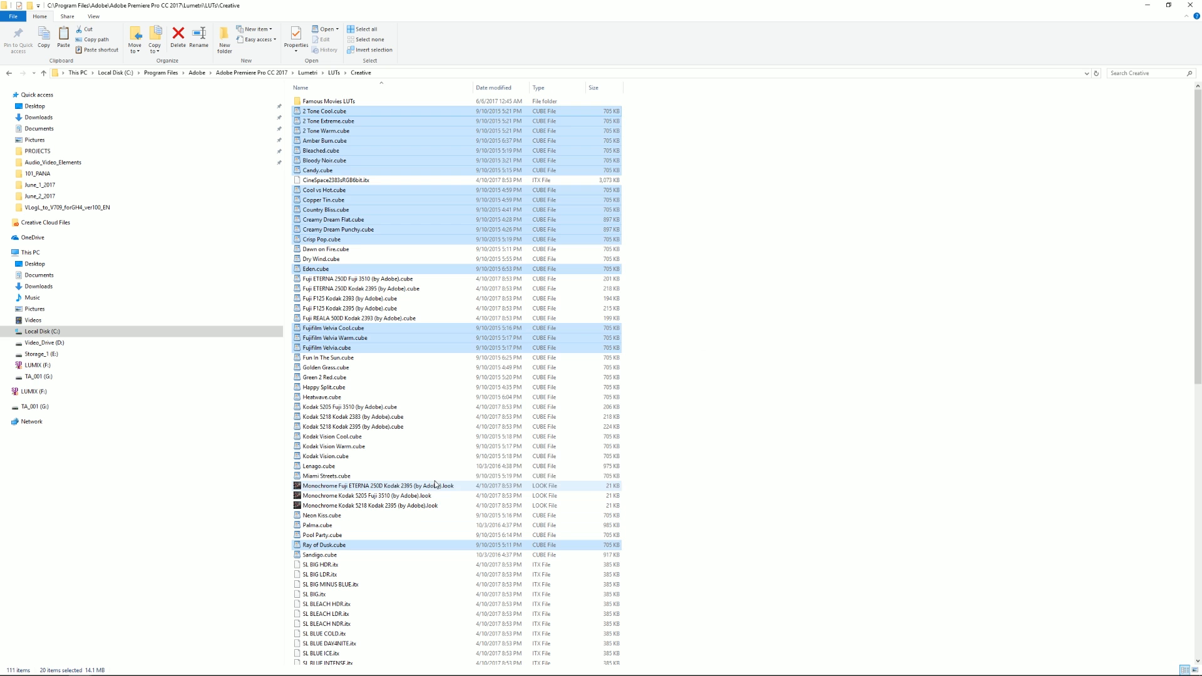
pyautogui.click(194, 666)
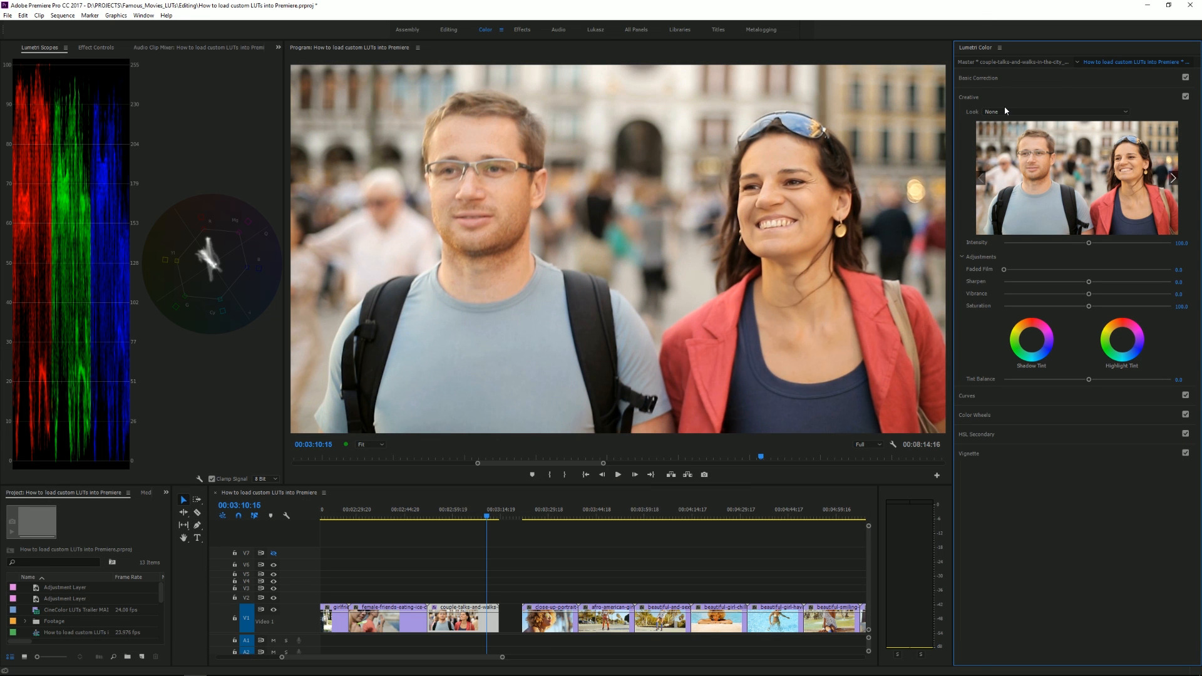
# Step: Quit Premiere Pro, saving the project before it closes
pyautogui.click(1043, 111)
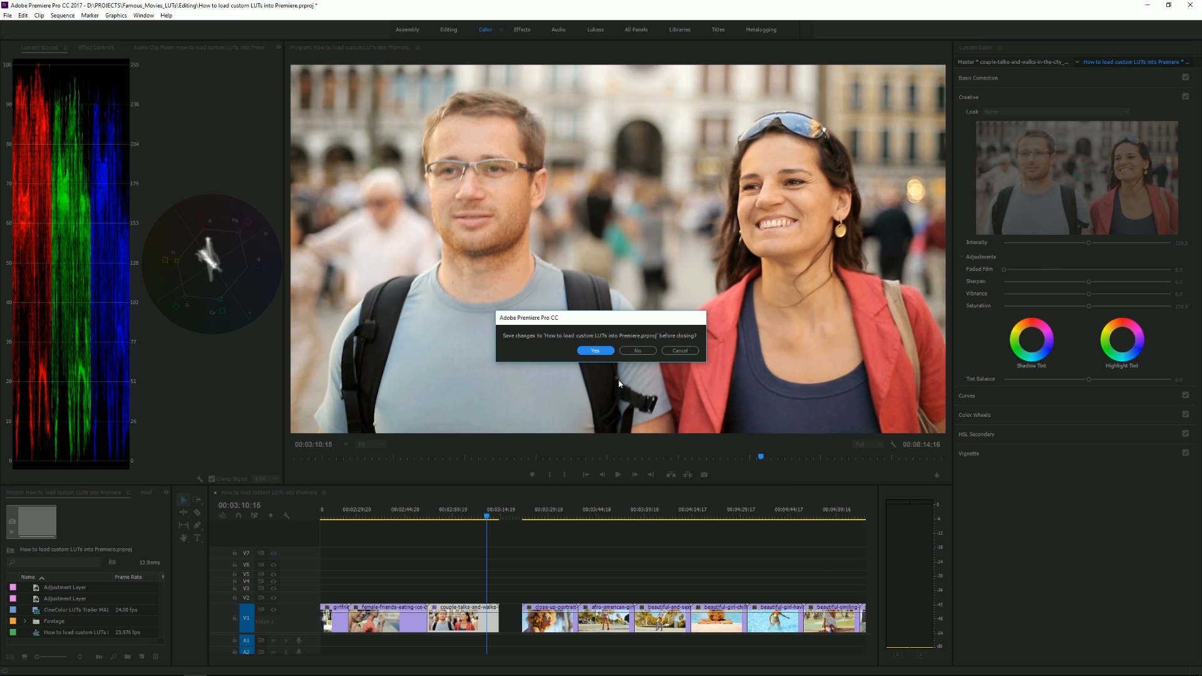
pyautogui.click(638, 351)
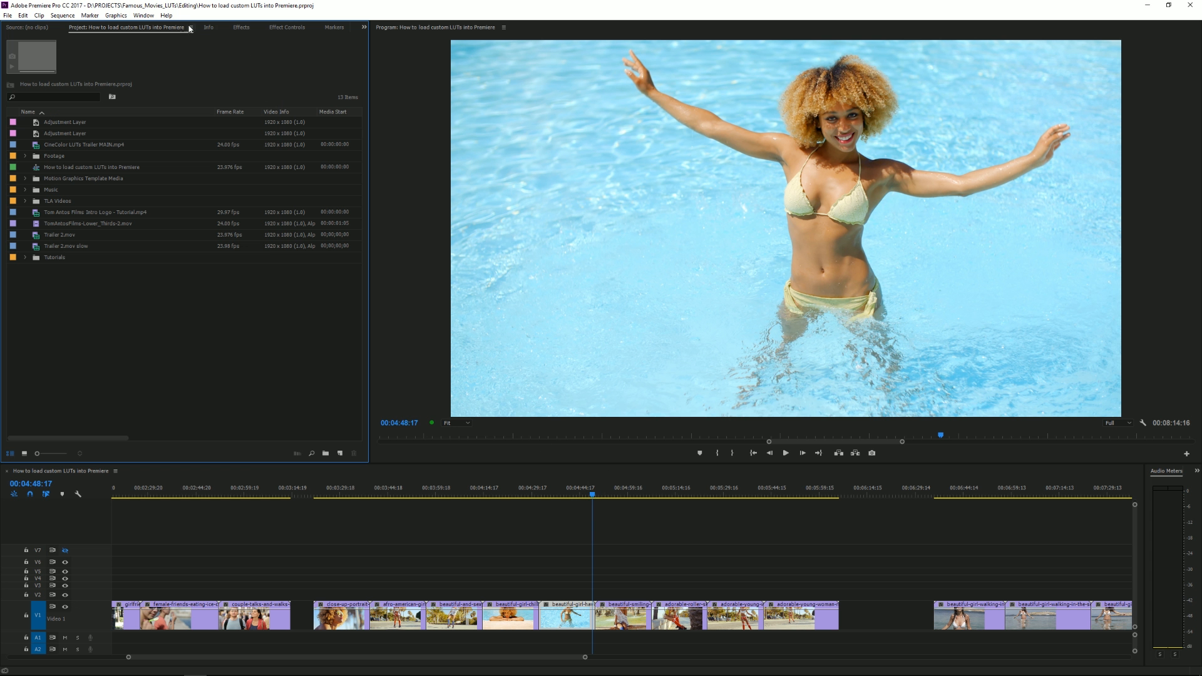
# Step: Switch Premiere Pro to the Color workspace from the Window menu
pyautogui.click(143, 15)
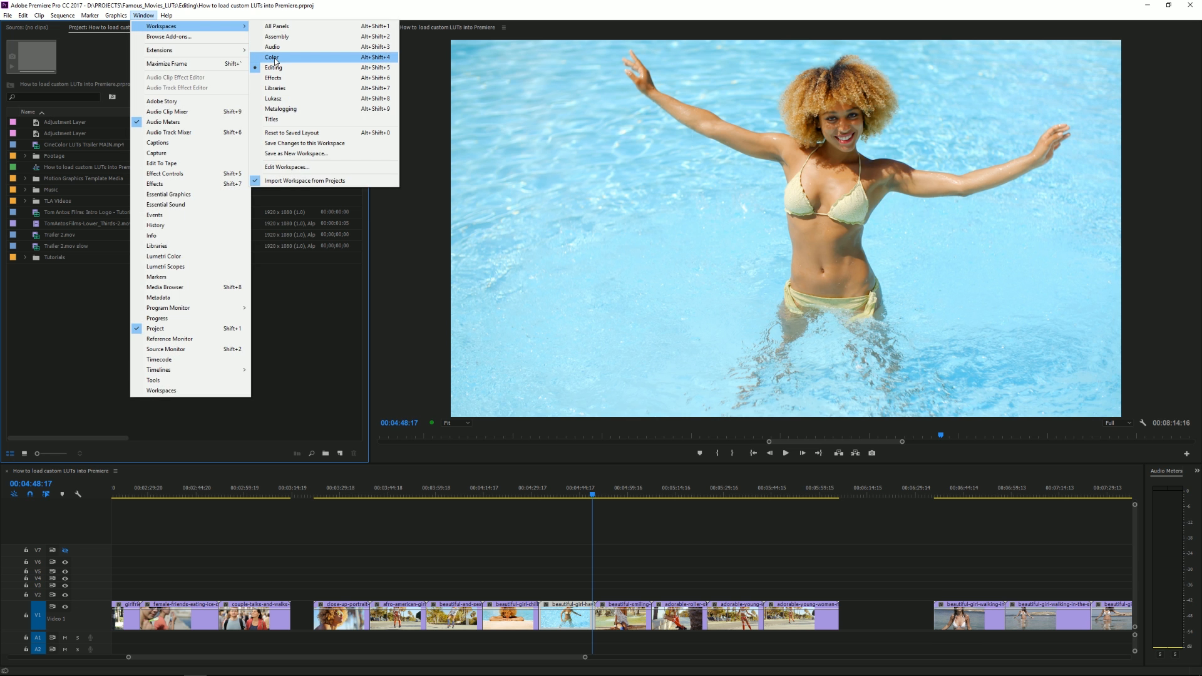
pyautogui.click(273, 57)
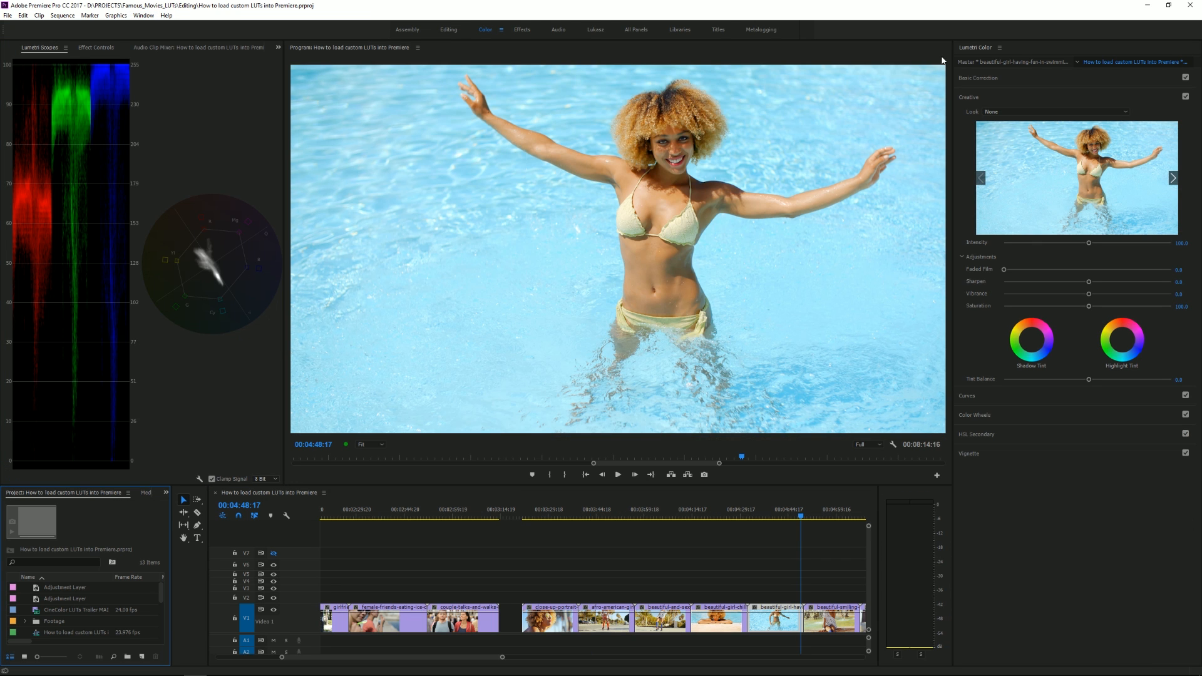
pyautogui.moveTo(1007, 100)
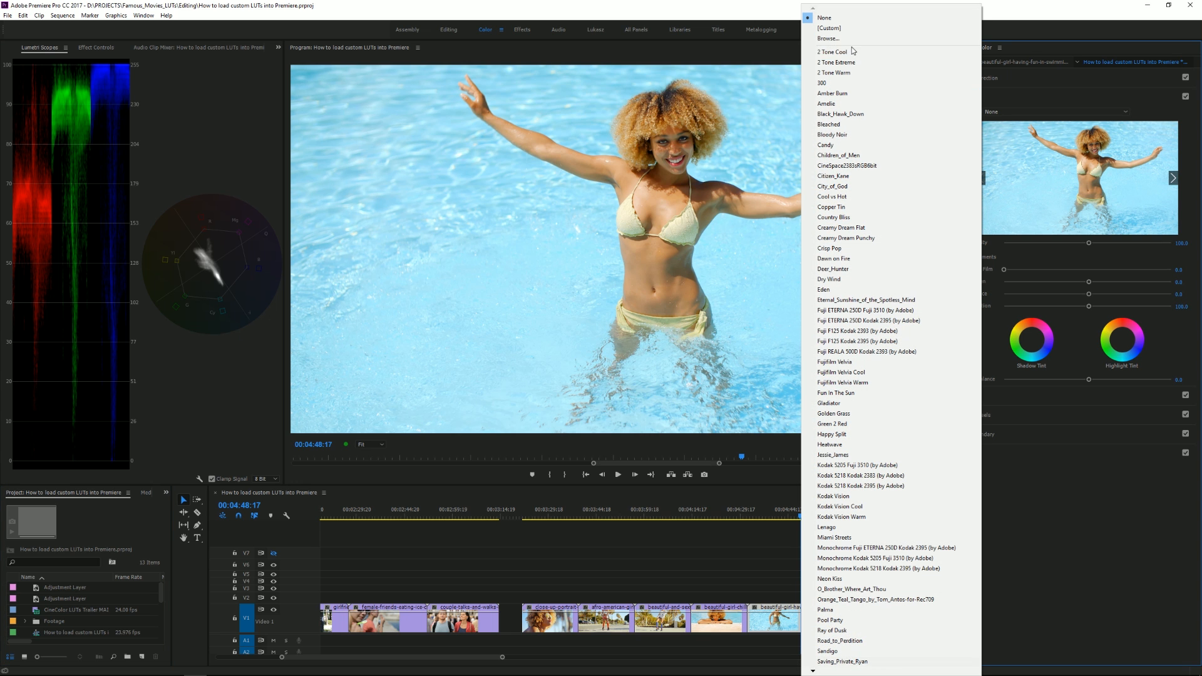
pyautogui.moveTo(833, 51)
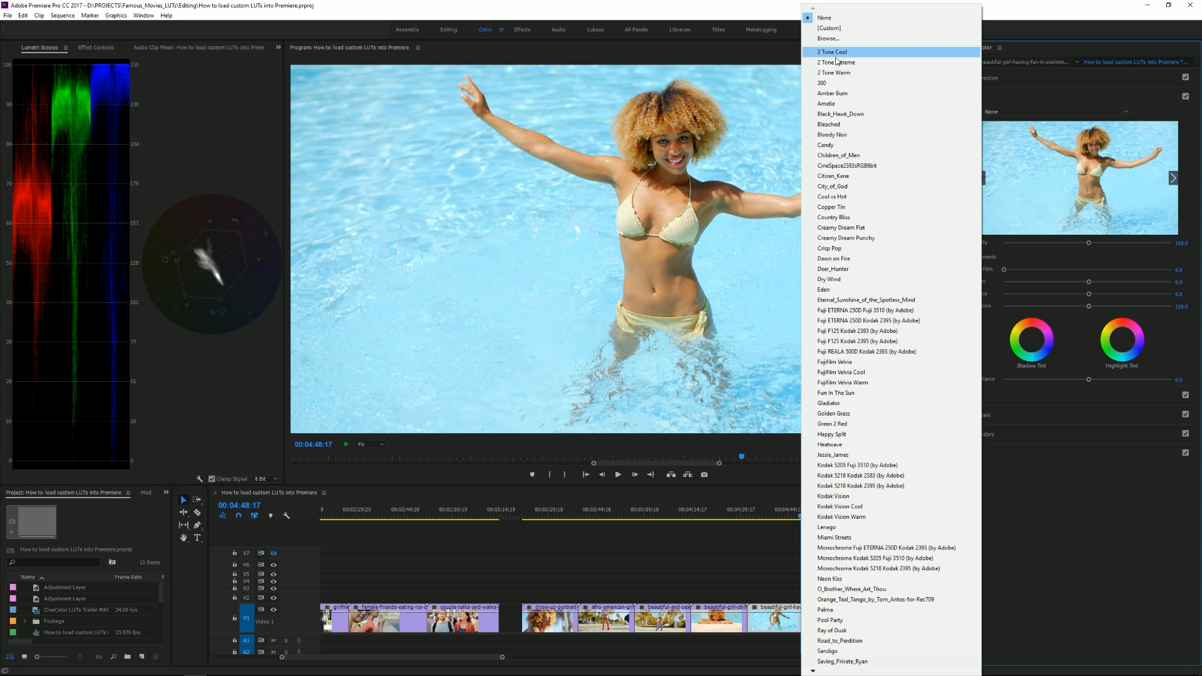
pyautogui.moveTo(844, 82)
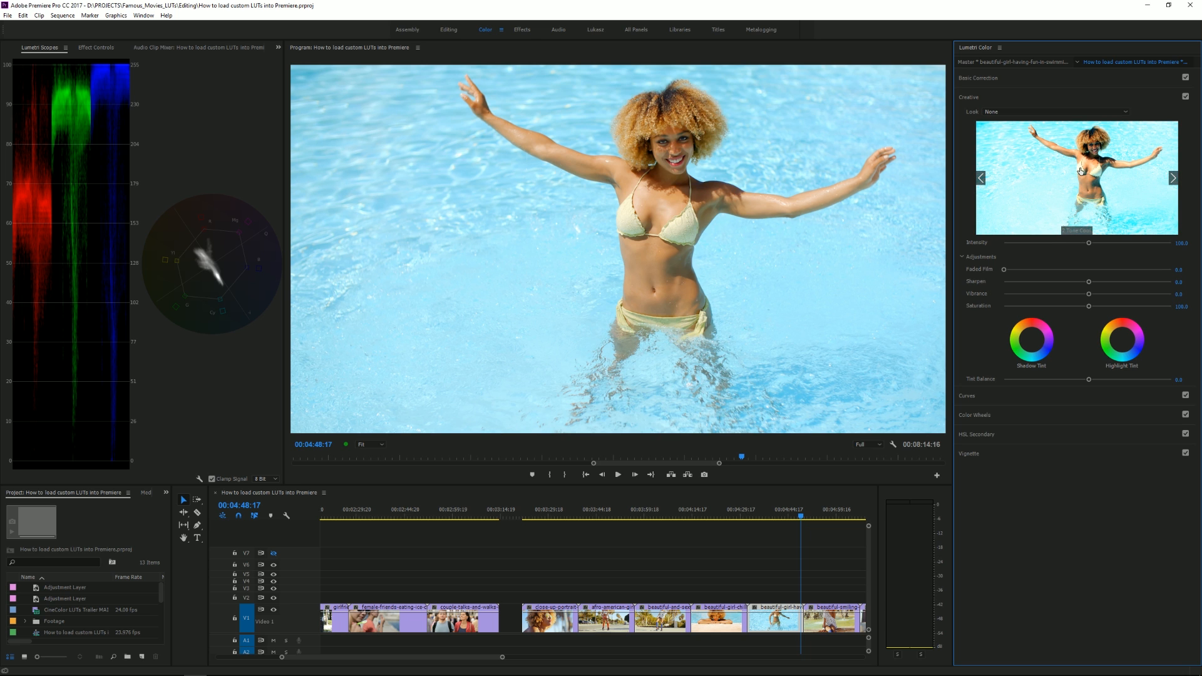
pyautogui.moveTo(727, 190)
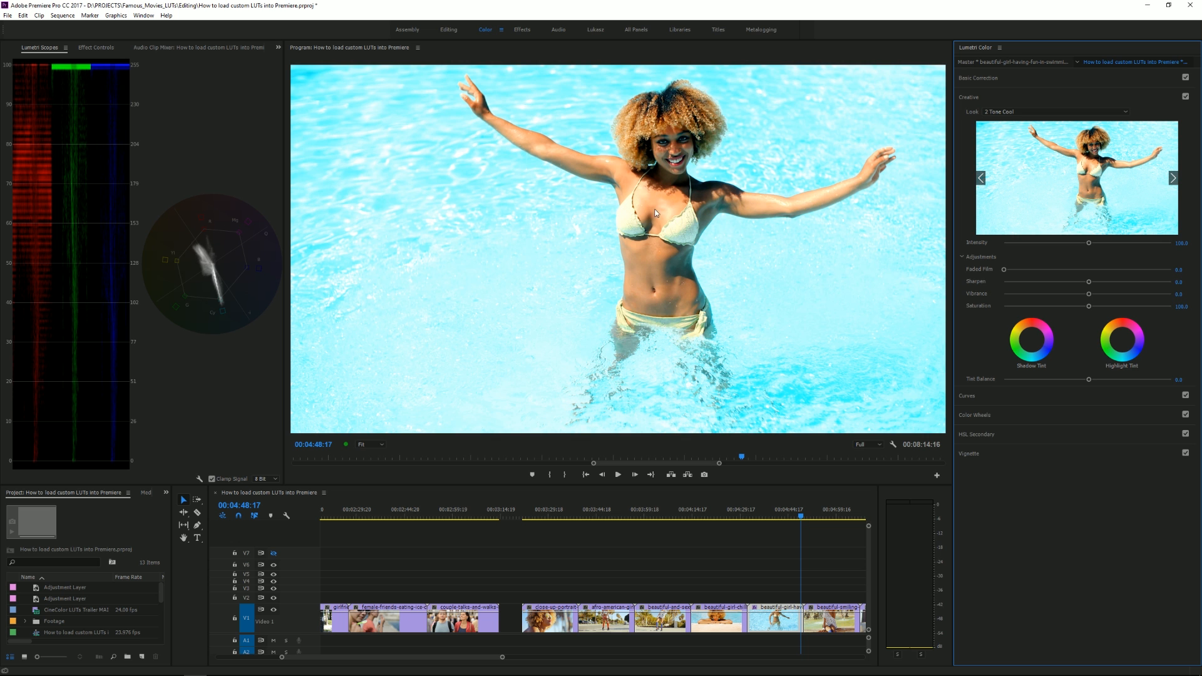
pyautogui.moveTo(1173, 178)
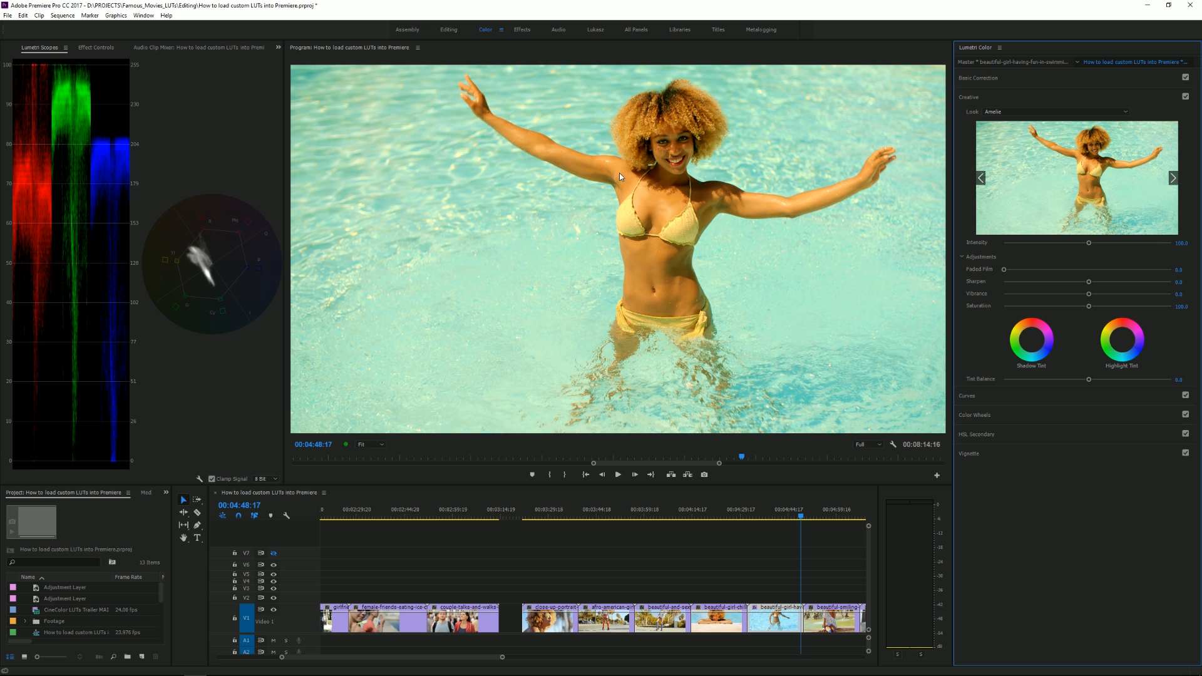
pyautogui.moveTo(676, 170)
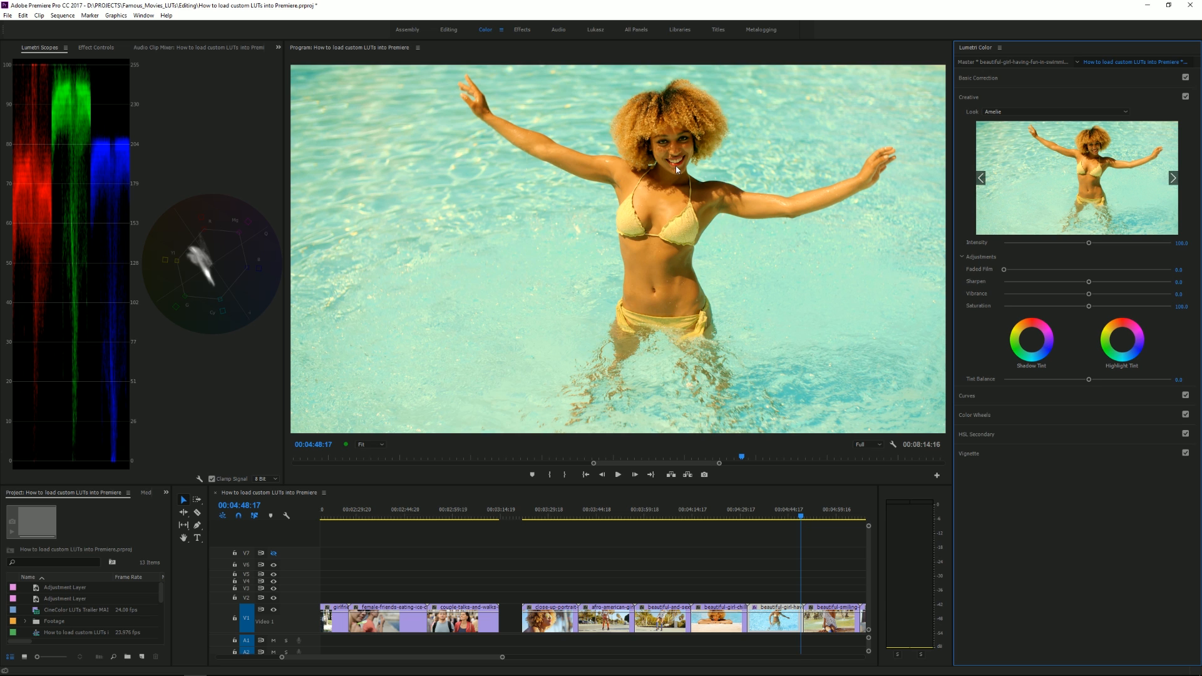
pyautogui.moveTo(1173, 180)
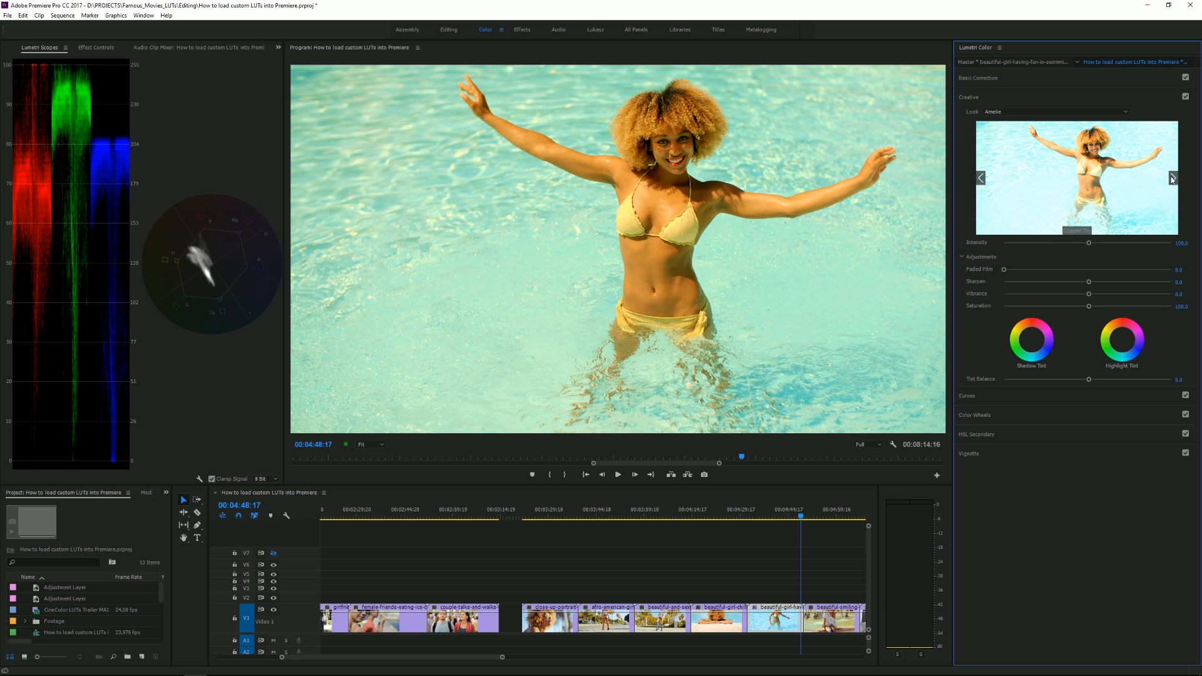
# Step: Apply the Gladiator look to the pool clip
pyautogui.click(1172, 177)
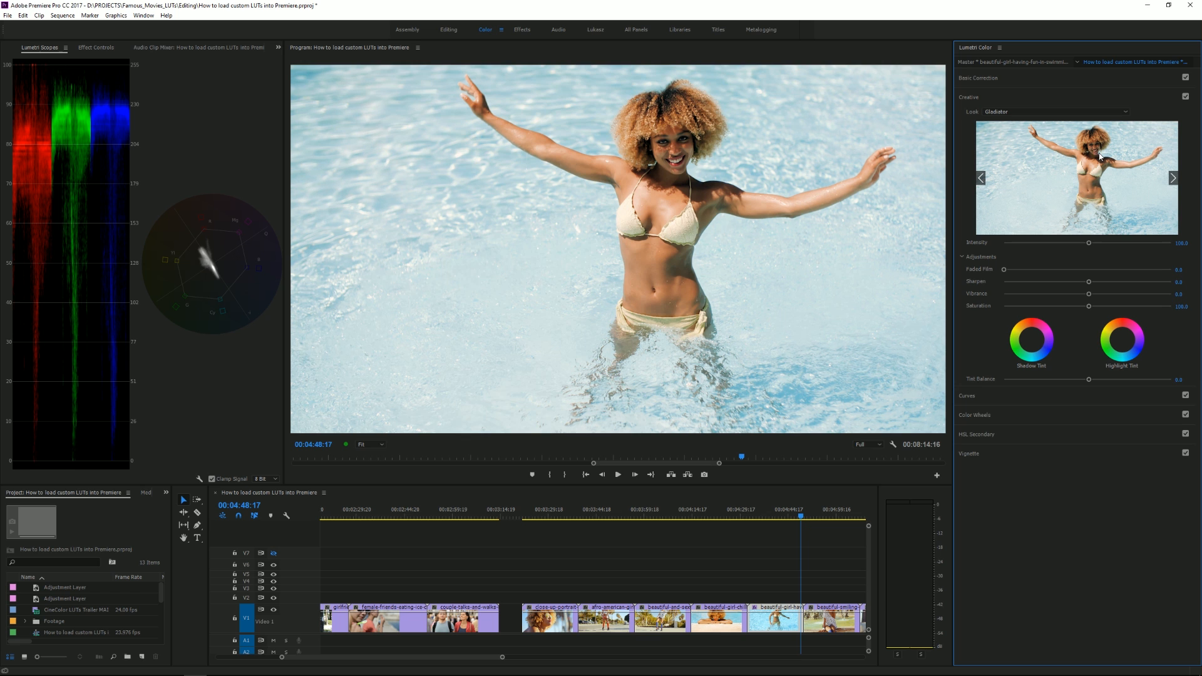
pyautogui.moveTo(1128, 201)
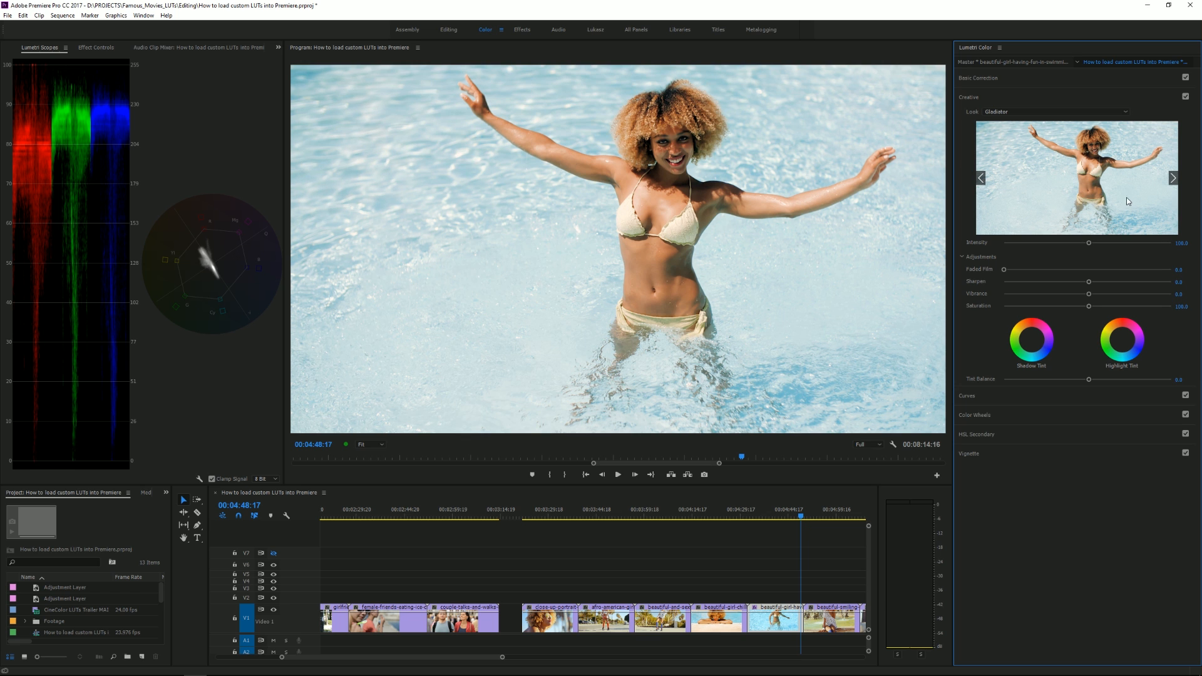
pyautogui.moveTo(1089, 245)
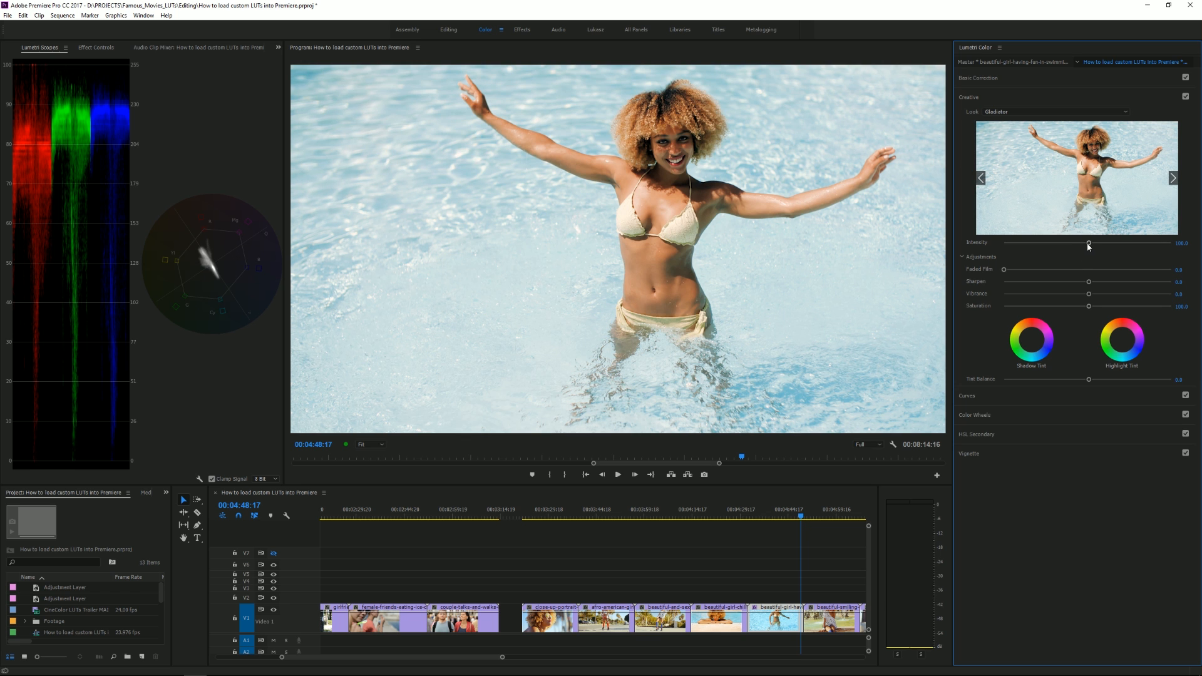
# Step: Sweep the Gladiator Intensity slider from faint to beyond full, ending near full
pyautogui.moveTo(1087, 244); pyautogui.dragTo(1018, 243)
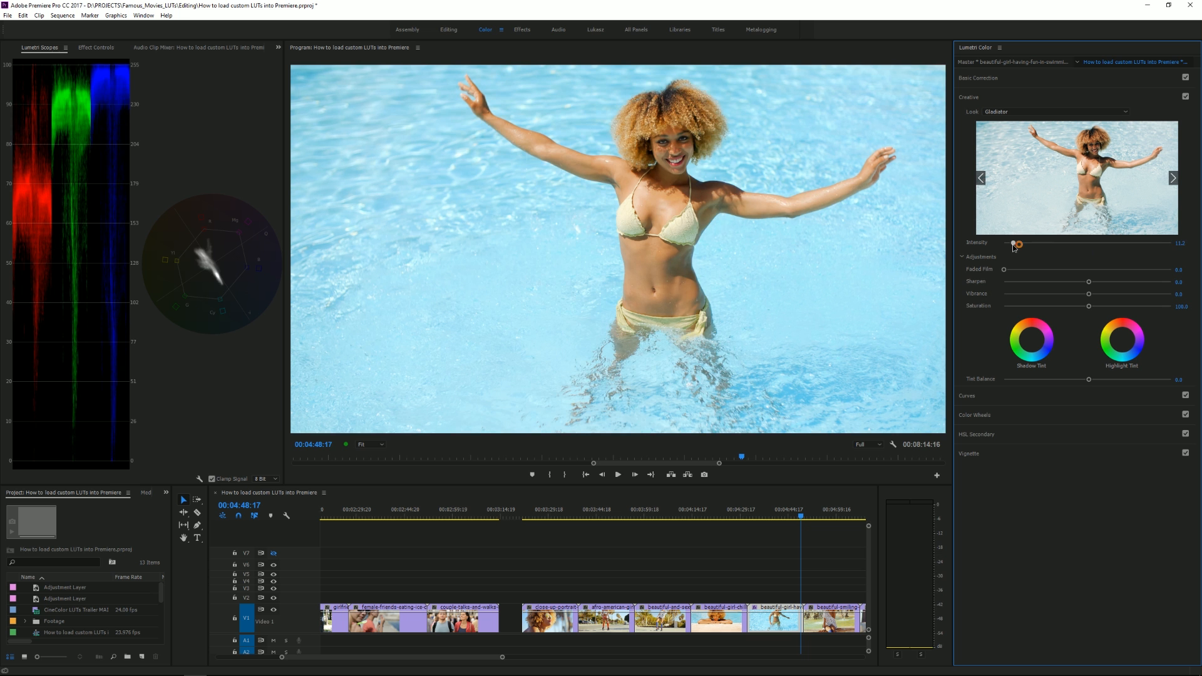
pyautogui.moveTo(1018, 243); pyautogui.dragTo(1146, 243)
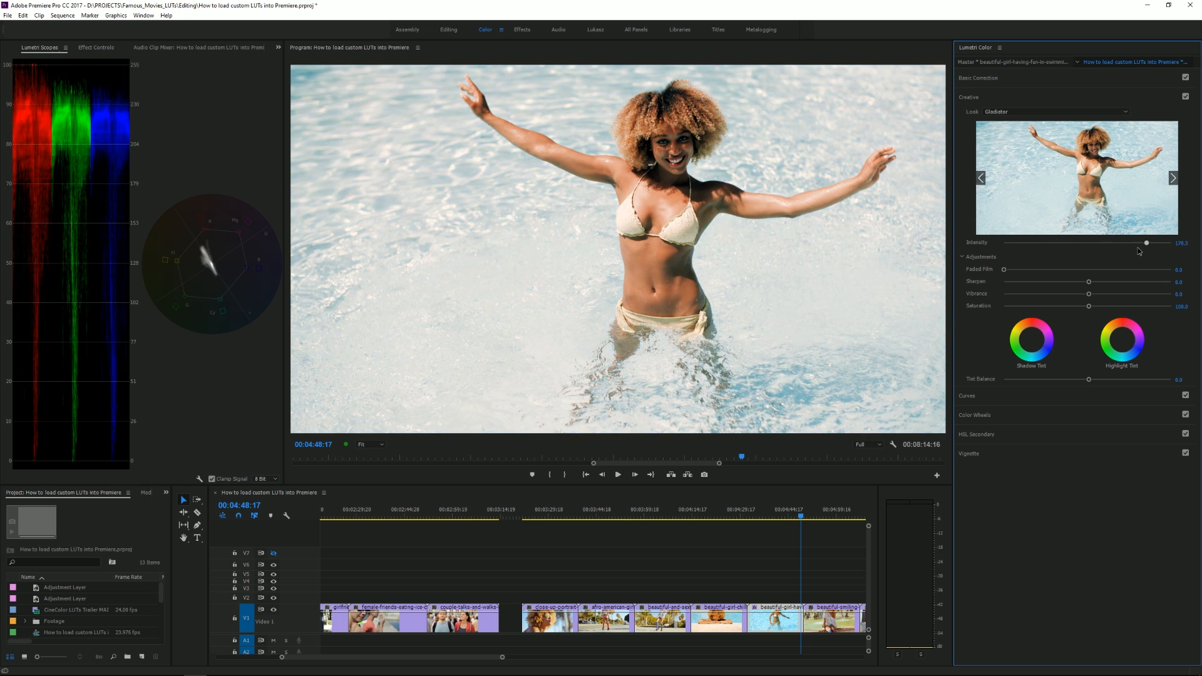
pyautogui.moveTo(1145, 242); pyautogui.dragTo(1057, 242)
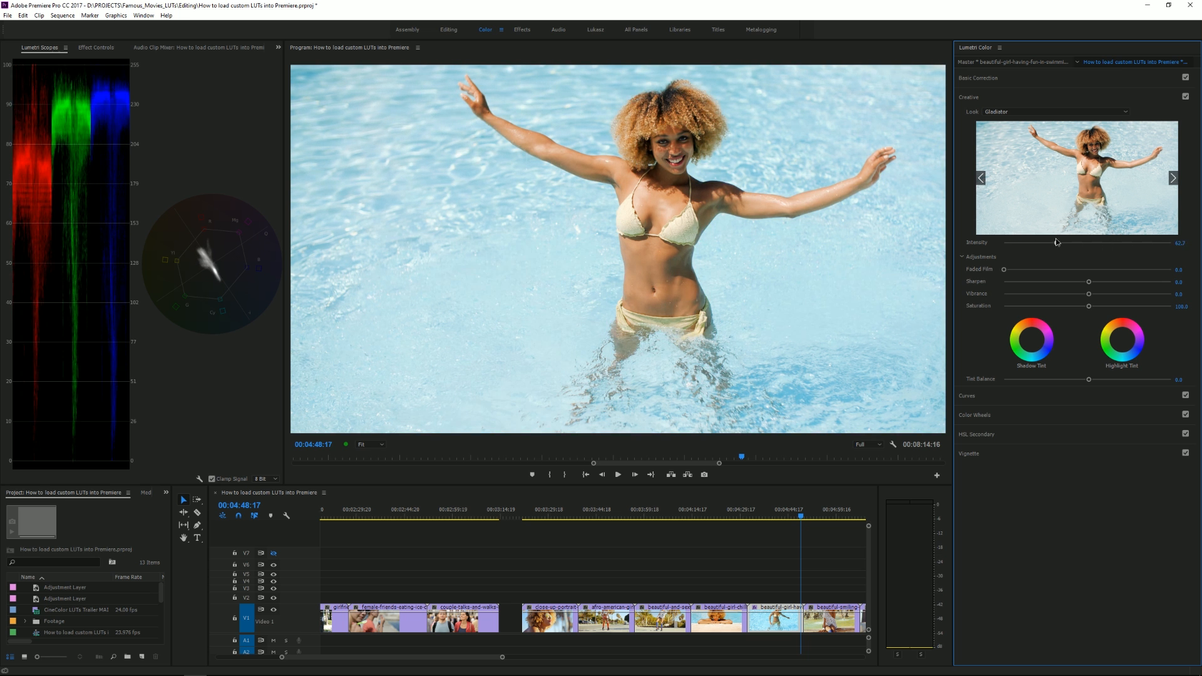
pyautogui.moveTo(1056, 243); pyautogui.dragTo(1148, 243)
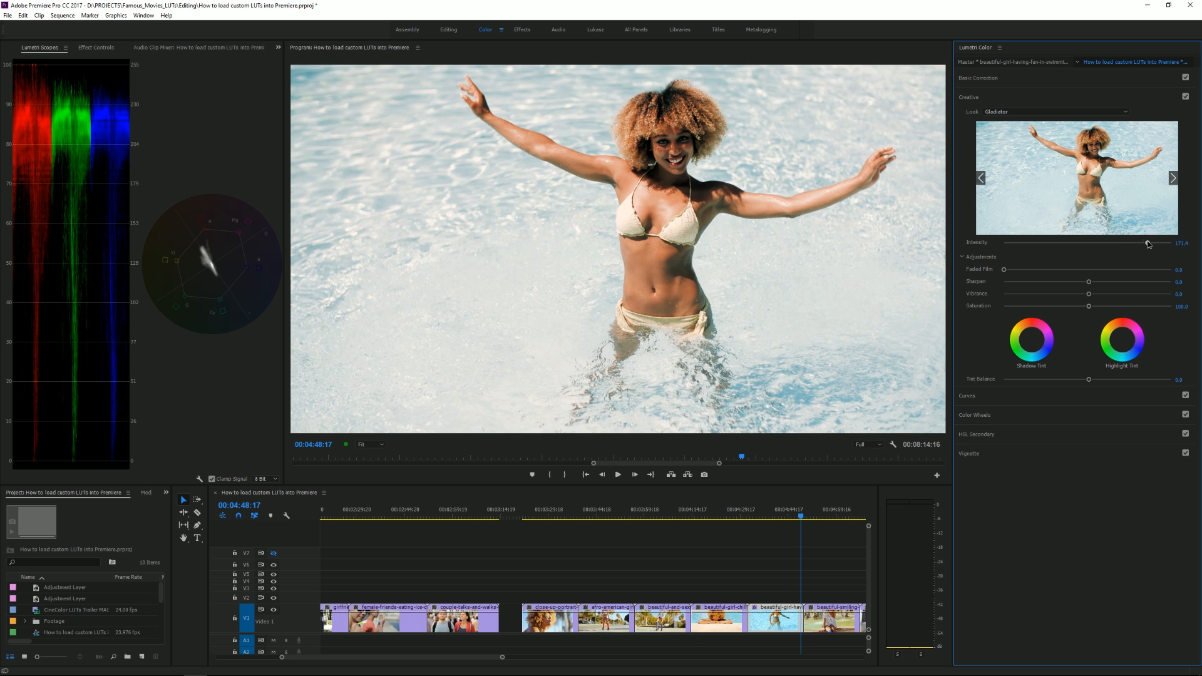
pyautogui.moveTo(1150, 243); pyautogui.dragTo(1146, 244)
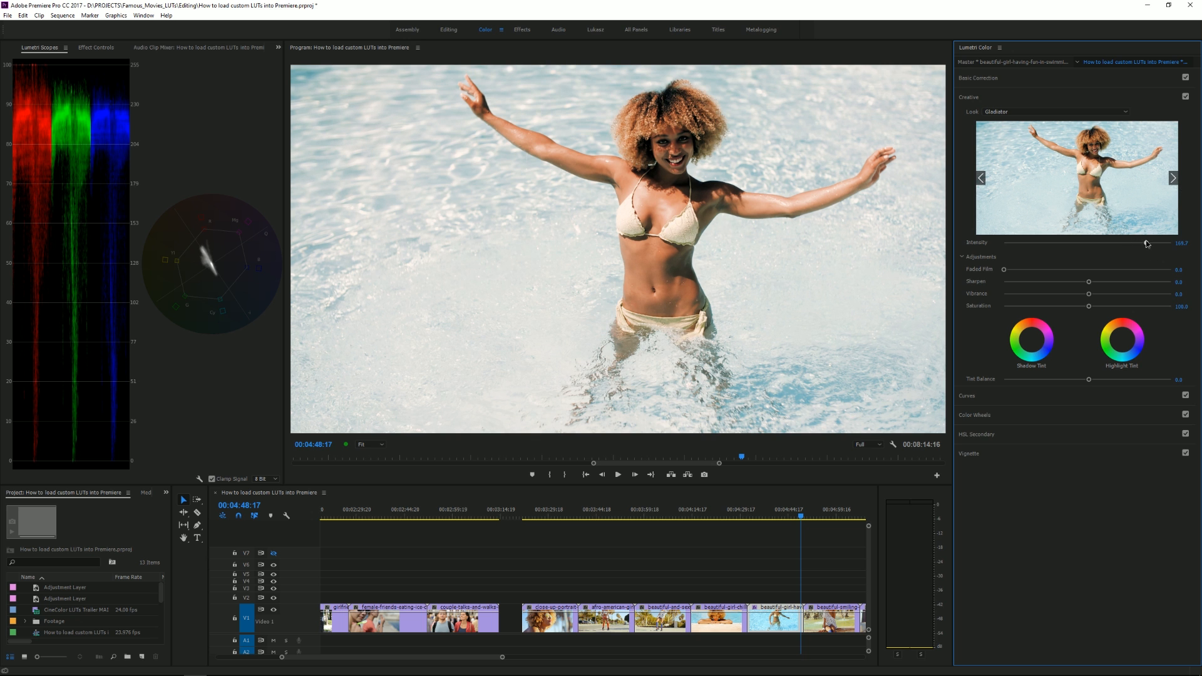
pyautogui.moveTo(1147, 243); pyautogui.dragTo(1038, 243)
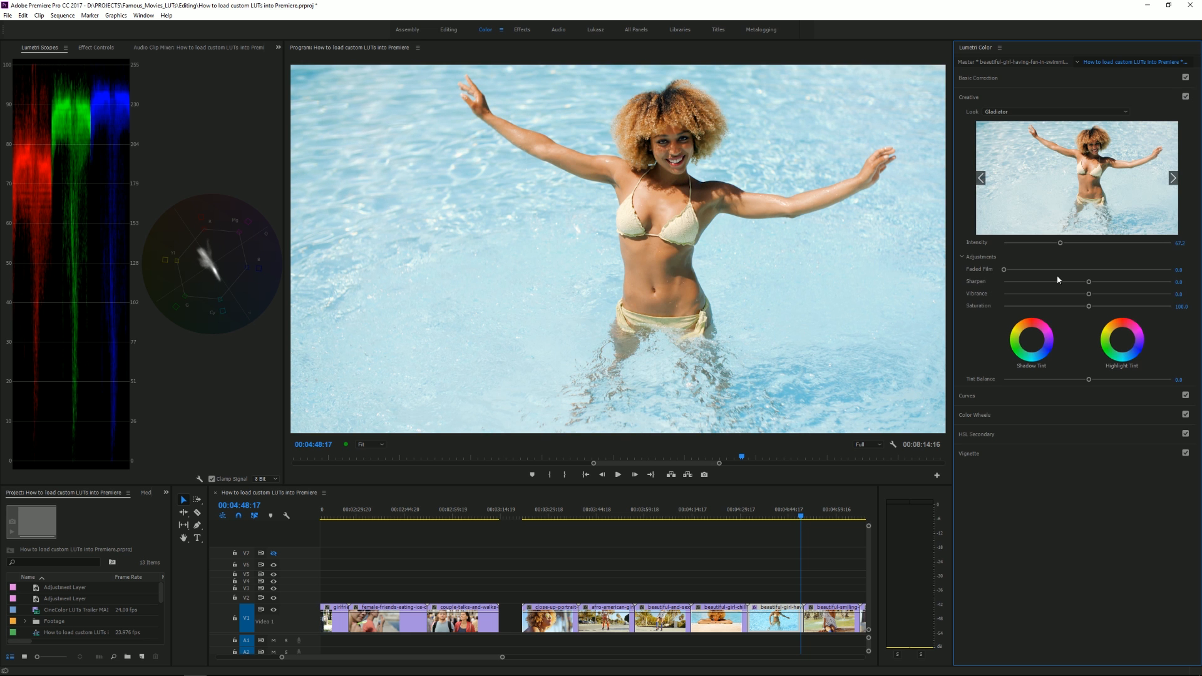
pyautogui.moveTo(1060, 243); pyautogui.dragTo(1091, 243)
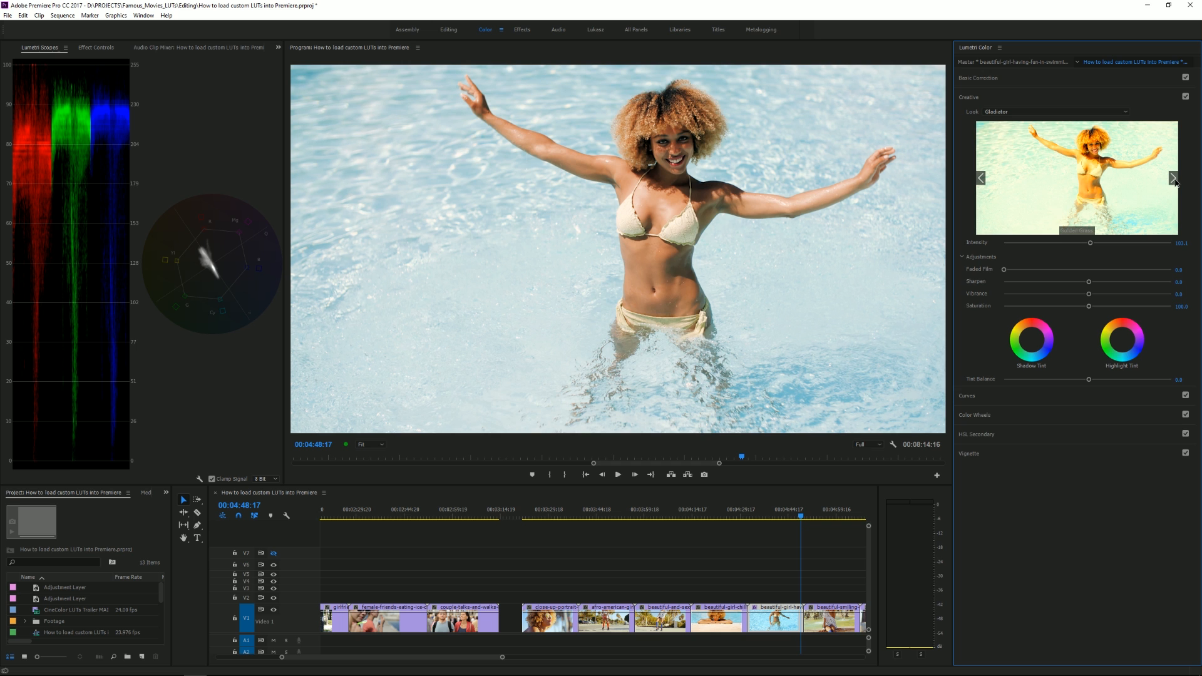
pyautogui.click(1175, 177)
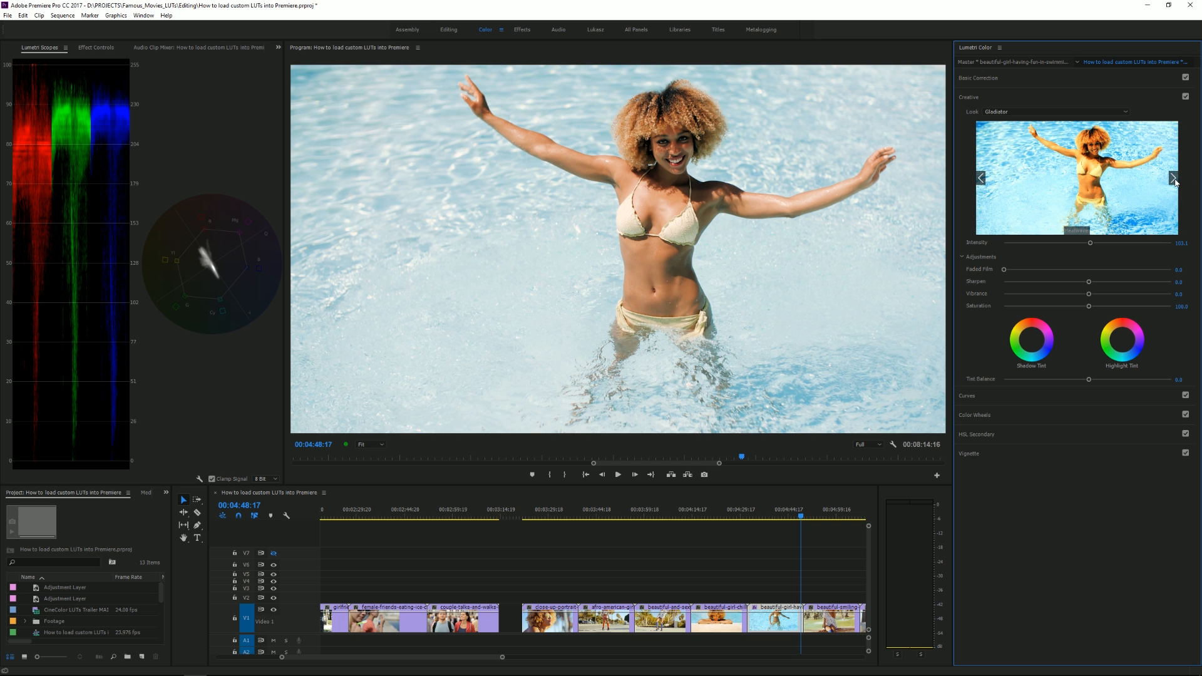
pyautogui.click(1172, 177)
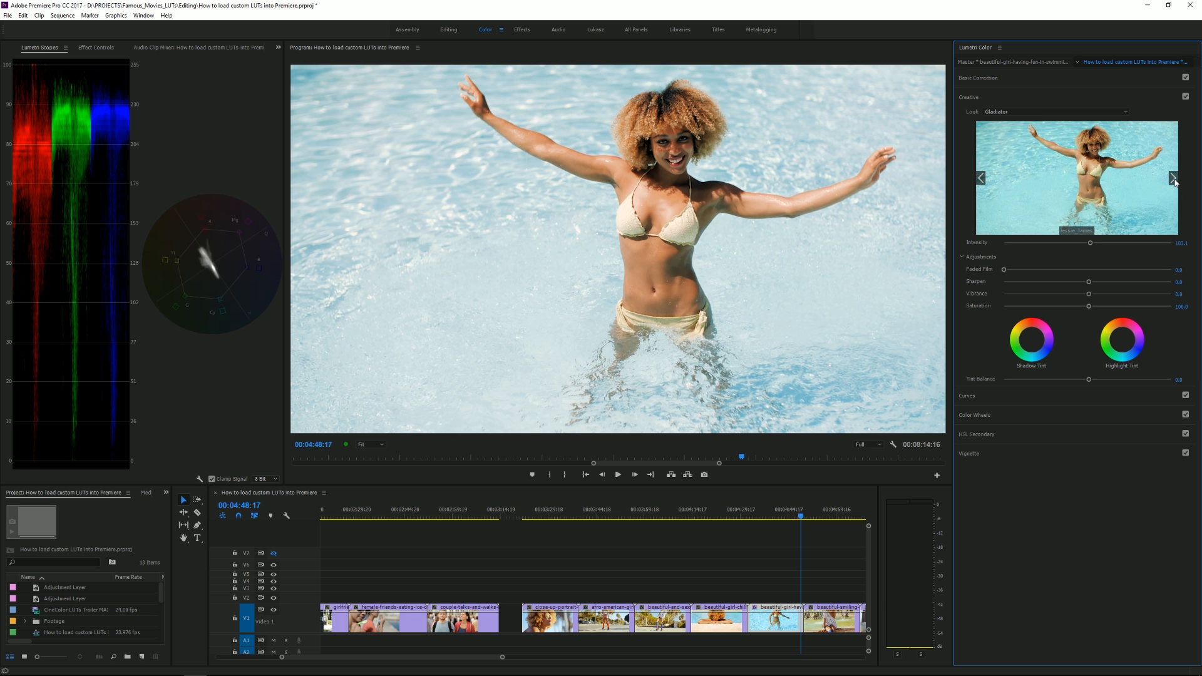
pyautogui.click(1173, 177)
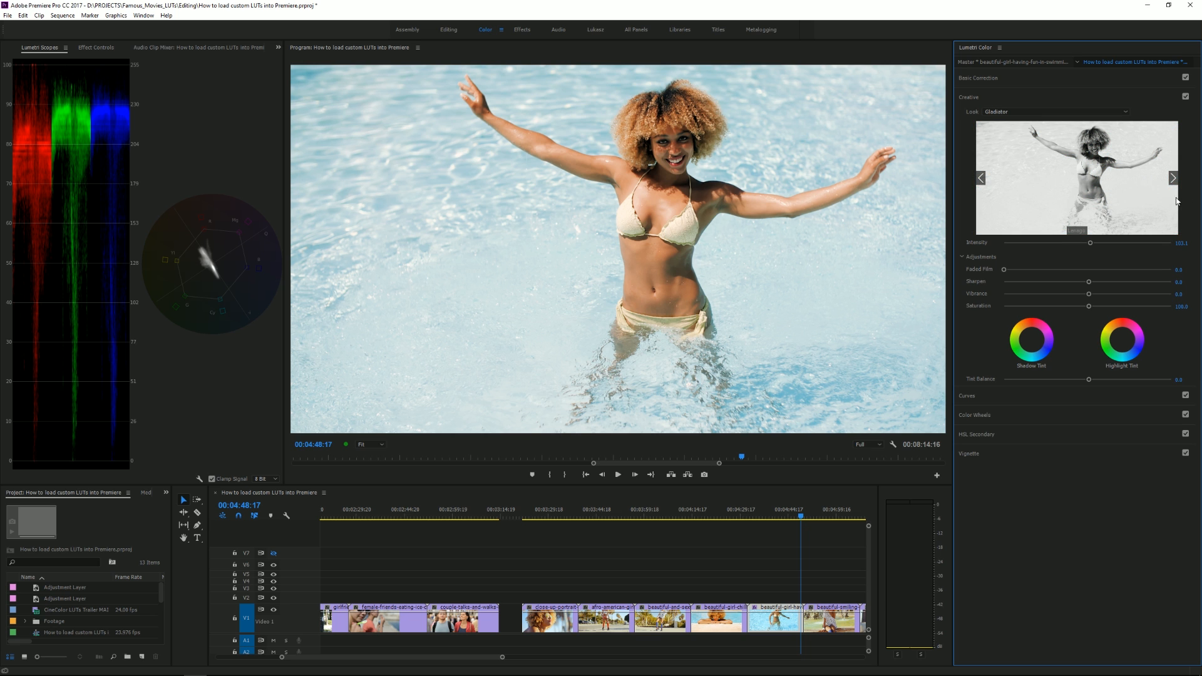
pyautogui.click(1174, 177)
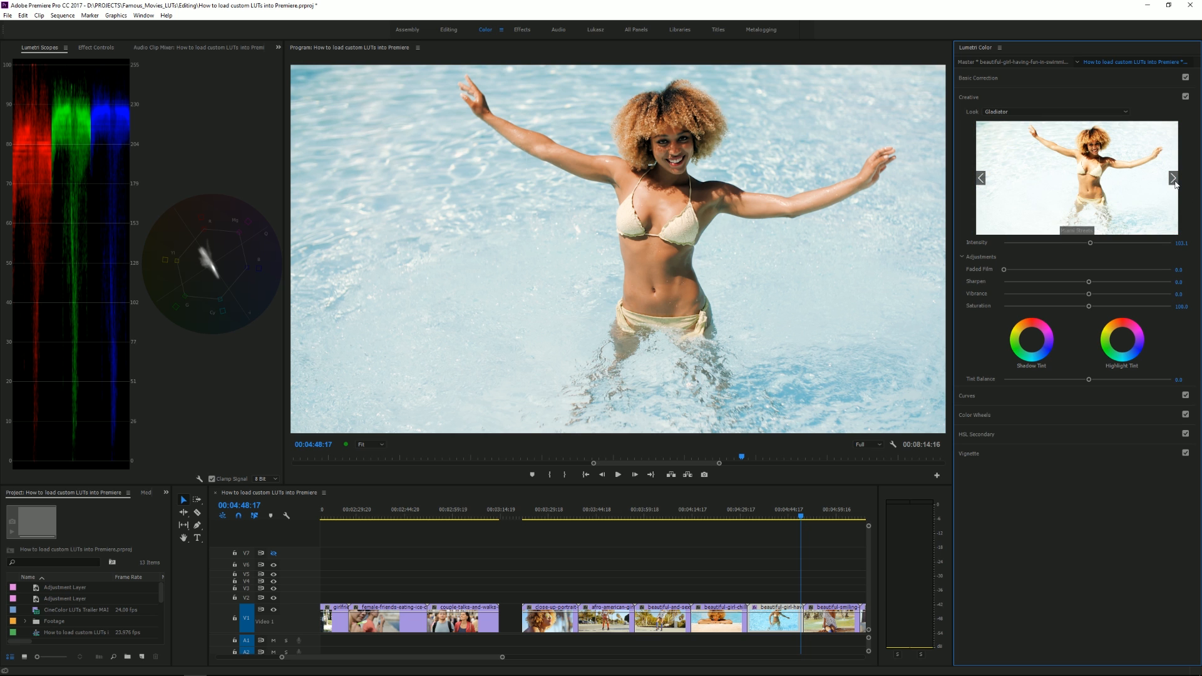
pyautogui.click(1173, 177)
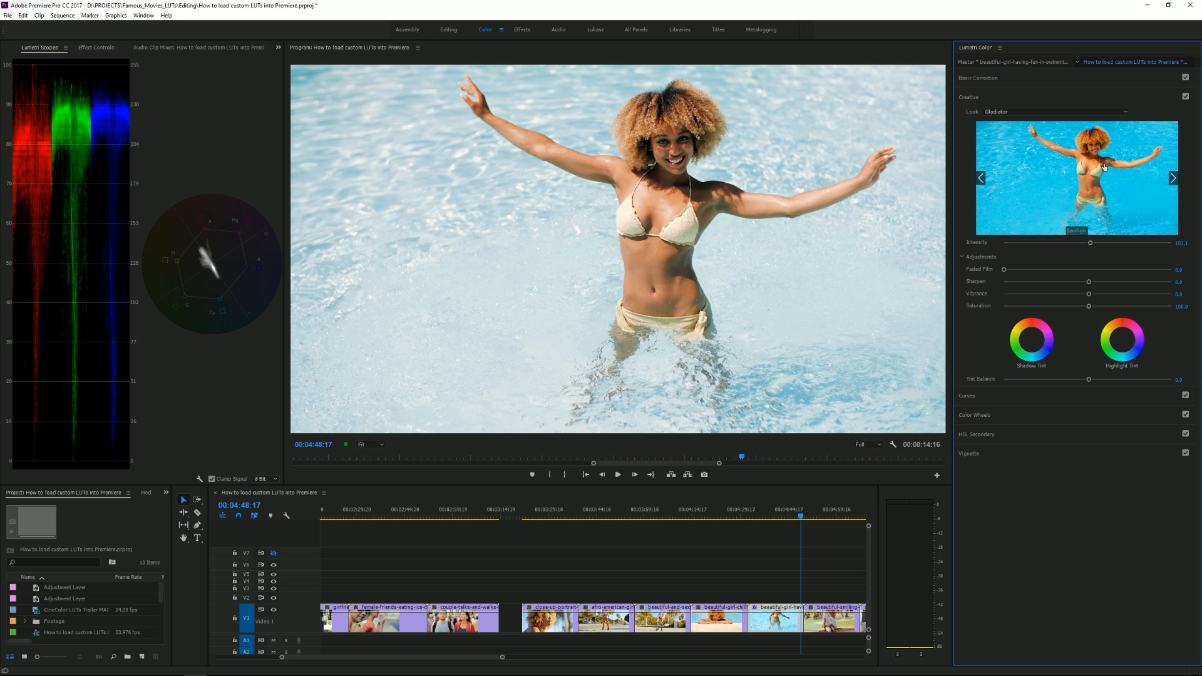
pyautogui.moveTo(924, 261)
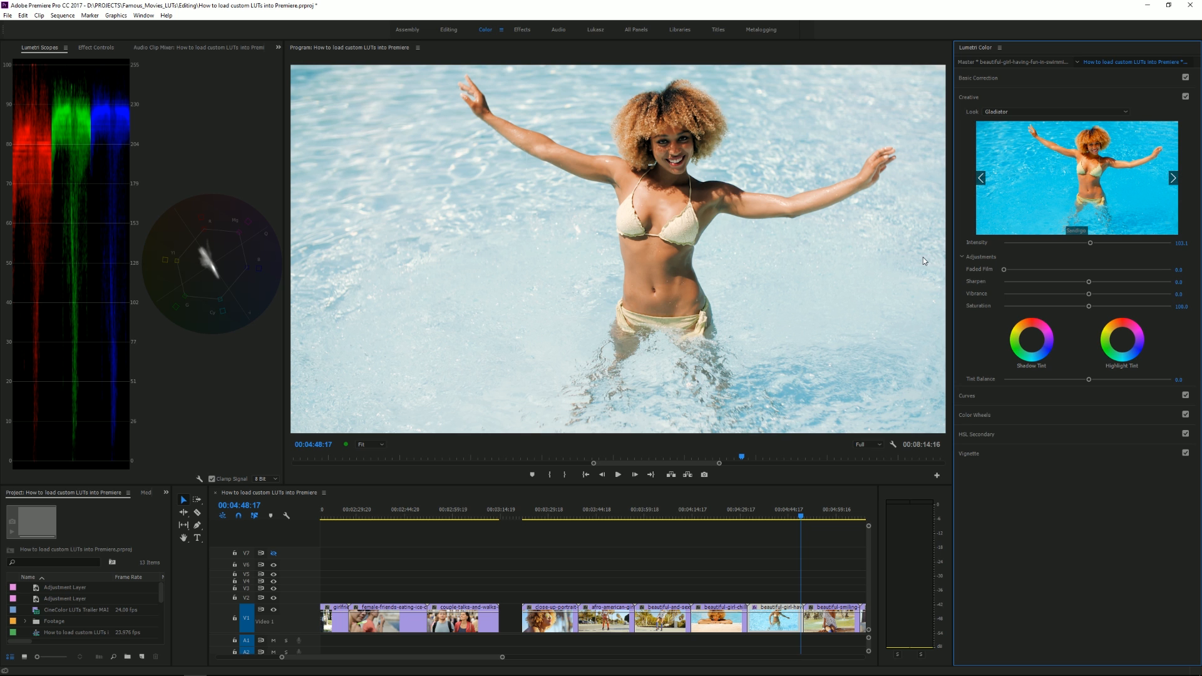
pyautogui.moveTo(794, 245)
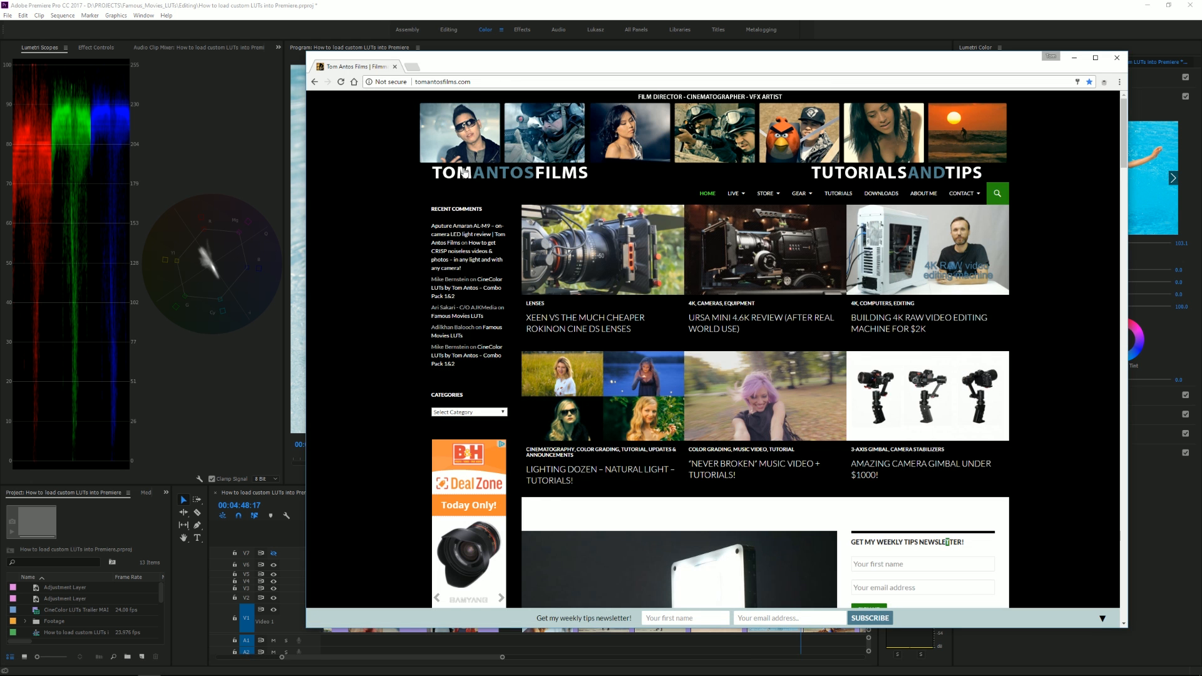
# Step: Scroll the Tom Antos Films homepage, then go to its Downloads page
pyautogui.scroll(-3)
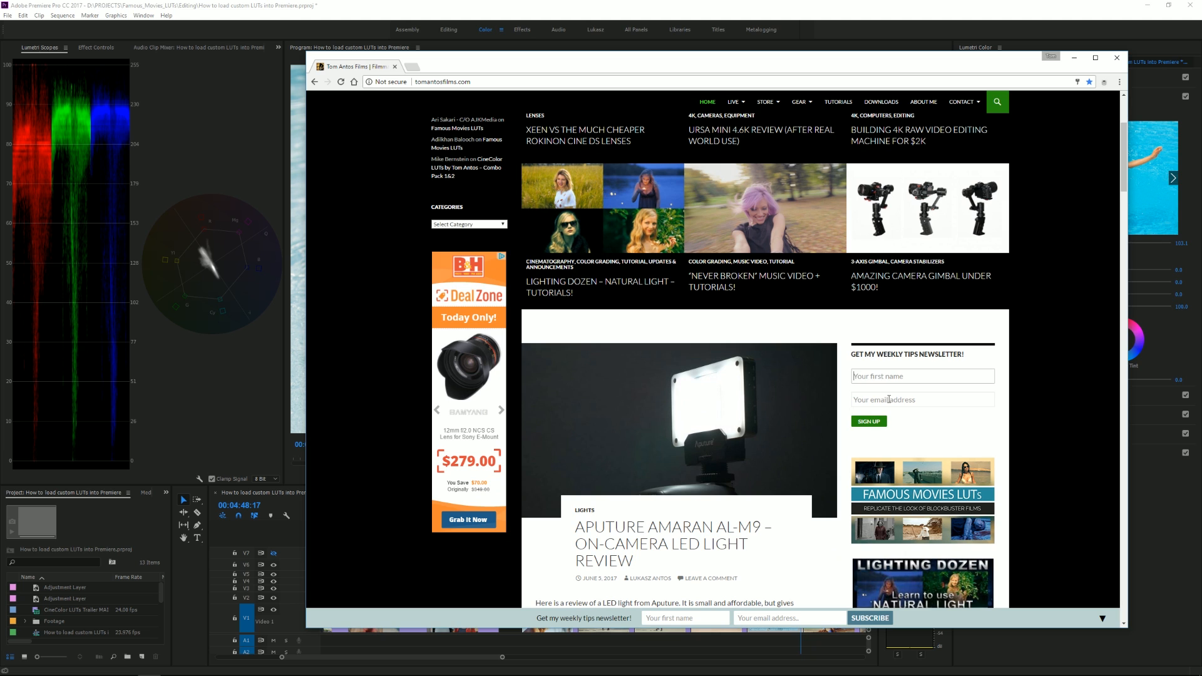
pyautogui.click(922, 376)
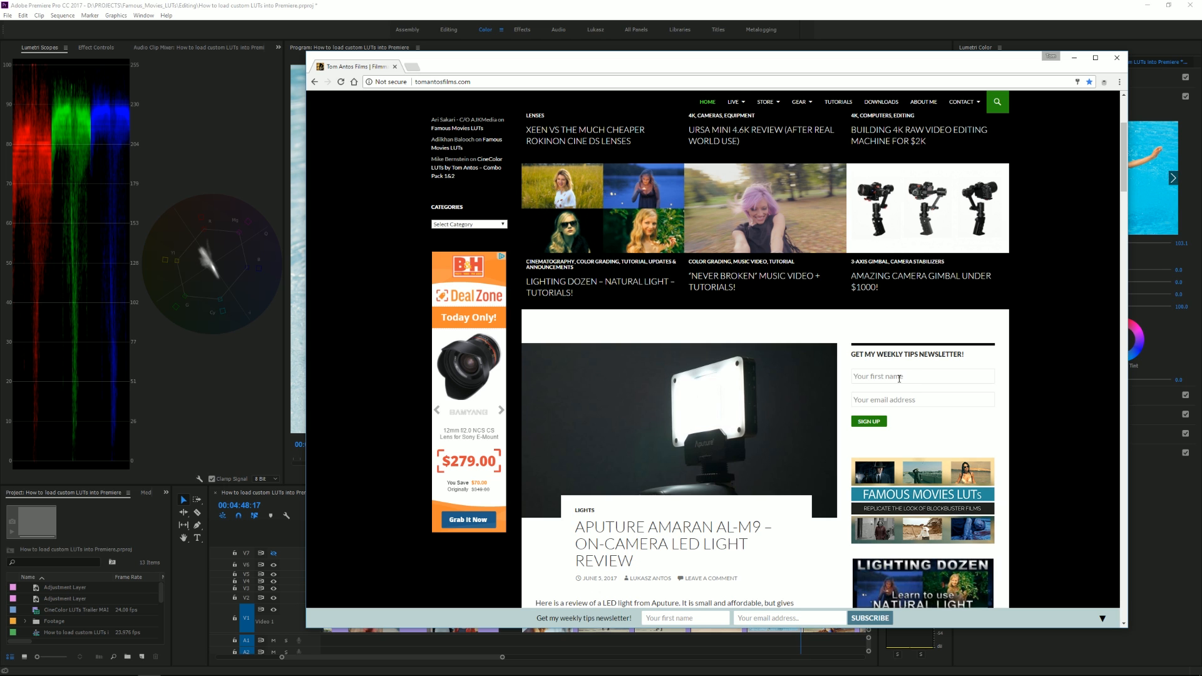
pyautogui.moveTo(954, 410)
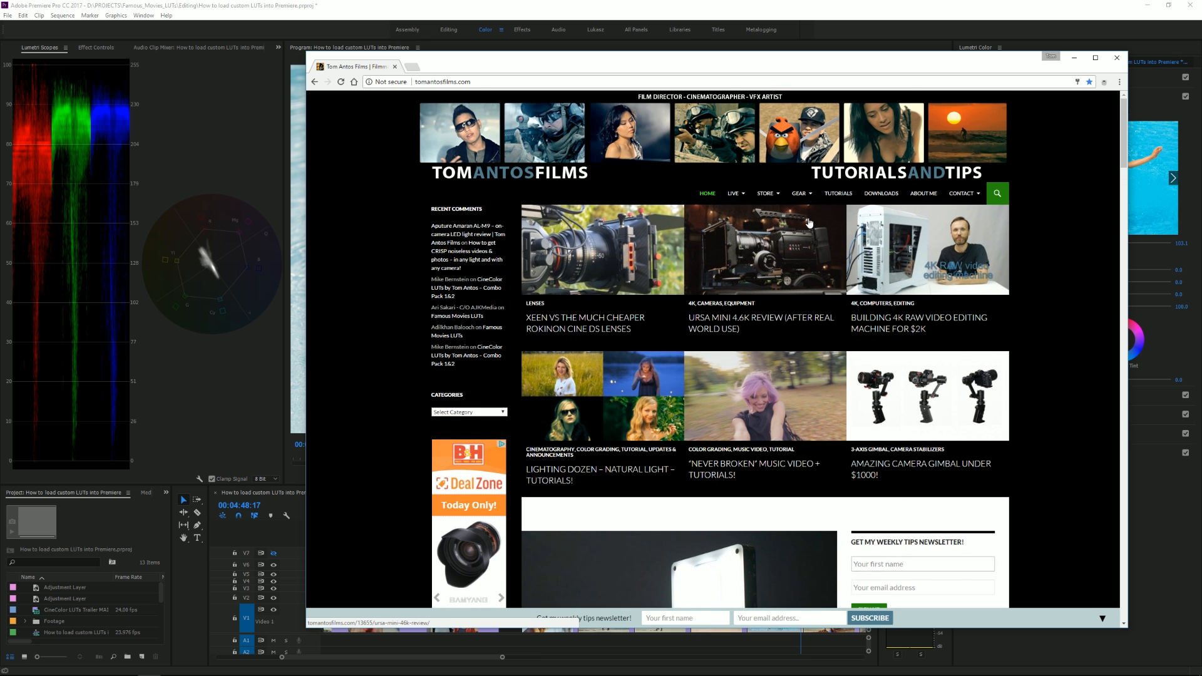
pyautogui.click(880, 193)
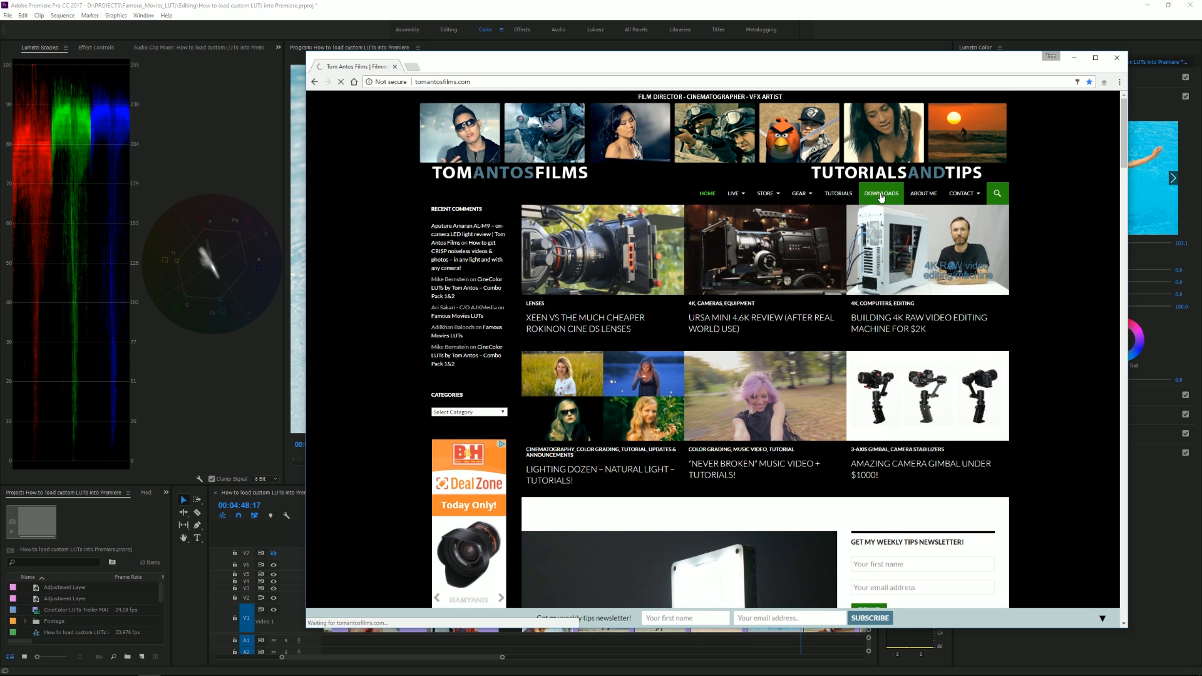
# Step: Scroll through the Tom Antos Film-Stock LUTs and other free download sections
pyautogui.click(881, 193)
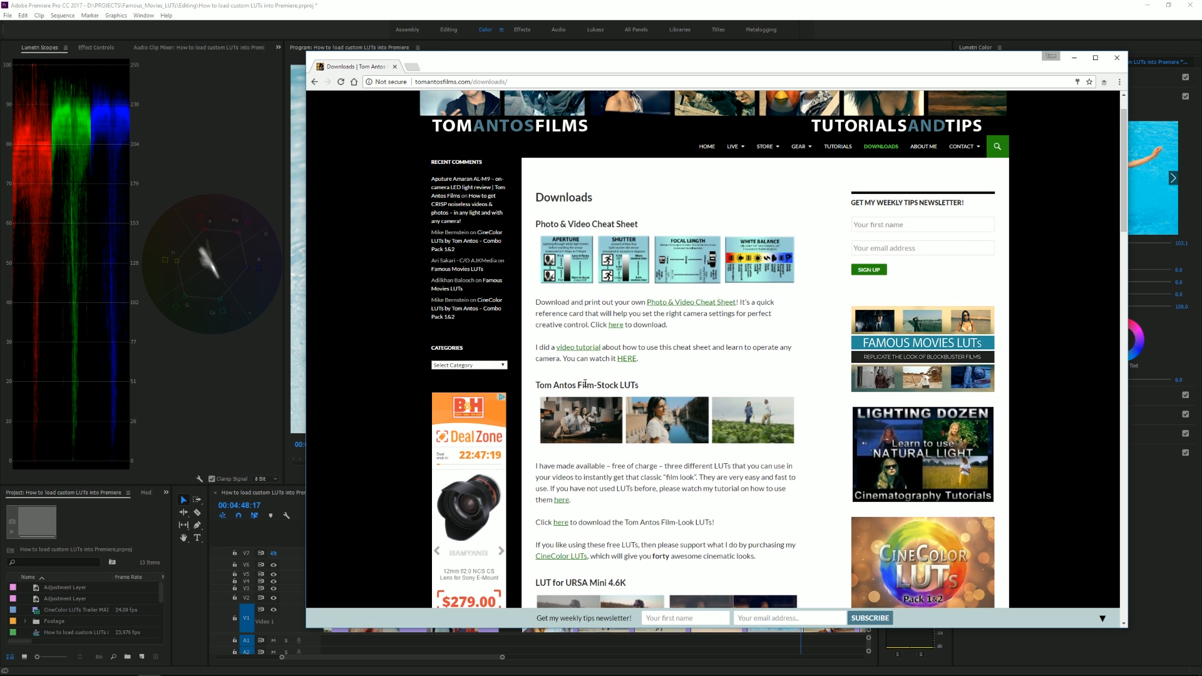
pyautogui.doubleClick(586, 383)
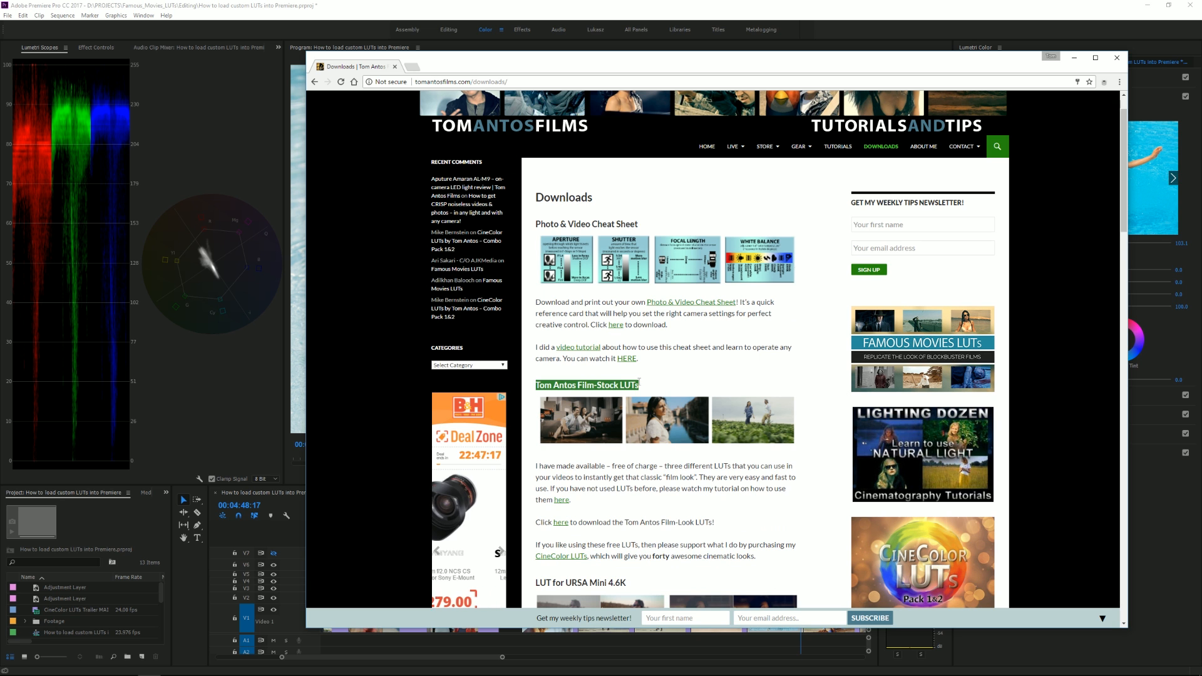
pyautogui.scroll(-3)
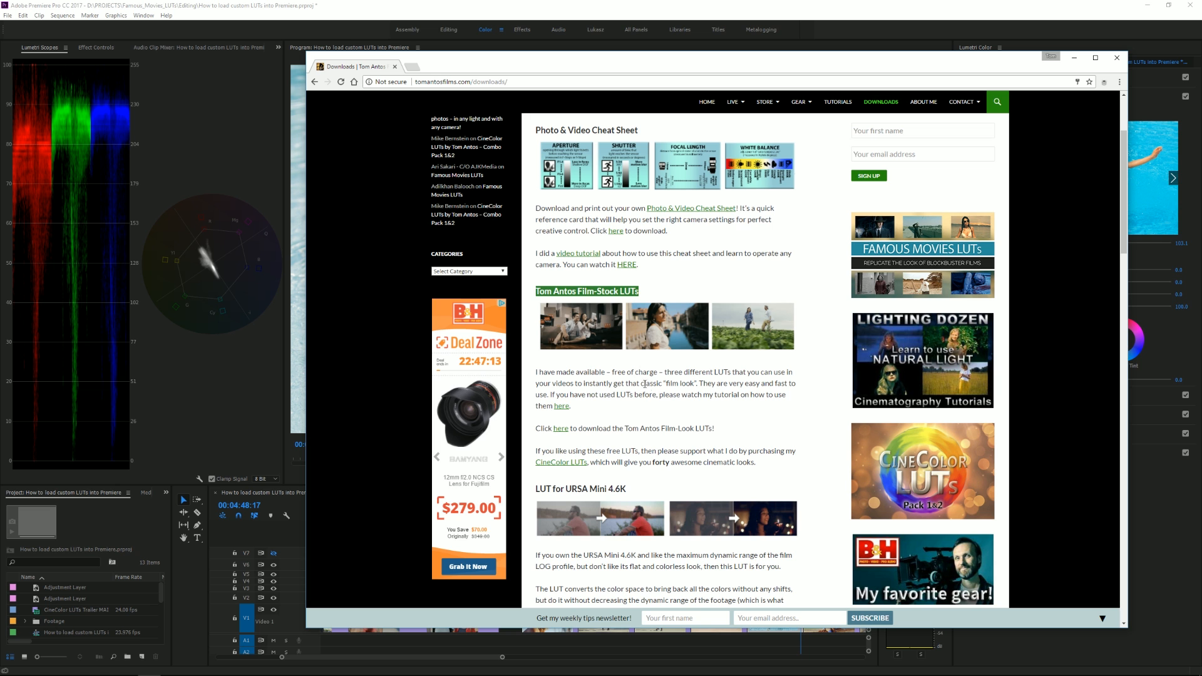
pyautogui.scroll(-3)
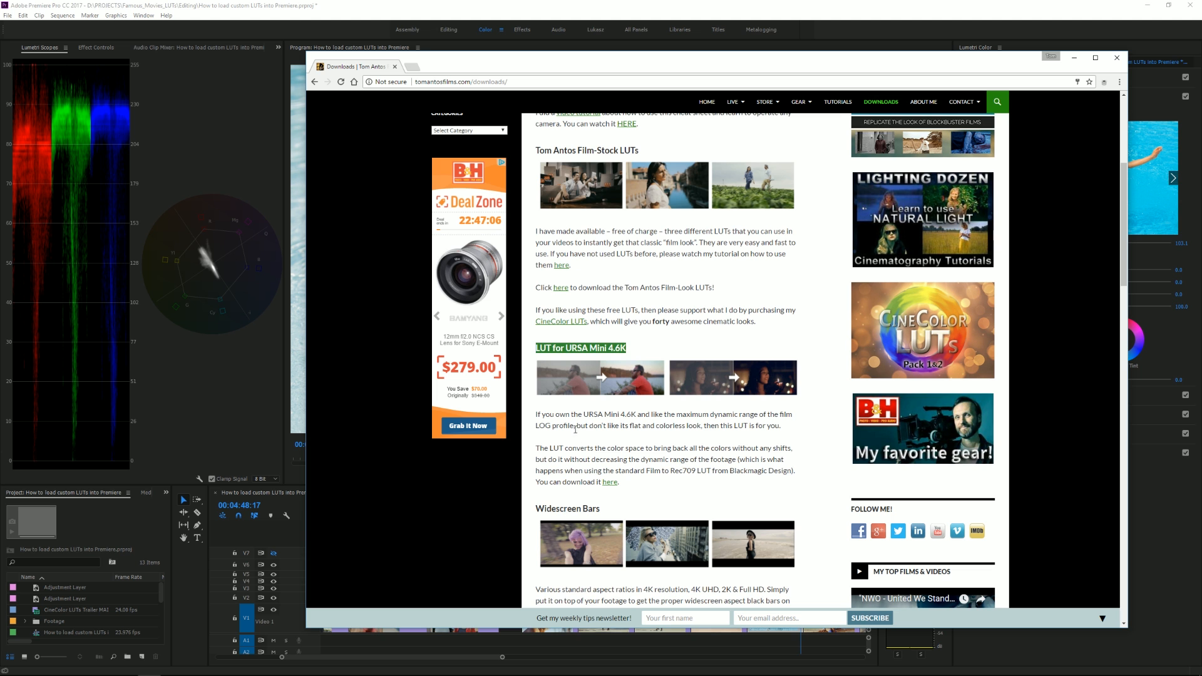
pyautogui.scroll(-3)
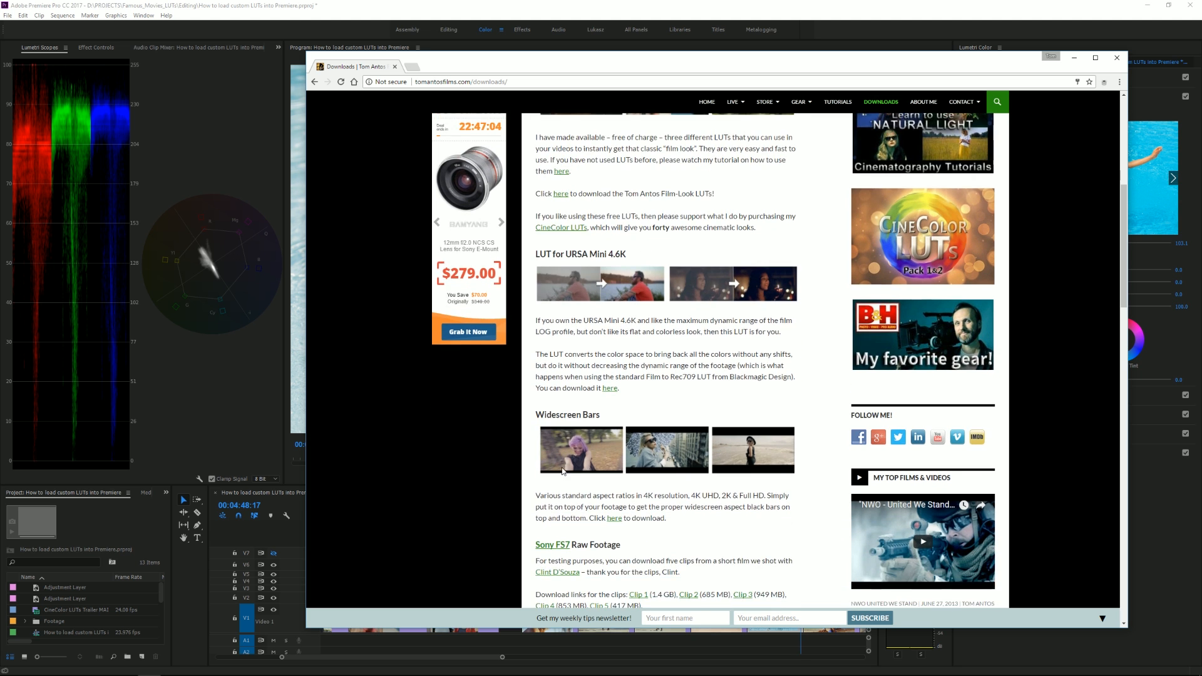
pyautogui.scroll(-3)
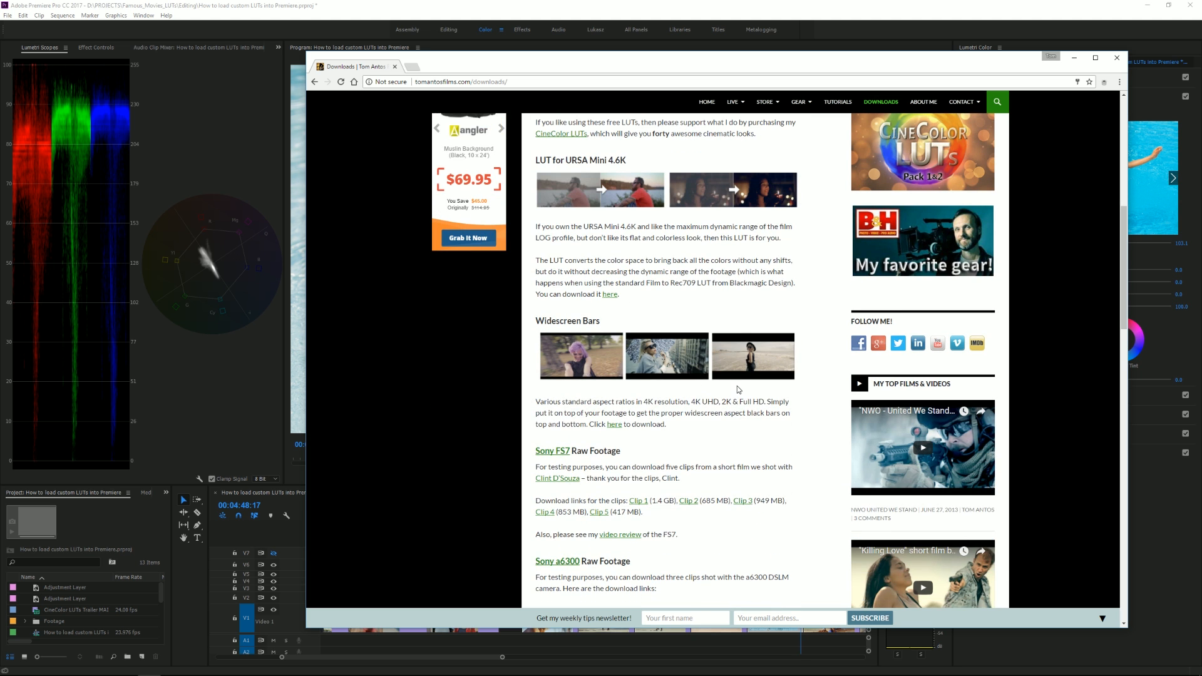
pyautogui.moveTo(769, 336)
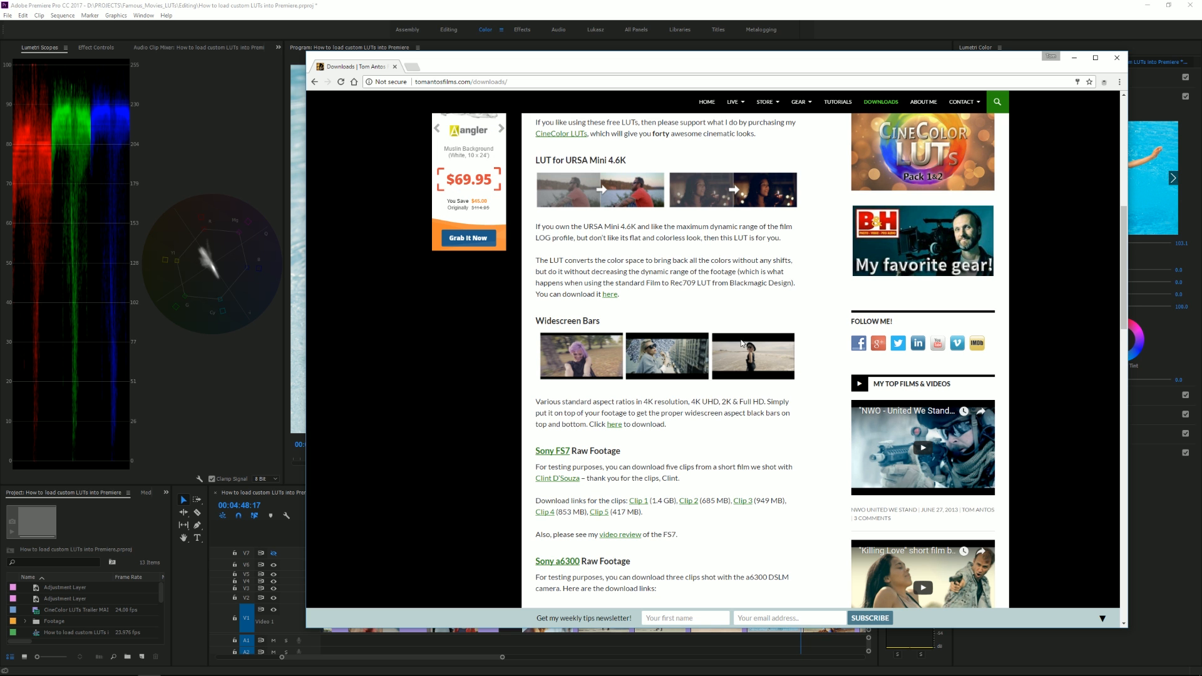
pyautogui.scroll(-3)
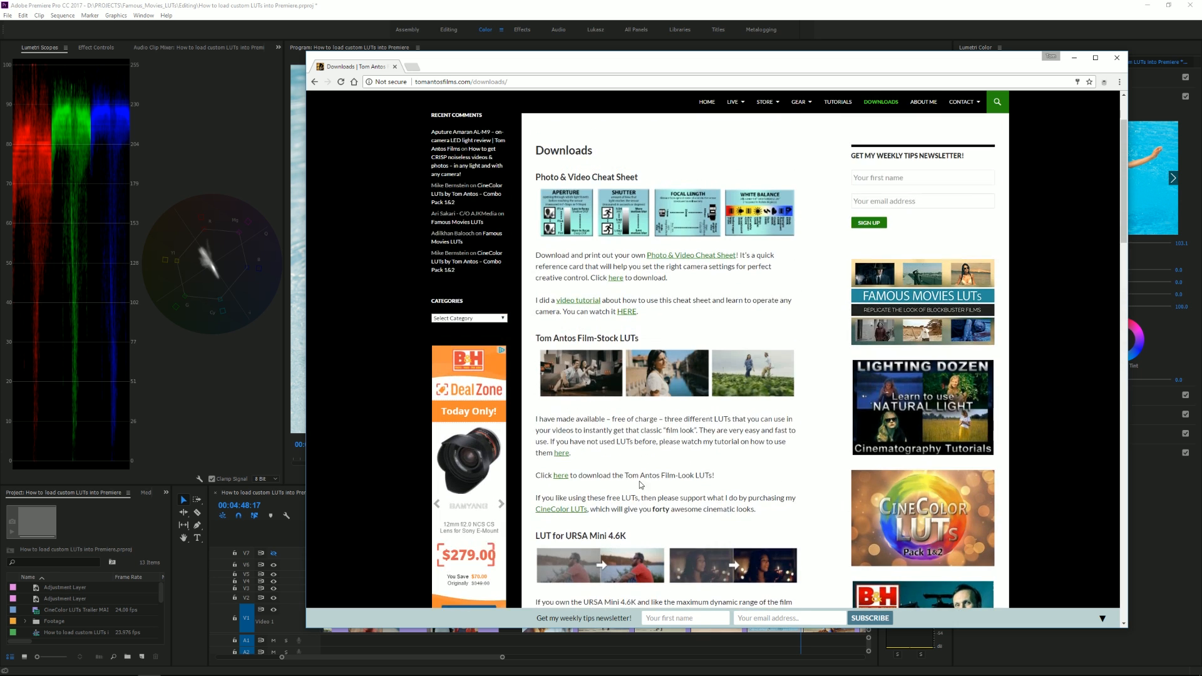
pyautogui.click(1117, 58)
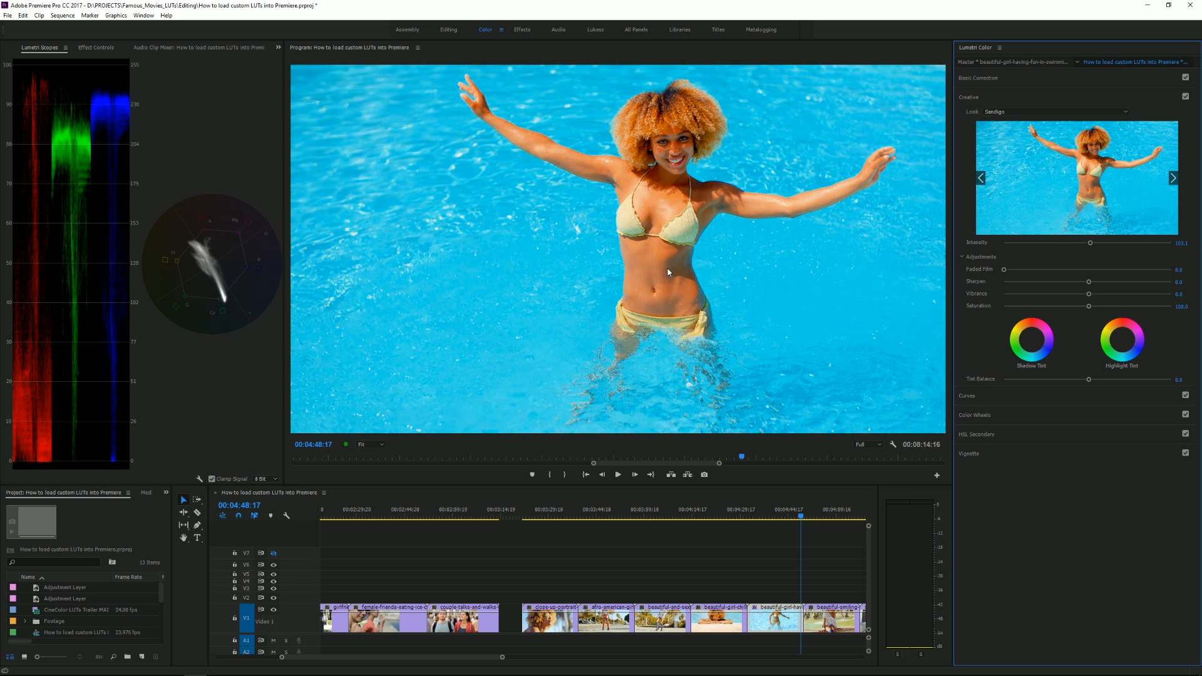
pyautogui.moveTo(685, 112)
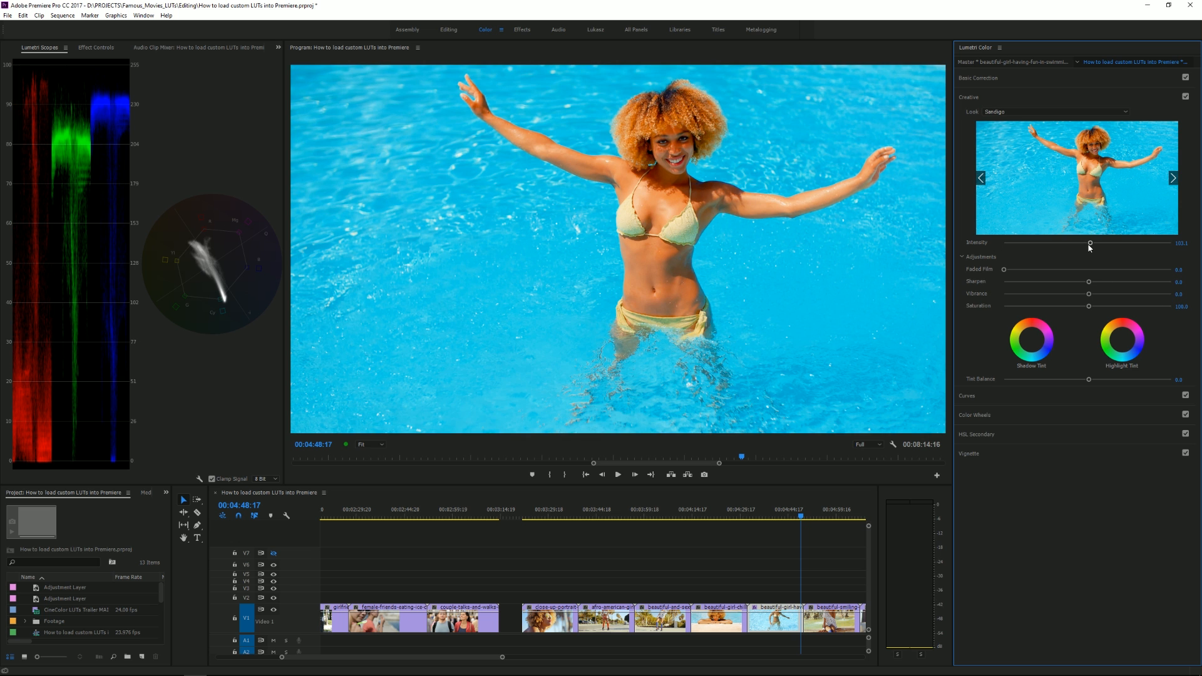
pyautogui.moveTo(546, 173)
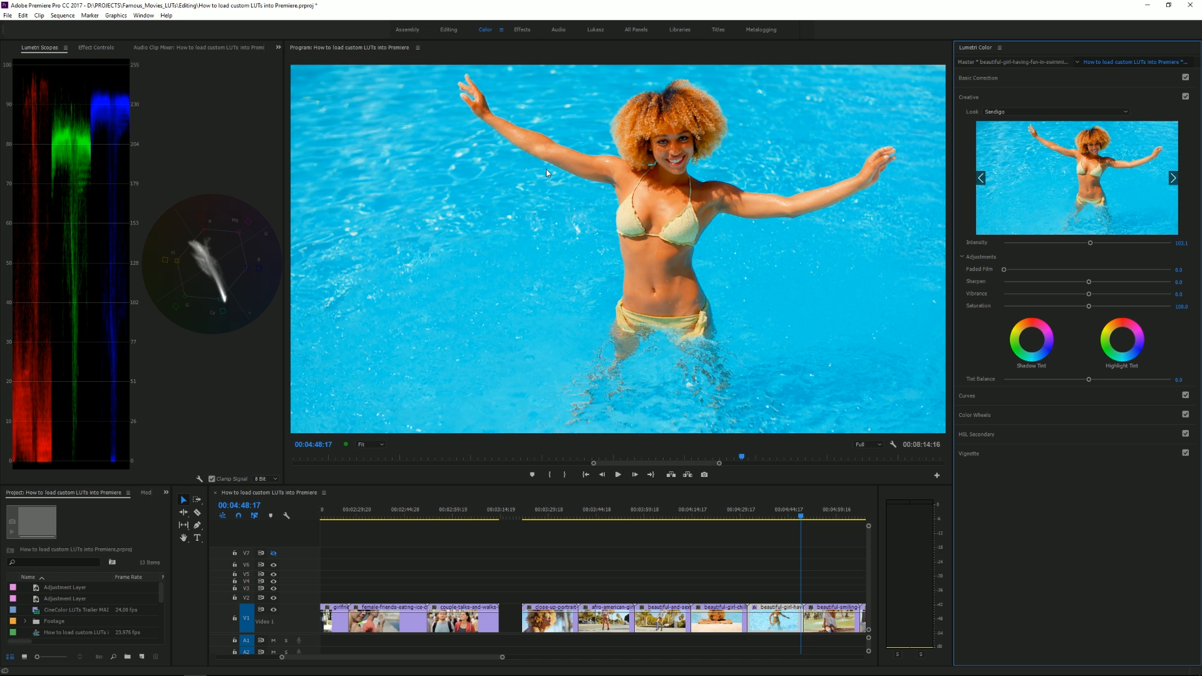
pyautogui.moveTo(1090, 248)
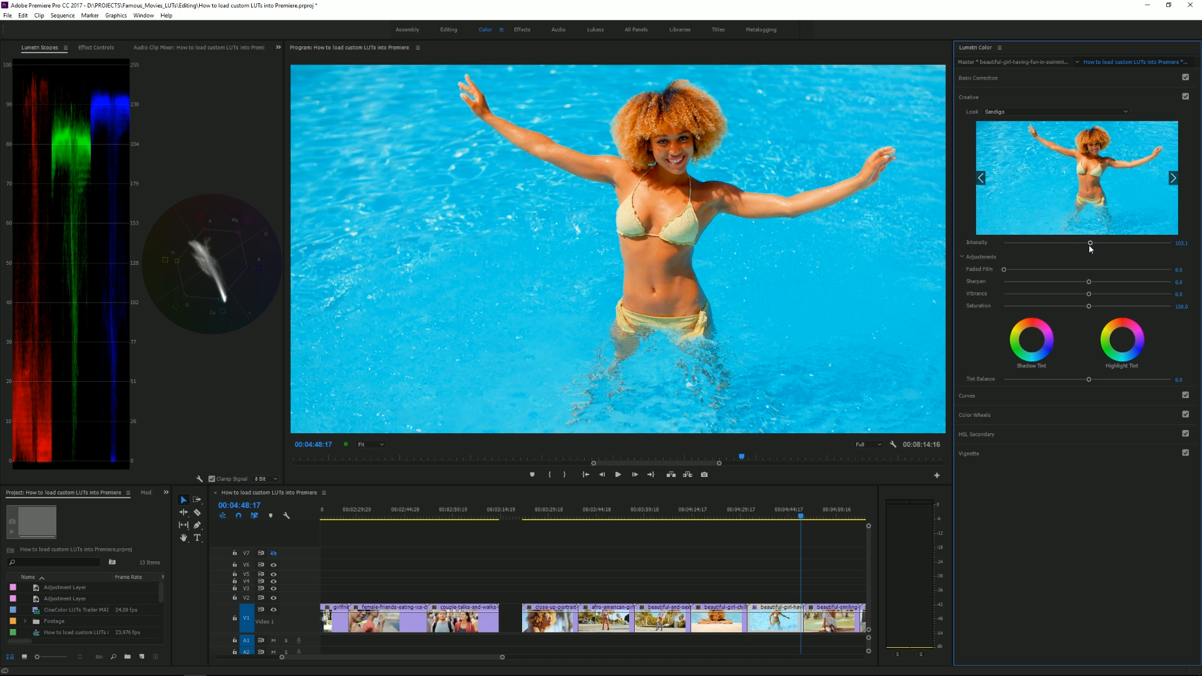
# Step: Lower the pool clip's Creative Intensity to about 51.9
pyautogui.moveTo(1090, 243); pyautogui.dragTo(1084, 244)
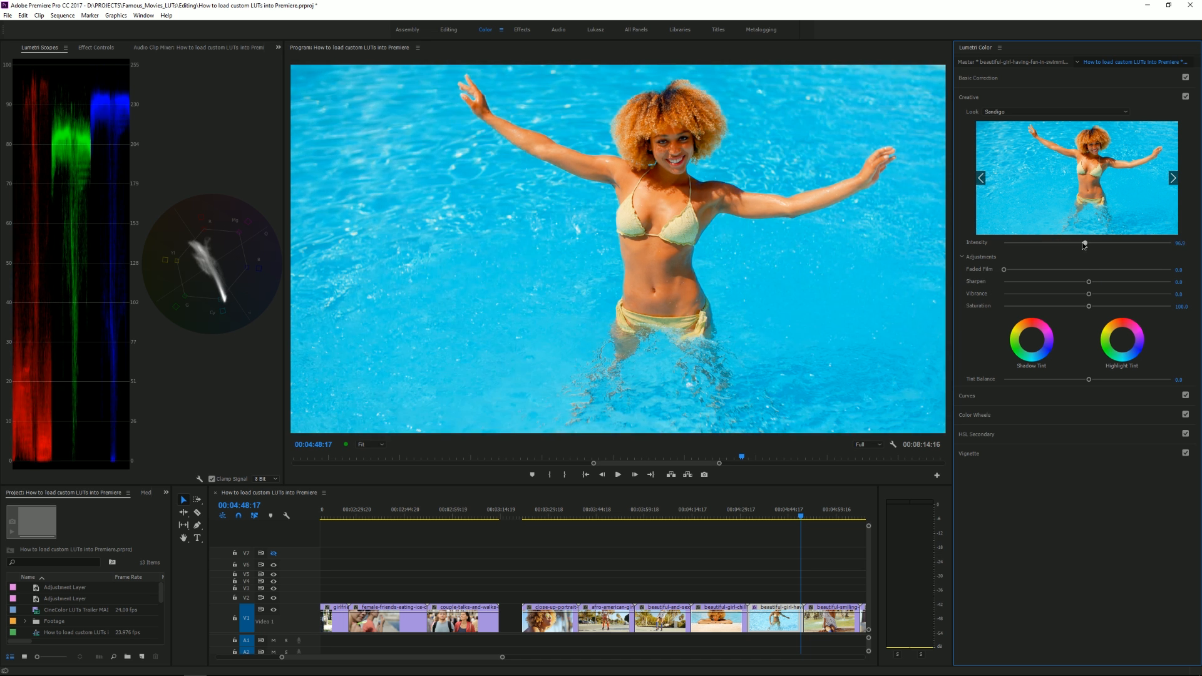
pyautogui.moveTo(1084, 243); pyautogui.dragTo(1055, 243)
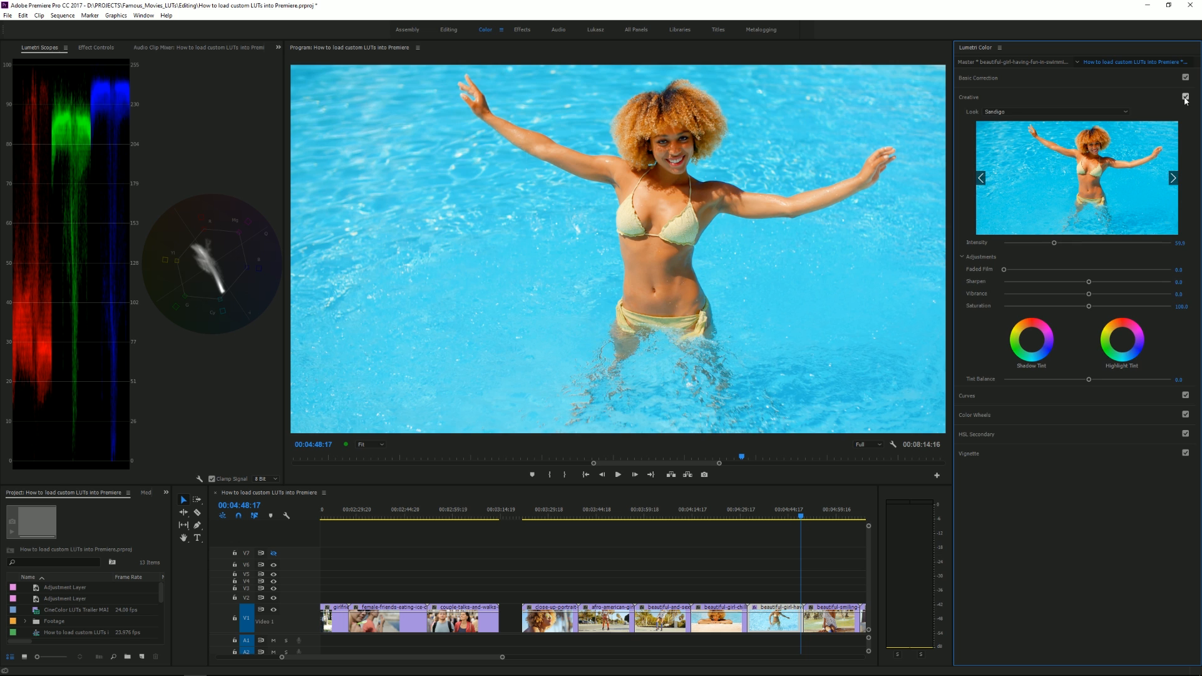
pyautogui.click(1186, 98)
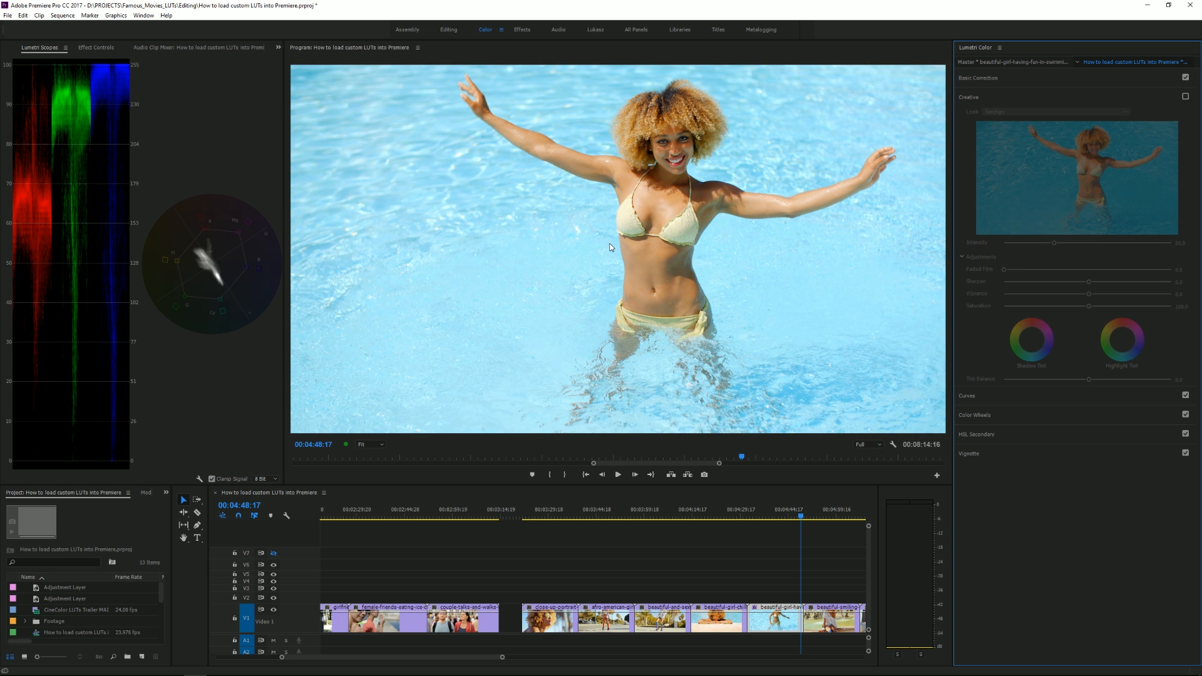
pyautogui.click(1186, 98)
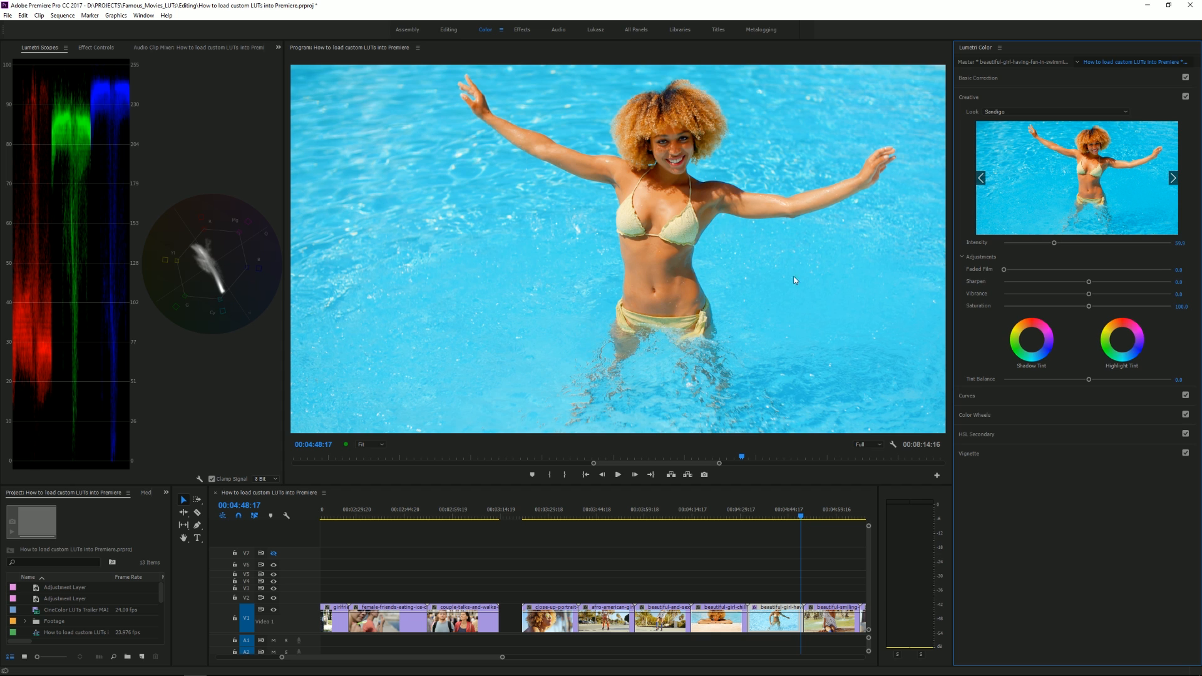
pyautogui.moveTo(637, 300)
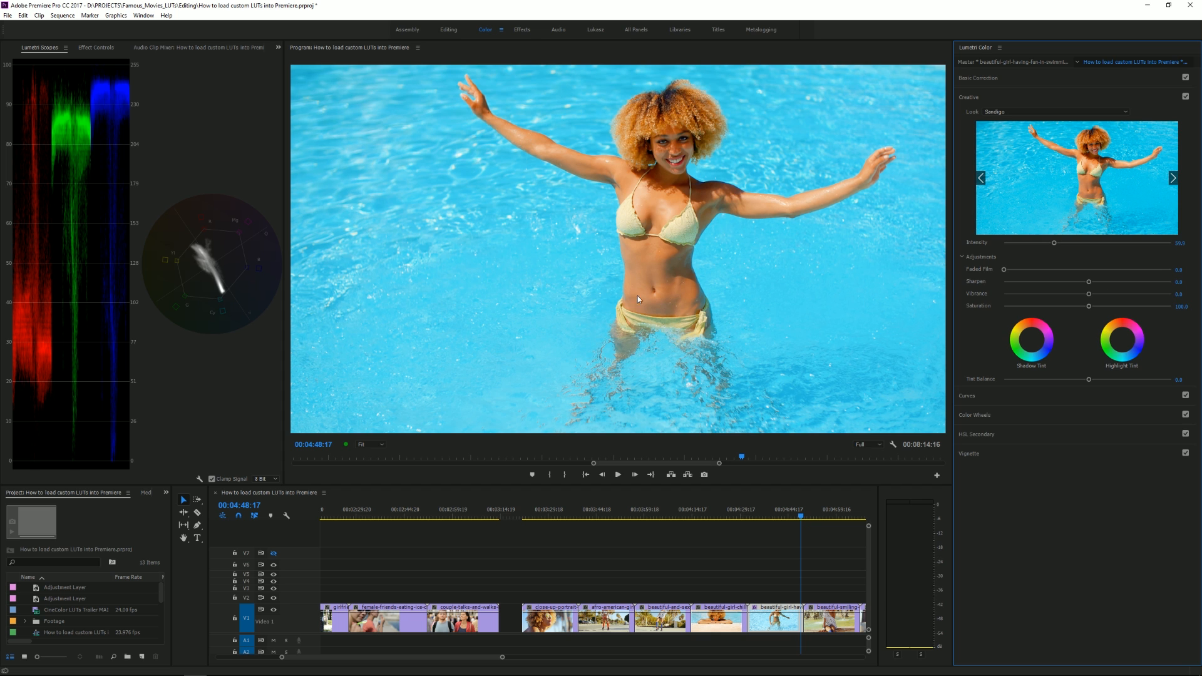
pyautogui.moveTo(554, 221)
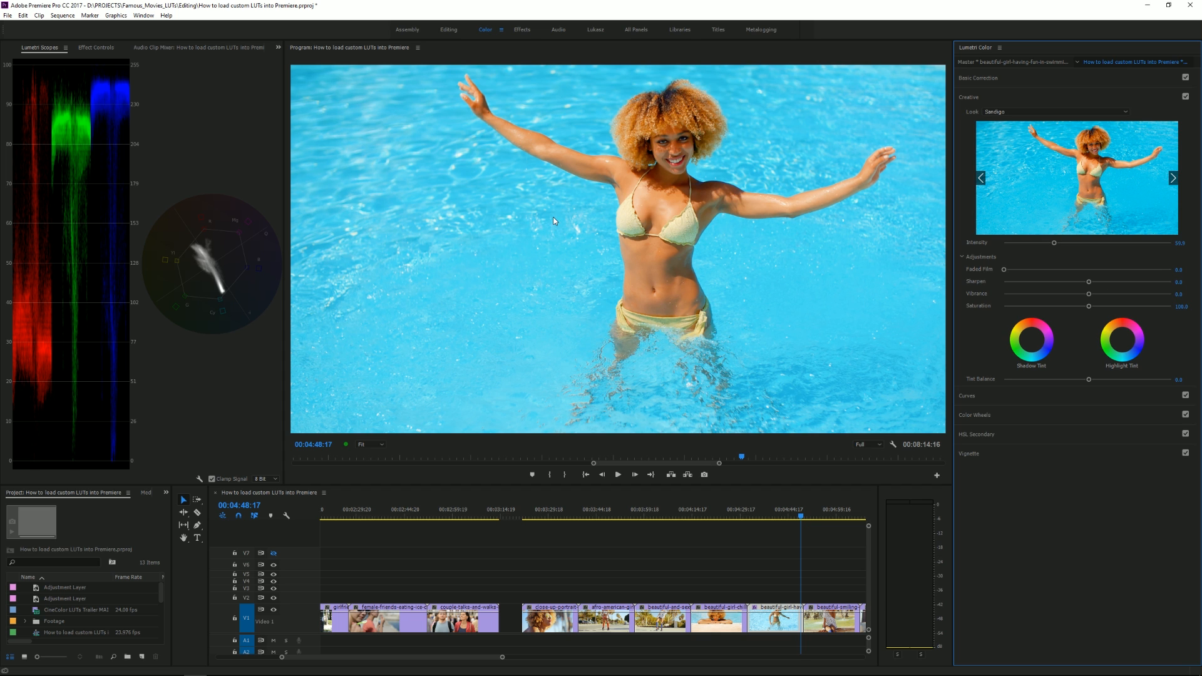
pyautogui.moveTo(581, 215)
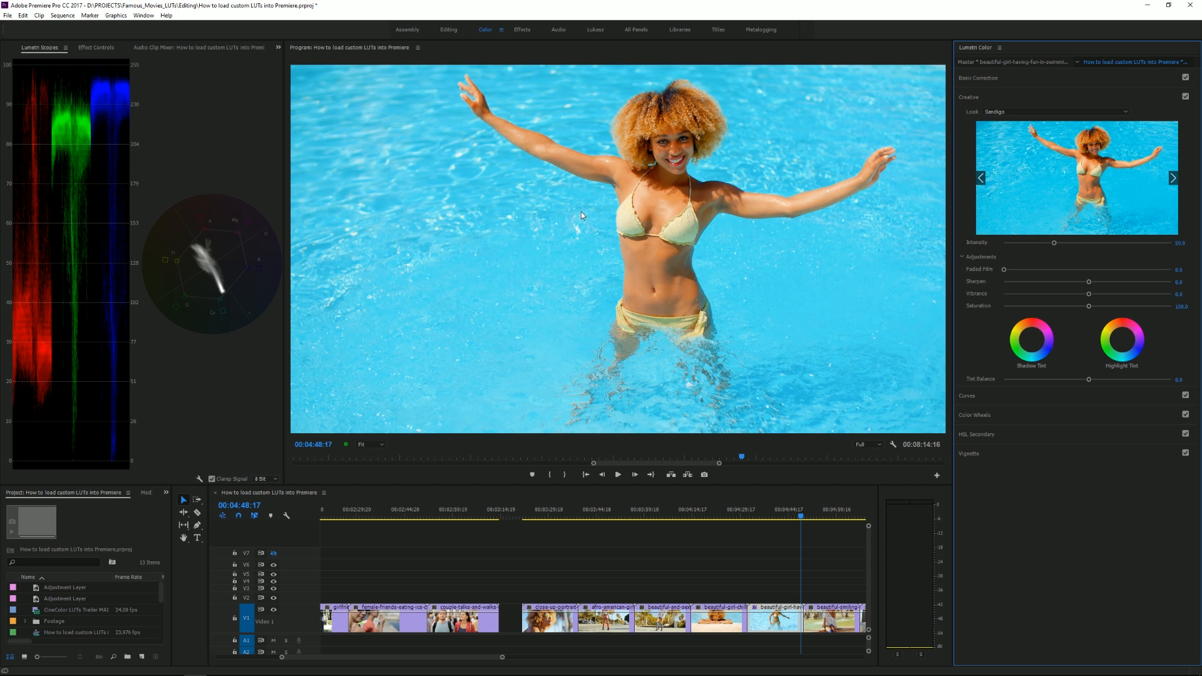
pyautogui.moveTo(634, 311)
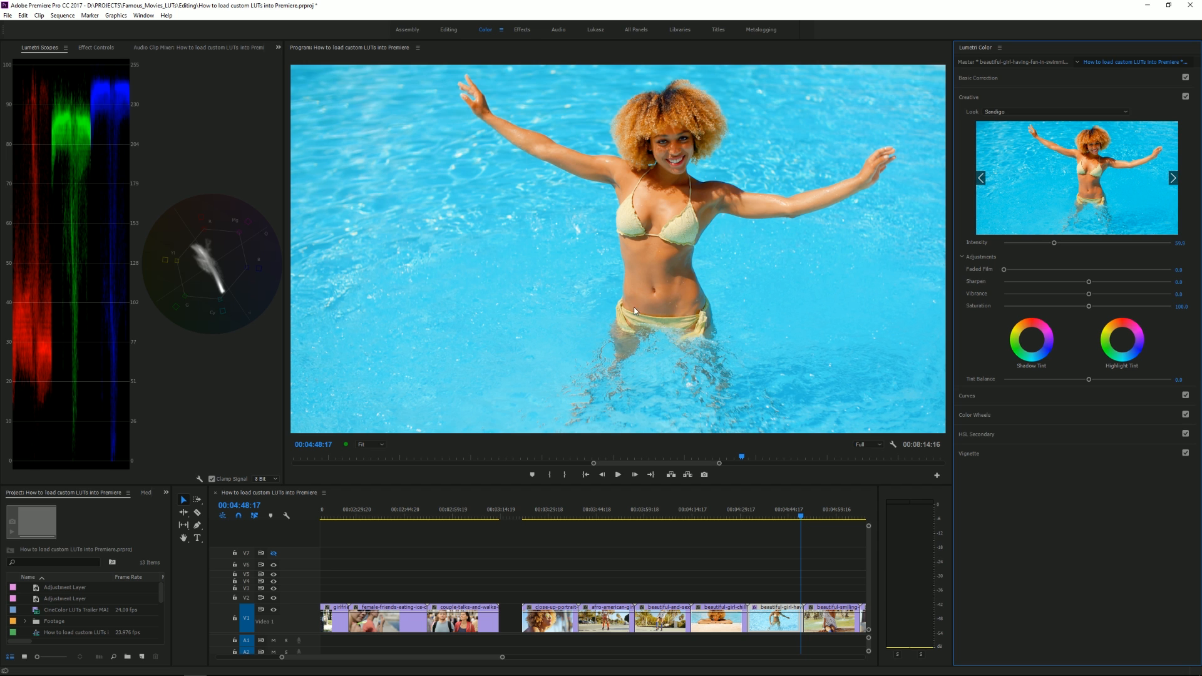
pyautogui.moveTo(1180, 105)
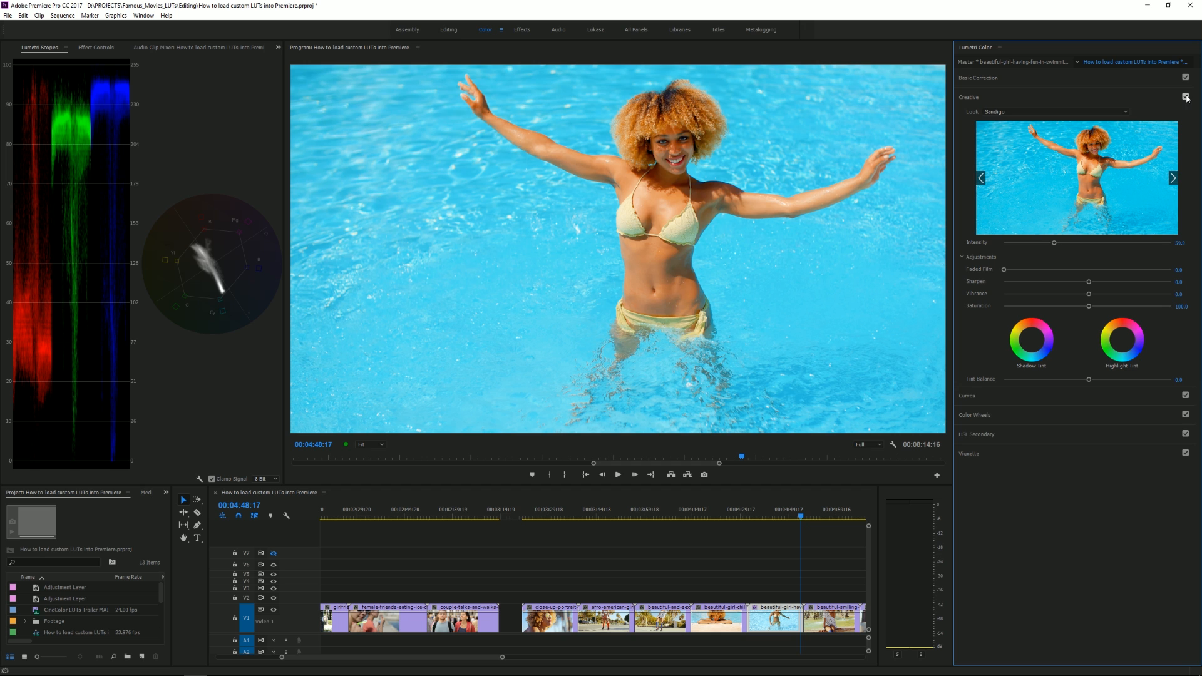
pyautogui.moveTo(1188, 99)
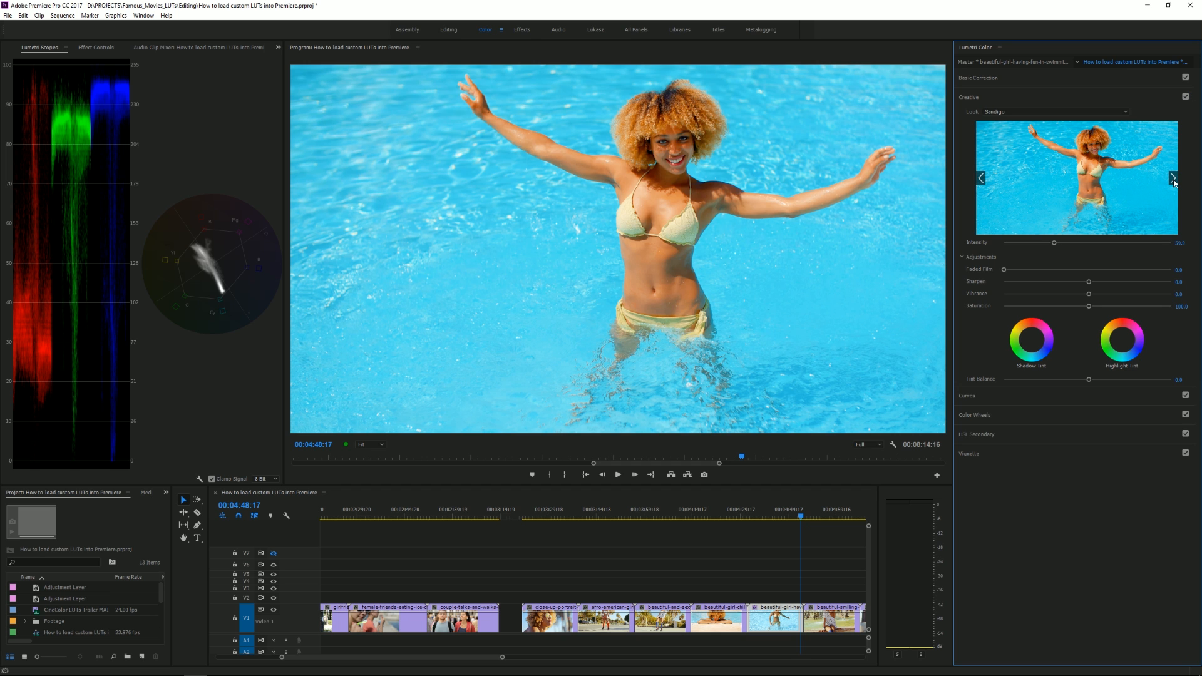
# Step: Cycle the Creative look thumbnail through five more looks, keeping the pool clip's half-strength grade
pyautogui.click(1173, 178)
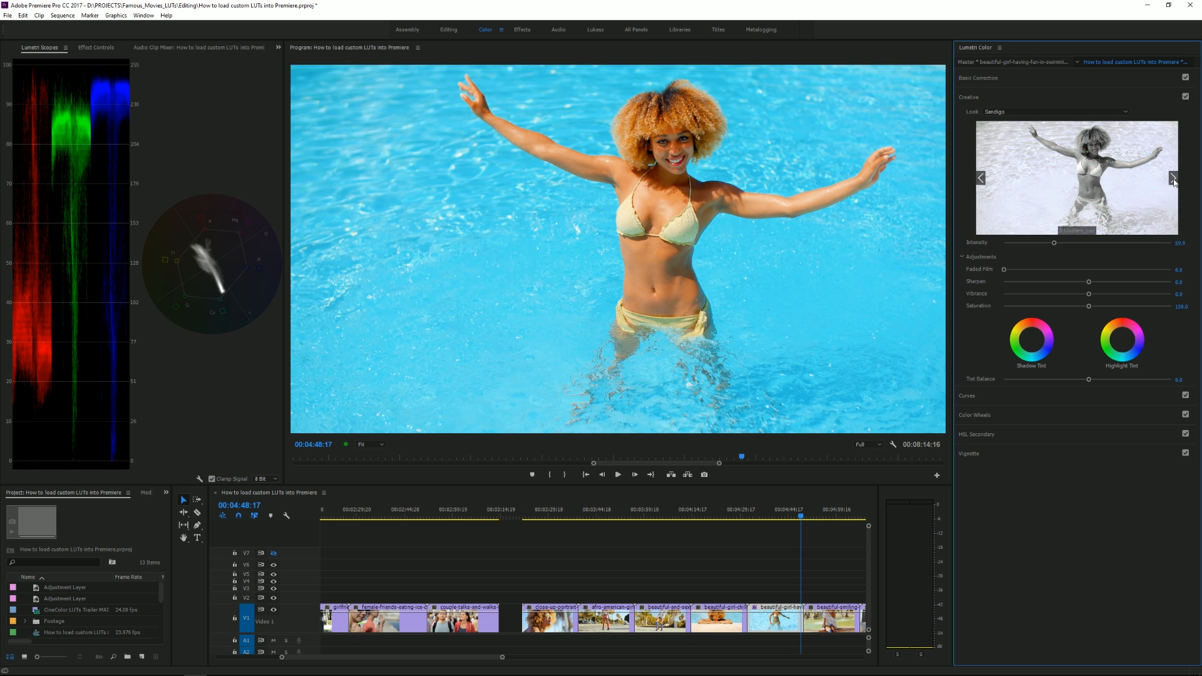
pyautogui.click(1173, 177)
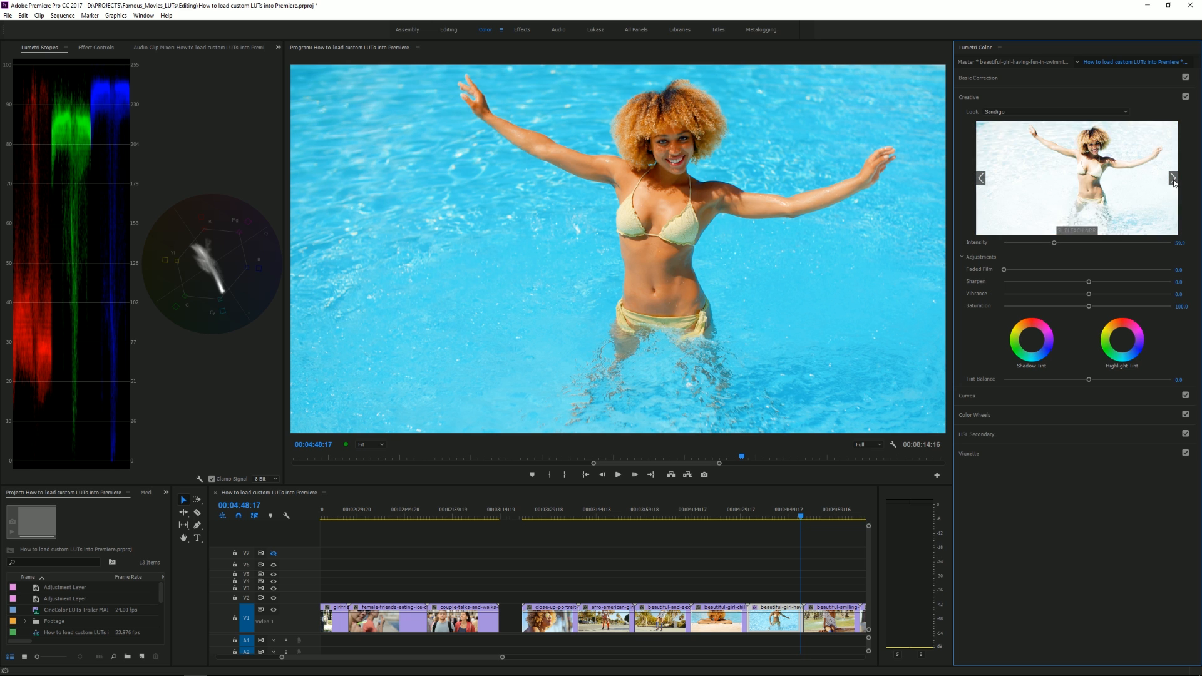
pyautogui.click(1172, 177)
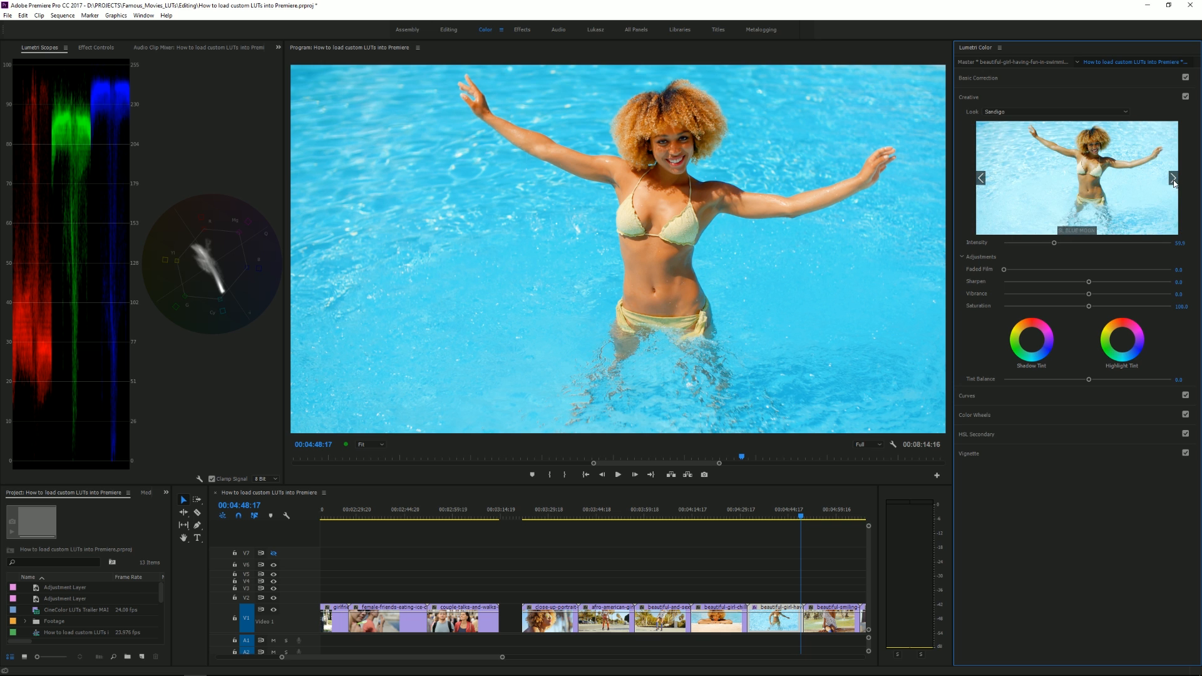
pyautogui.click(1172, 177)
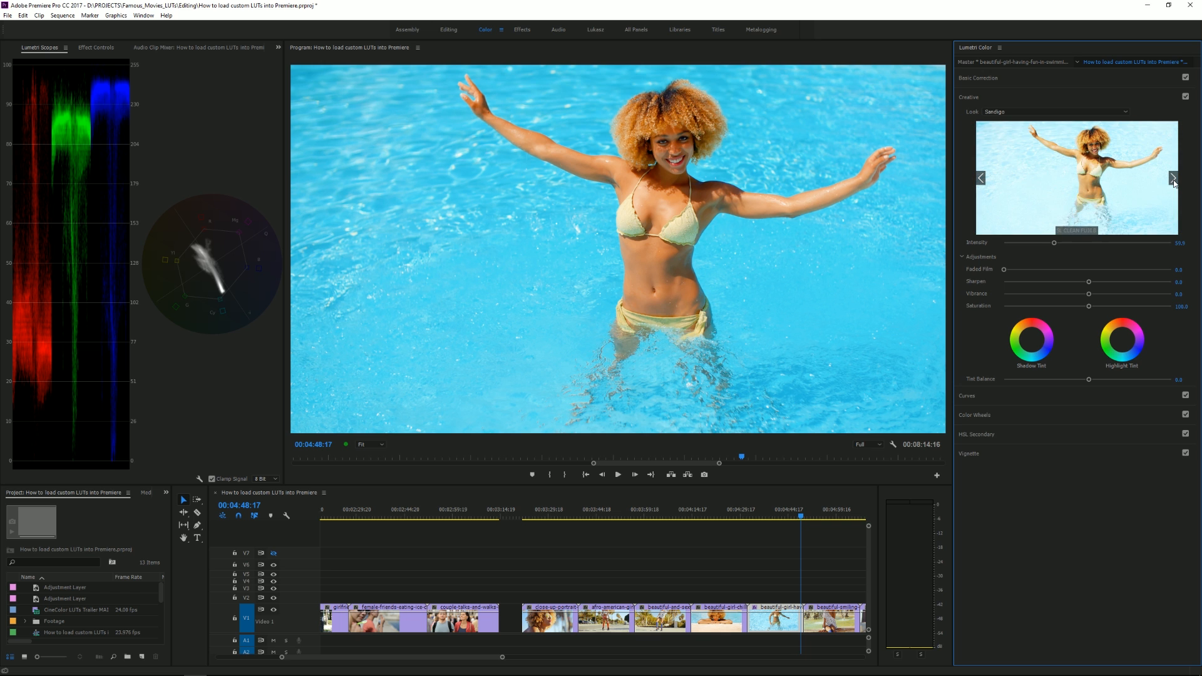
pyautogui.click(1173, 178)
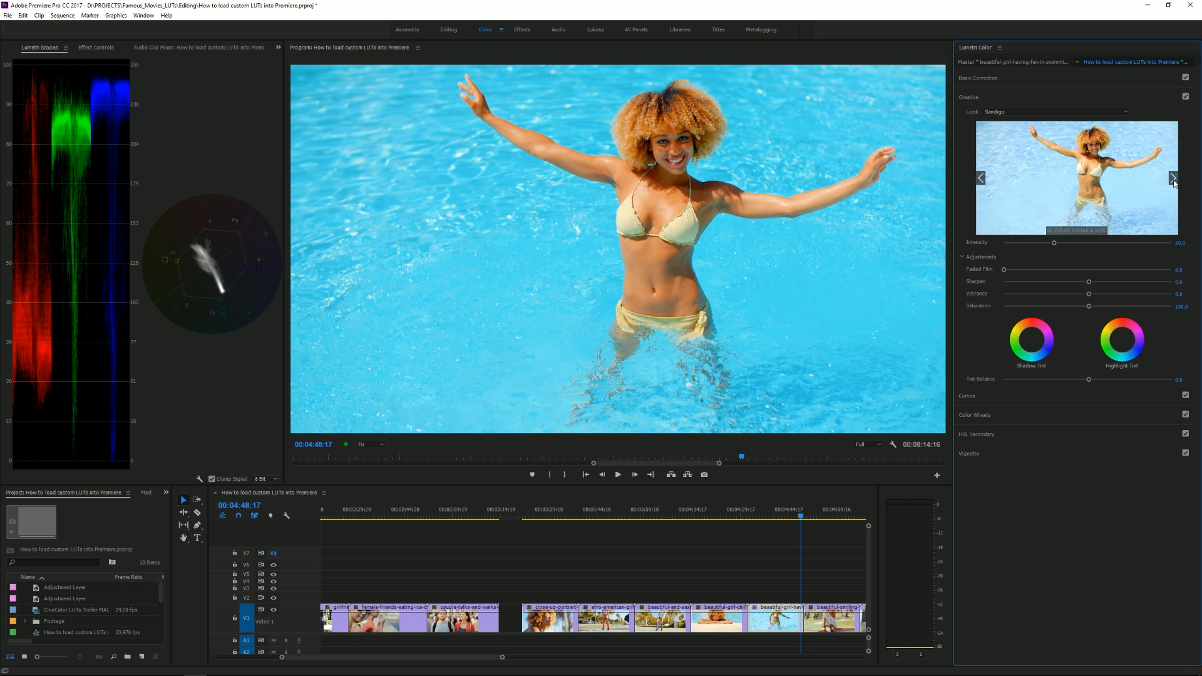